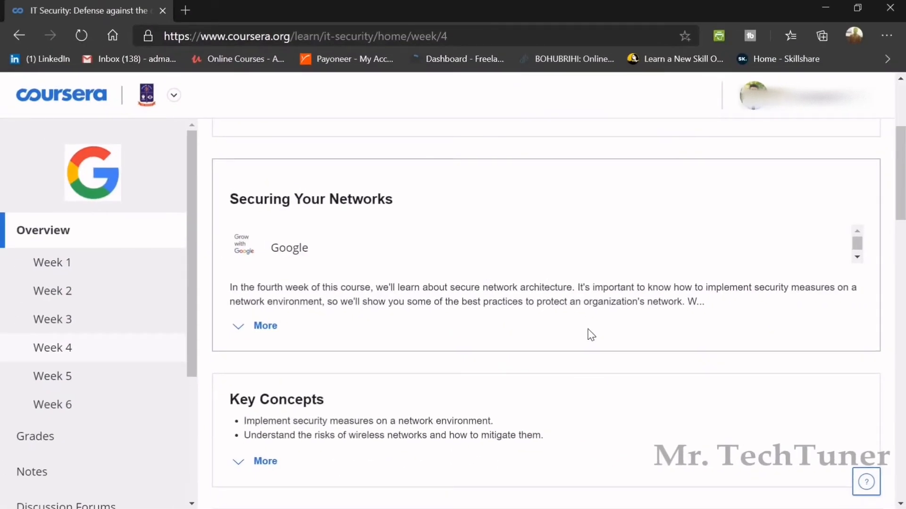
pyautogui.moveTo(452, 317)
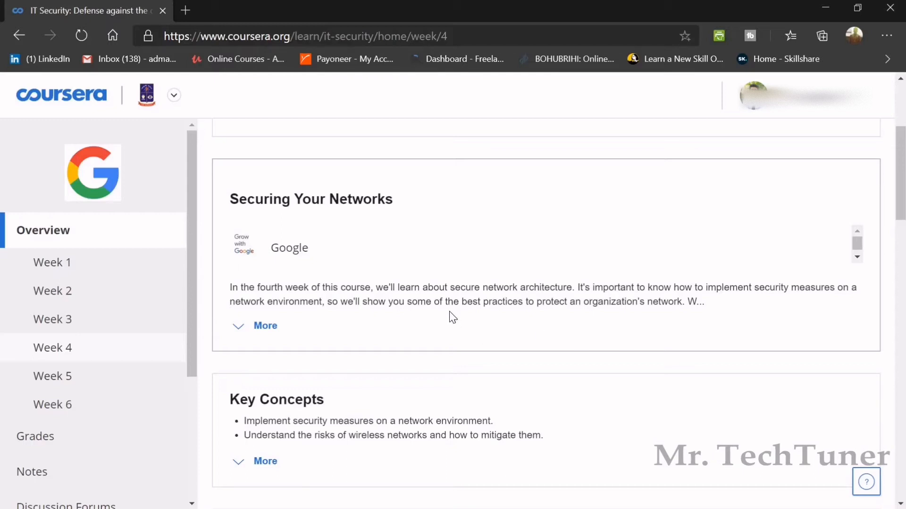
pyautogui.moveTo(372, 263)
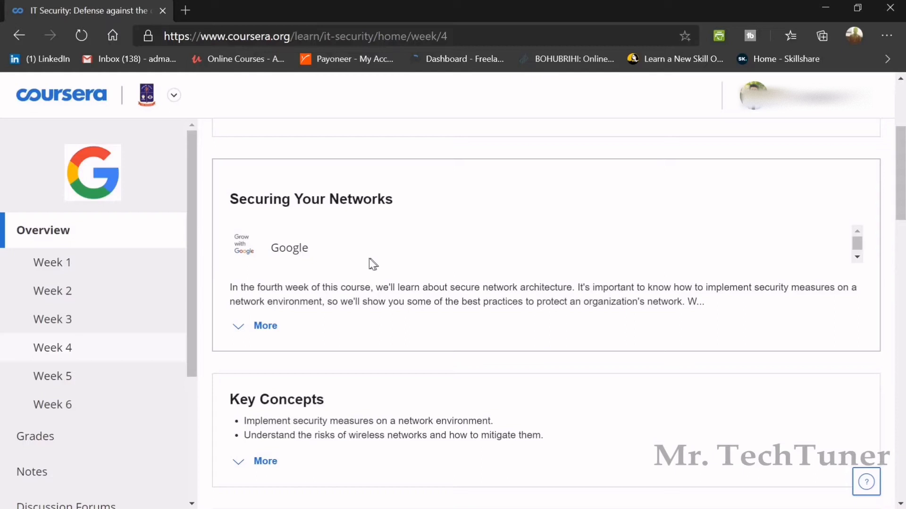
# Locate the Secure Network Architecture practice quiz in the Week 4 outline and open it.
pyautogui.scroll(3)
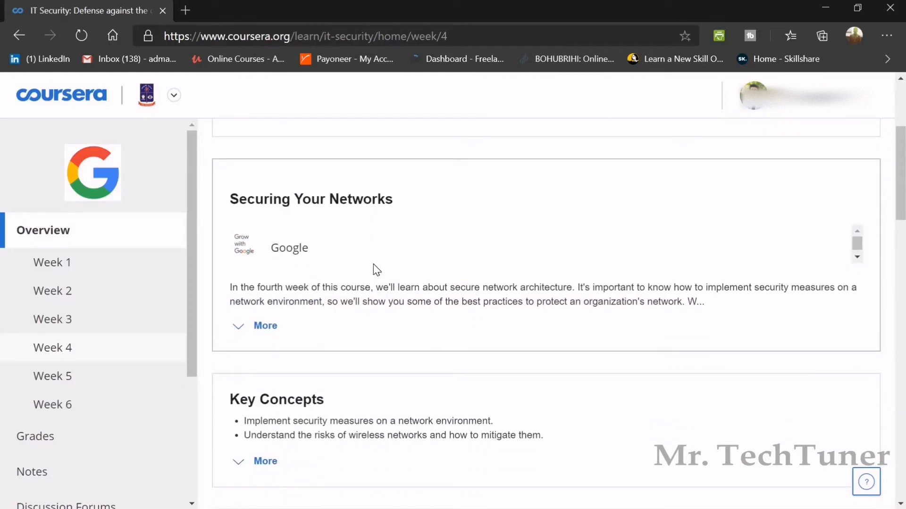
pyautogui.moveTo(385, 278)
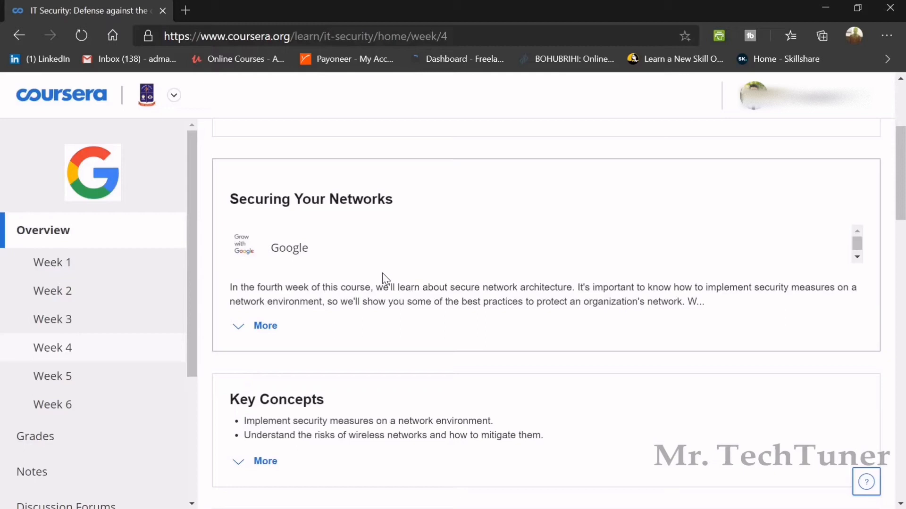
pyautogui.scroll(-3)
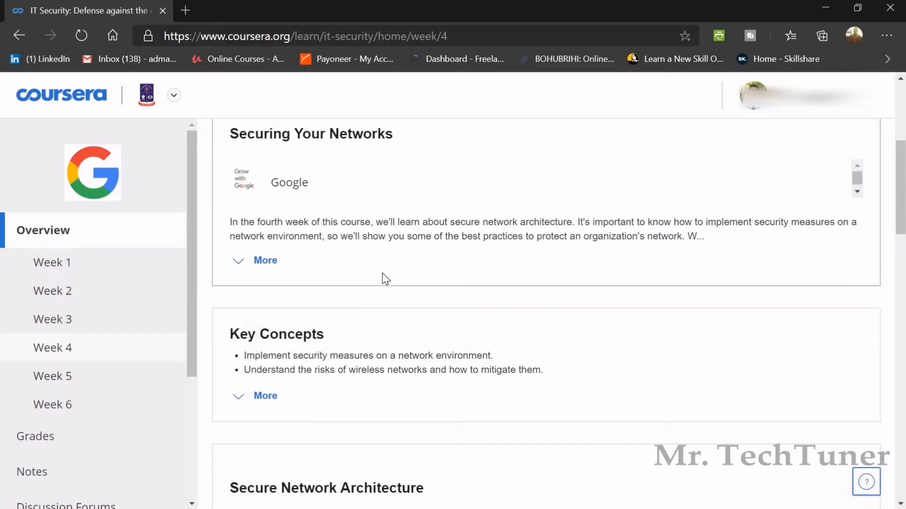
pyautogui.scroll(-3)
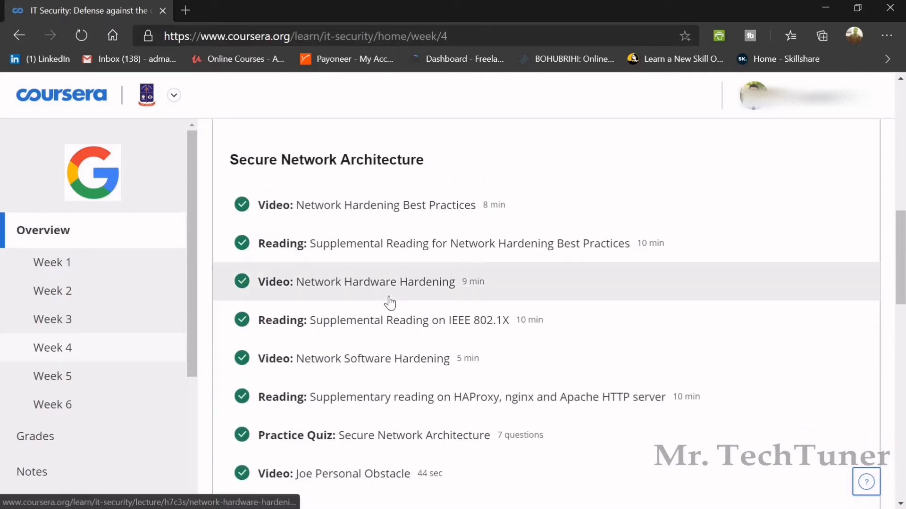
pyautogui.scroll(-3)
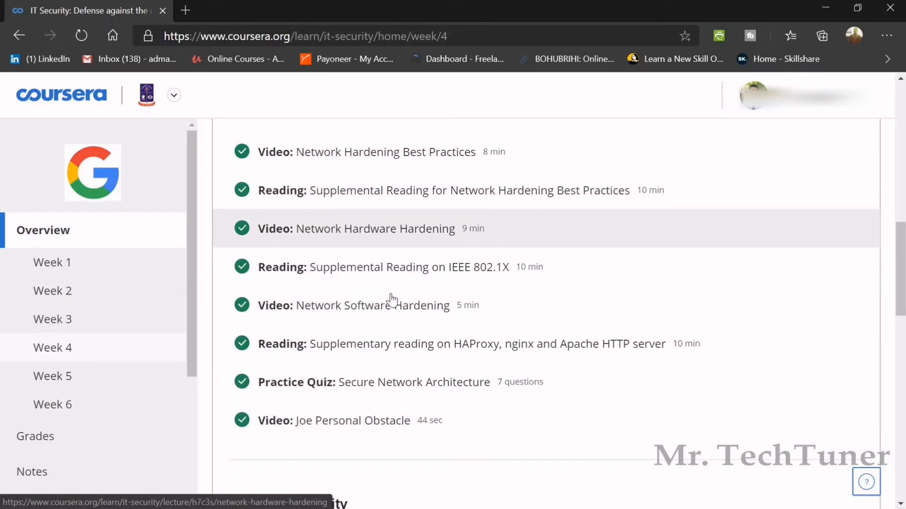
pyautogui.scroll(-3)
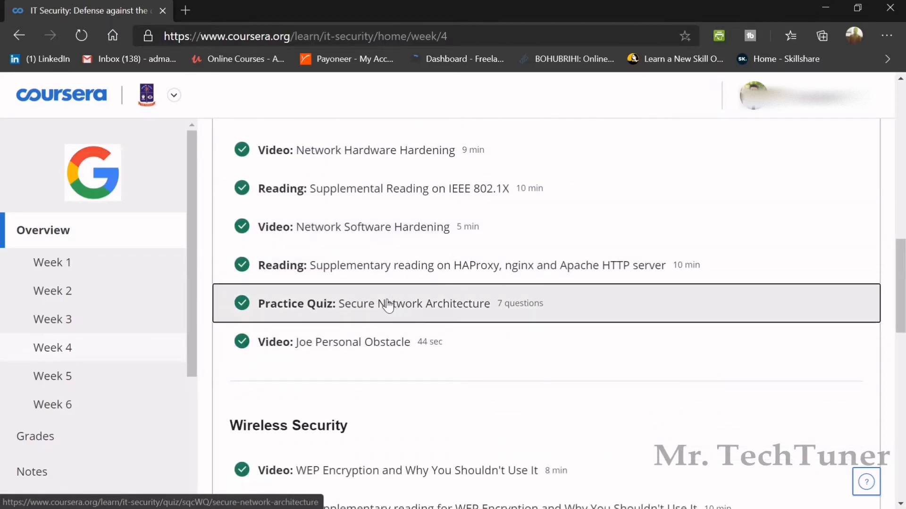
pyautogui.click(413, 303)
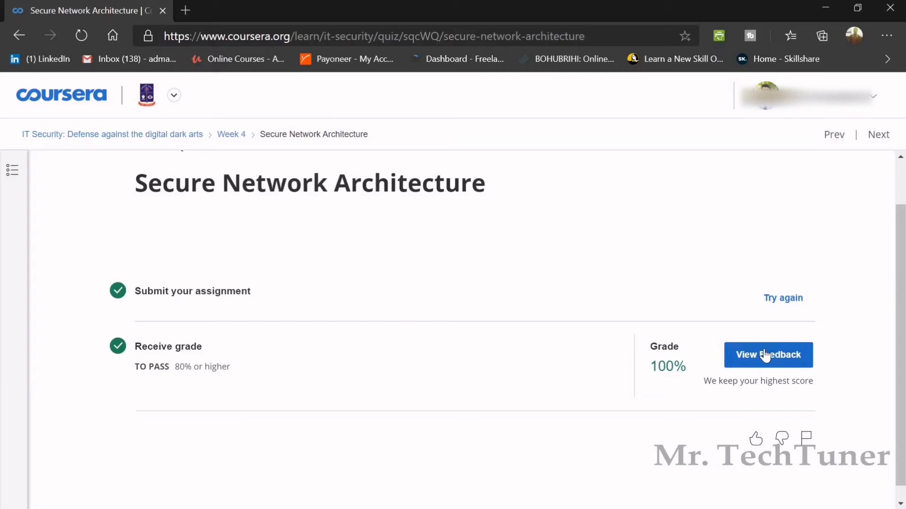
# View the graded feedback and review the correct answers on log normalization and SYN floods.
pyautogui.click(768, 355)
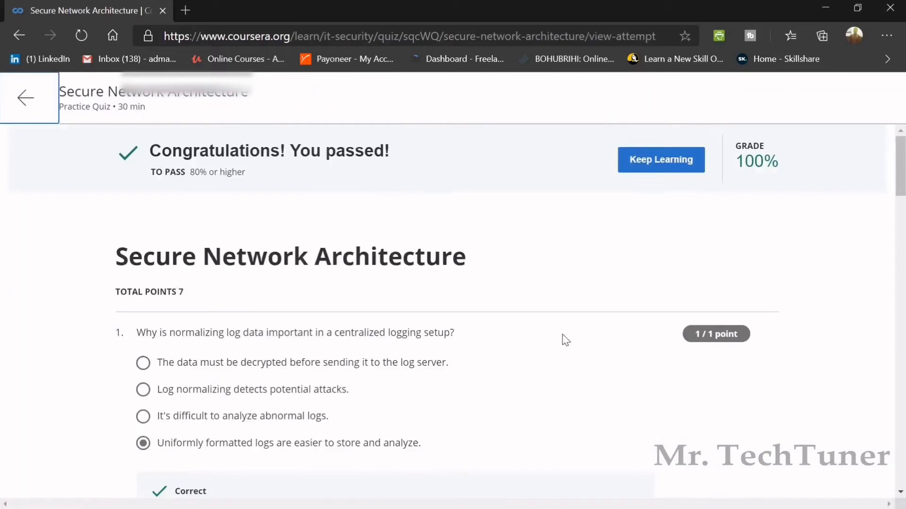
pyautogui.scroll(-3)
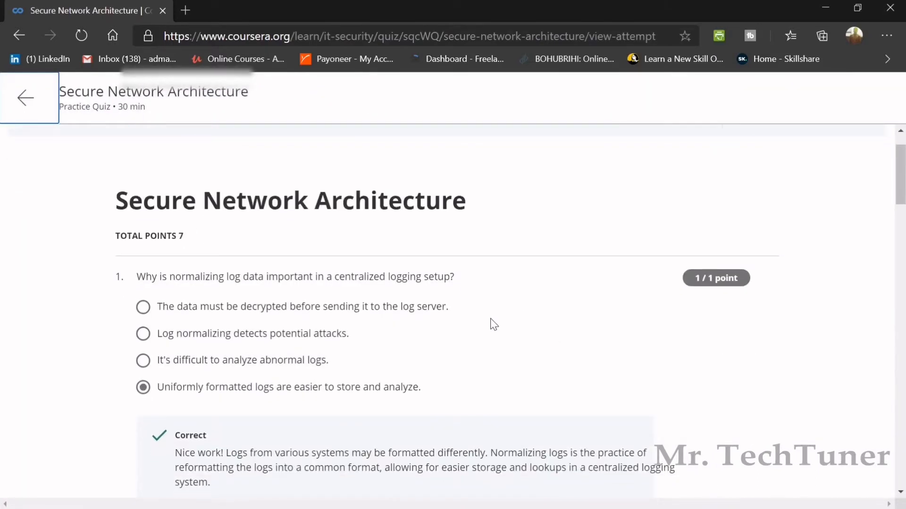
pyautogui.scroll(-3)
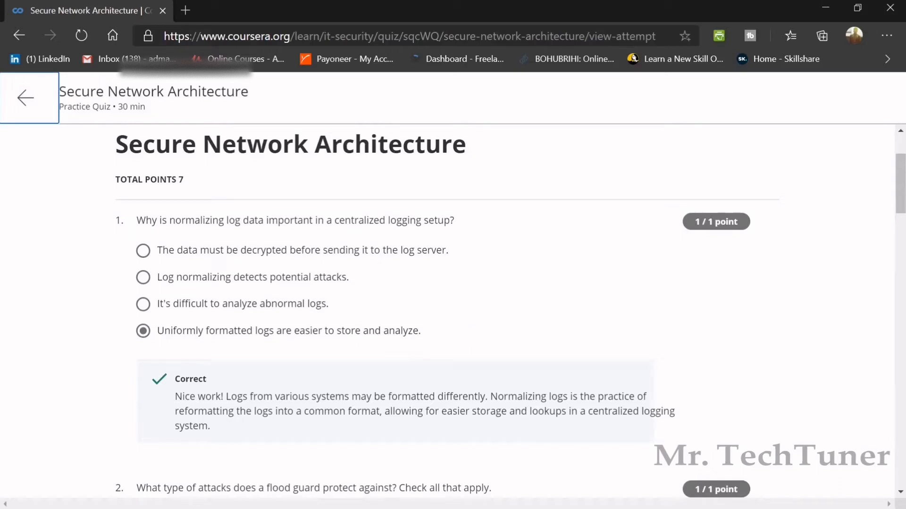
pyautogui.moveTo(271, 241)
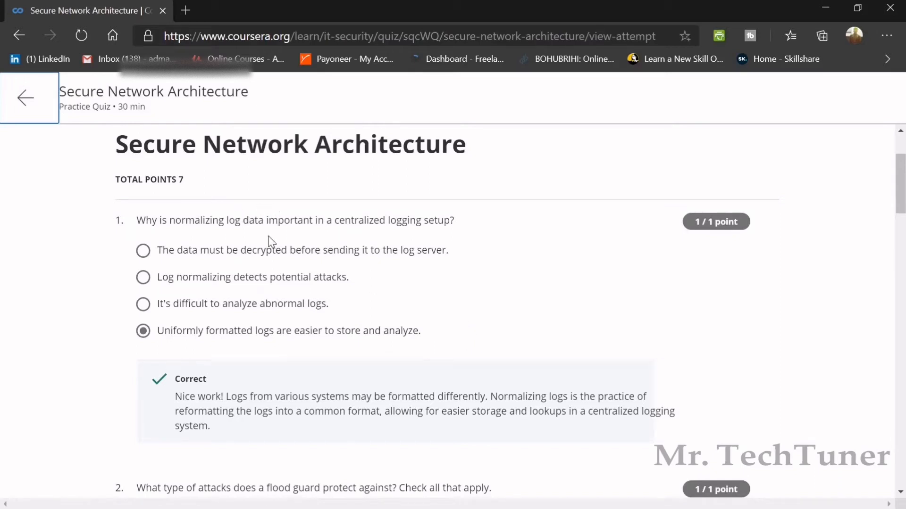
pyautogui.moveTo(264, 237)
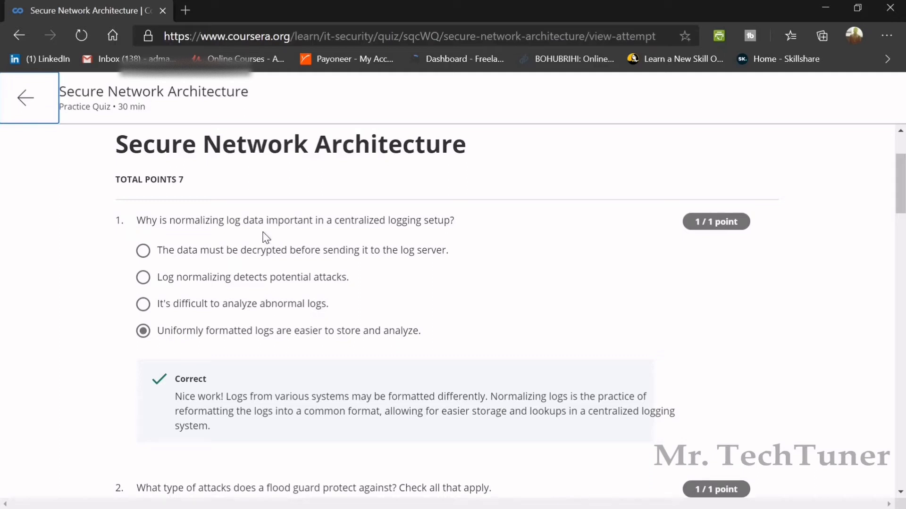
pyautogui.scroll(-3)
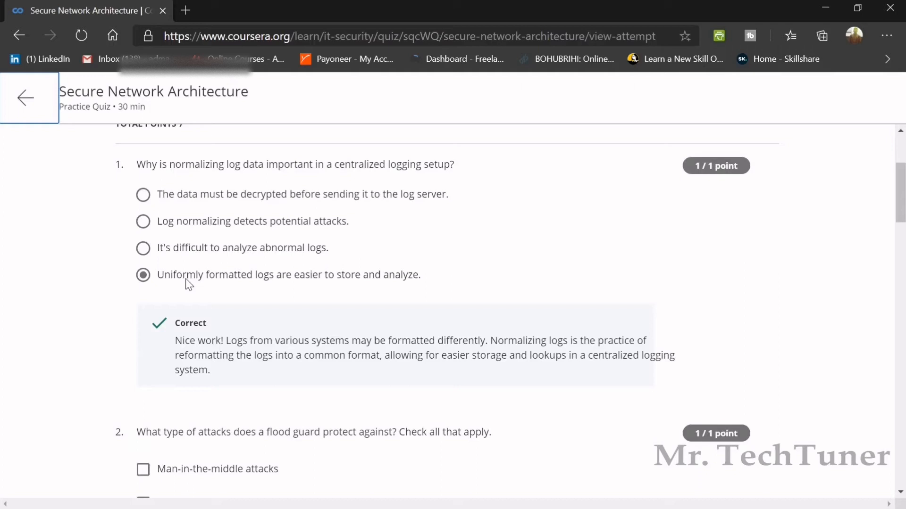
pyautogui.moveTo(209, 287)
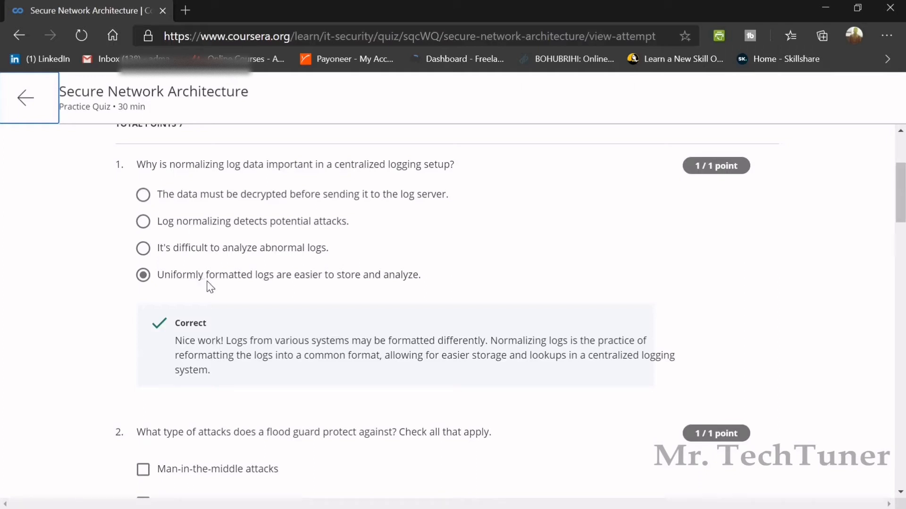
pyautogui.moveTo(279, 297)
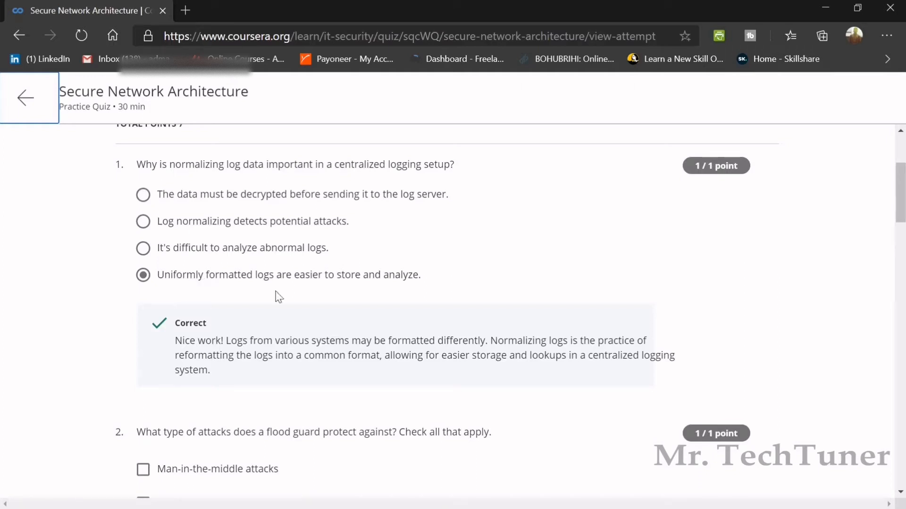
pyautogui.scroll(-3)
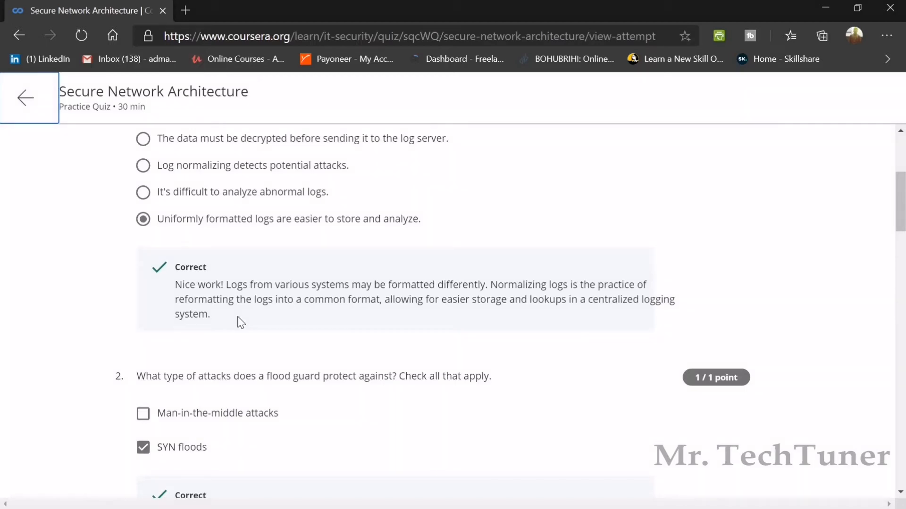
pyautogui.scroll(-3)
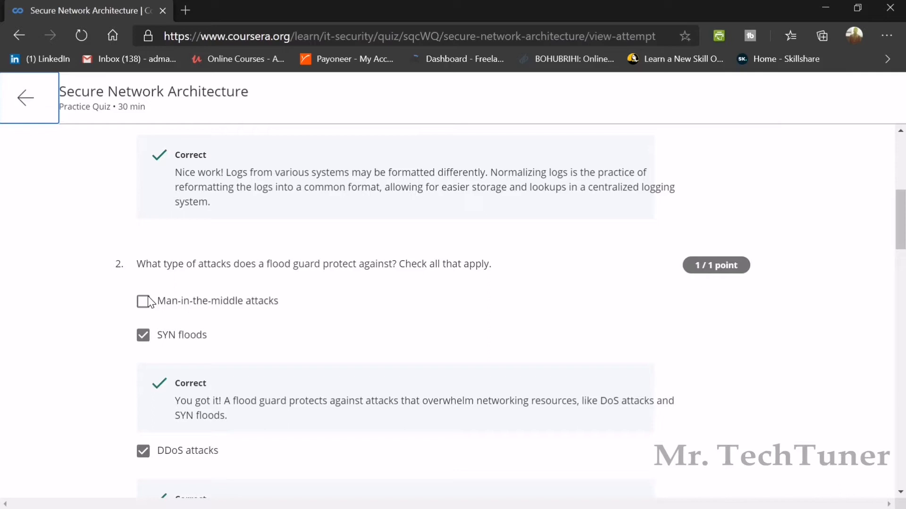
pyautogui.moveTo(154, 304)
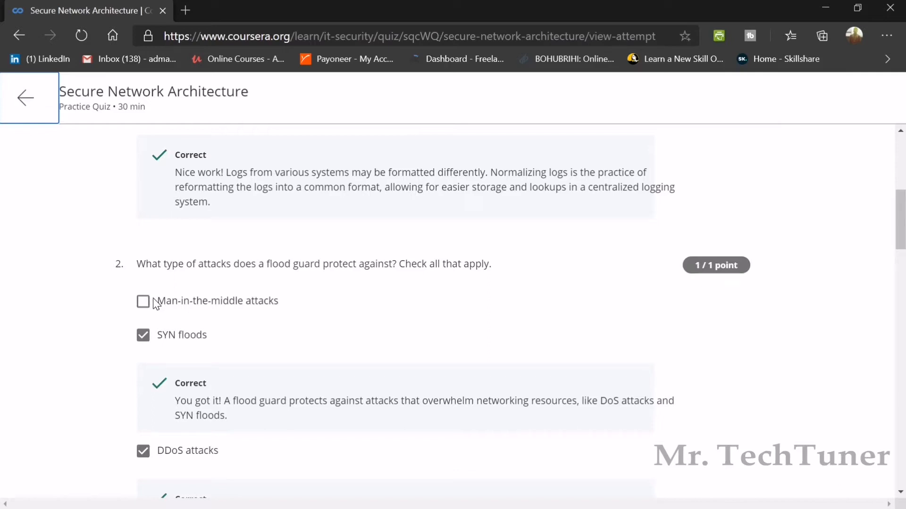
pyautogui.scroll(-3)
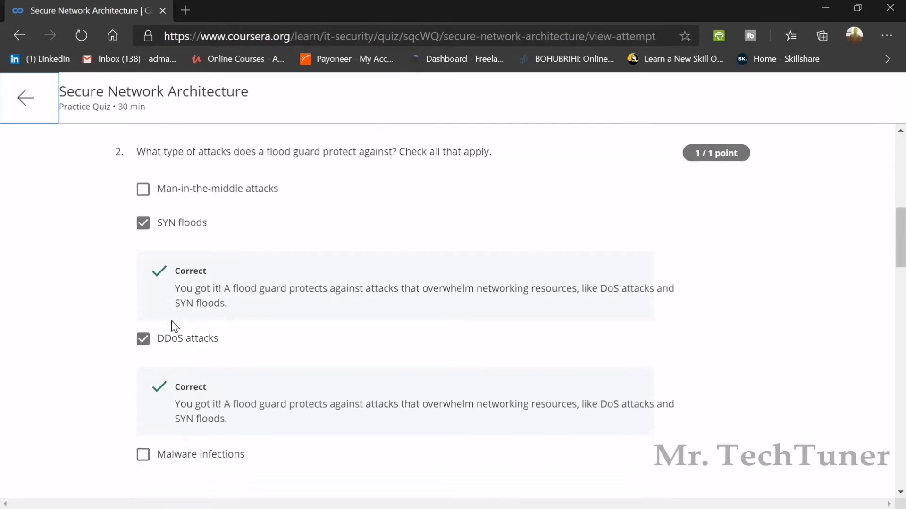
pyautogui.scroll(-3)
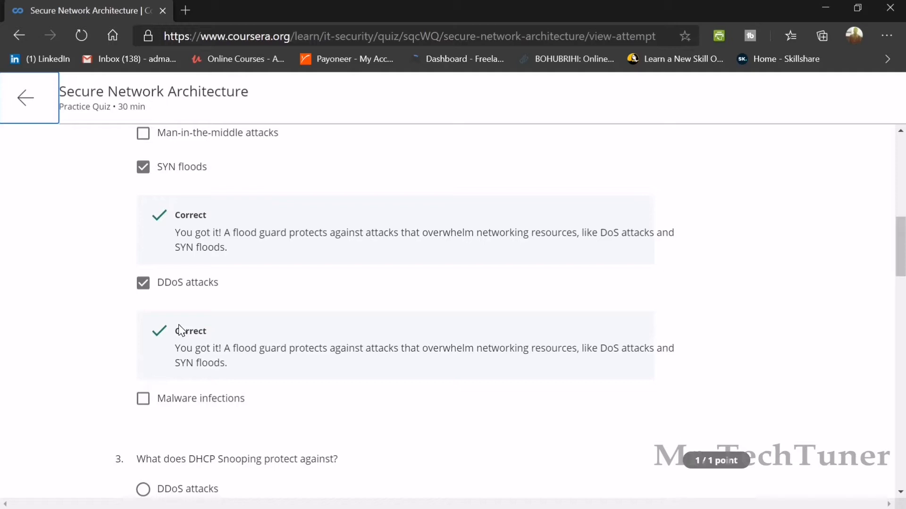
pyautogui.scroll(-3)
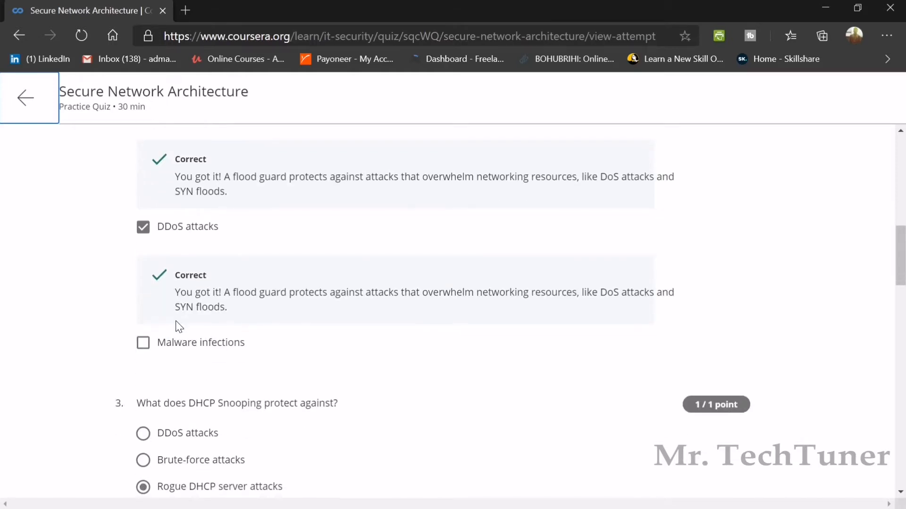
pyautogui.scroll(-3)
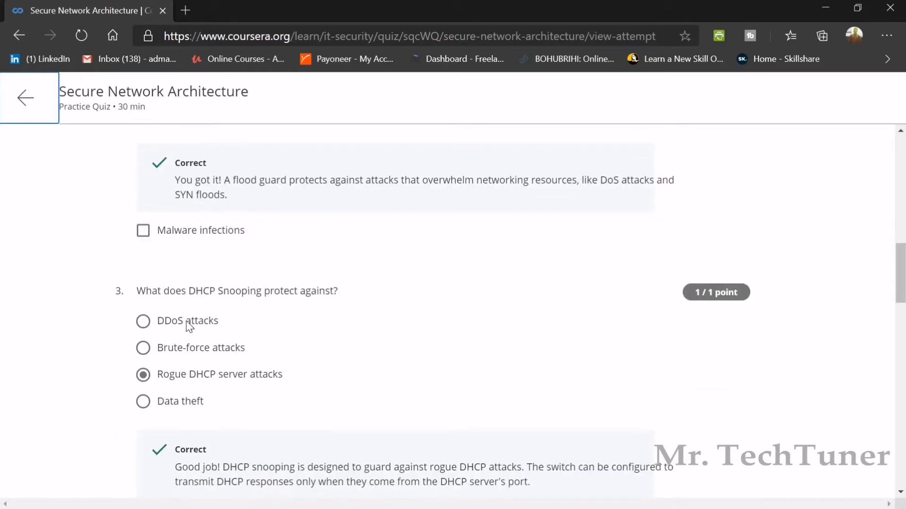
pyautogui.scroll(-3)
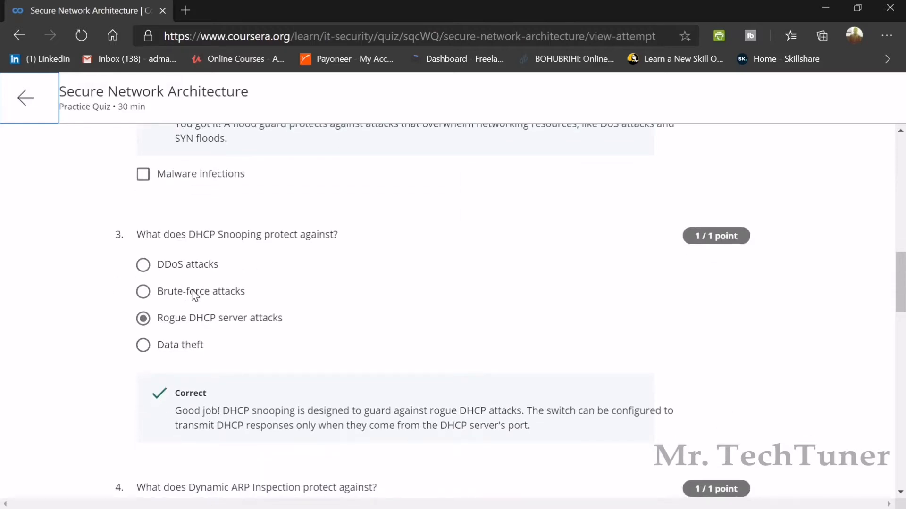
pyautogui.scroll(-3)
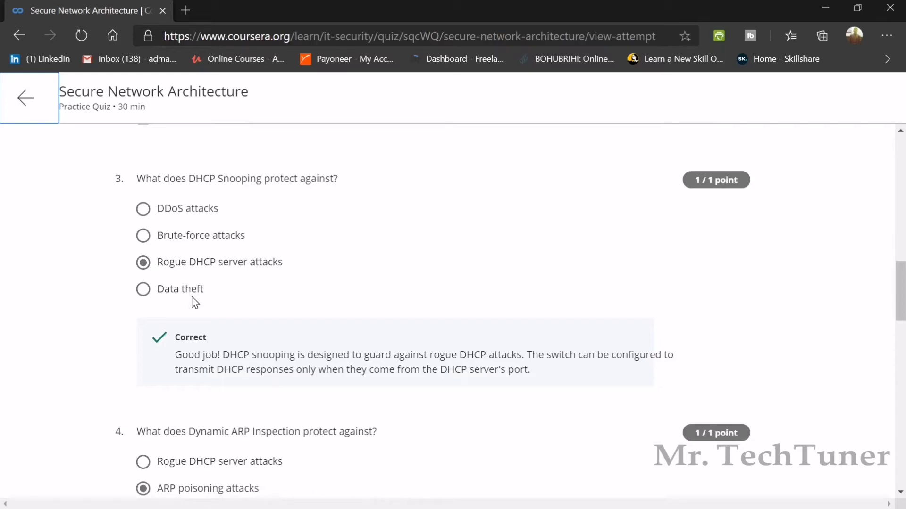
pyautogui.moveTo(173, 347)
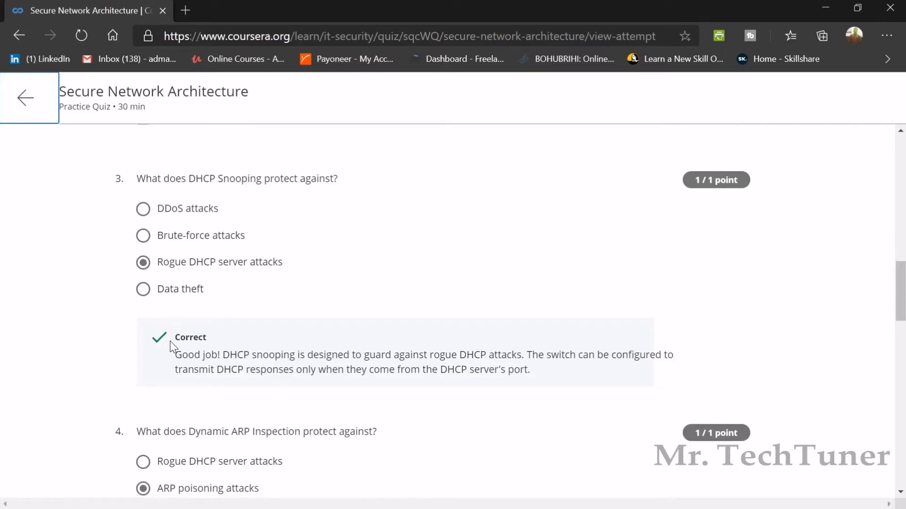
pyautogui.scroll(-3)
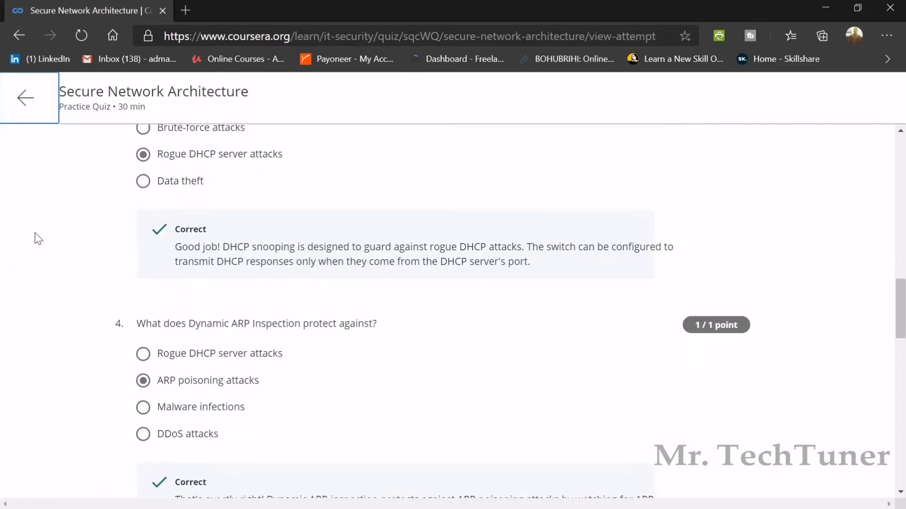
pyautogui.scroll(-3)
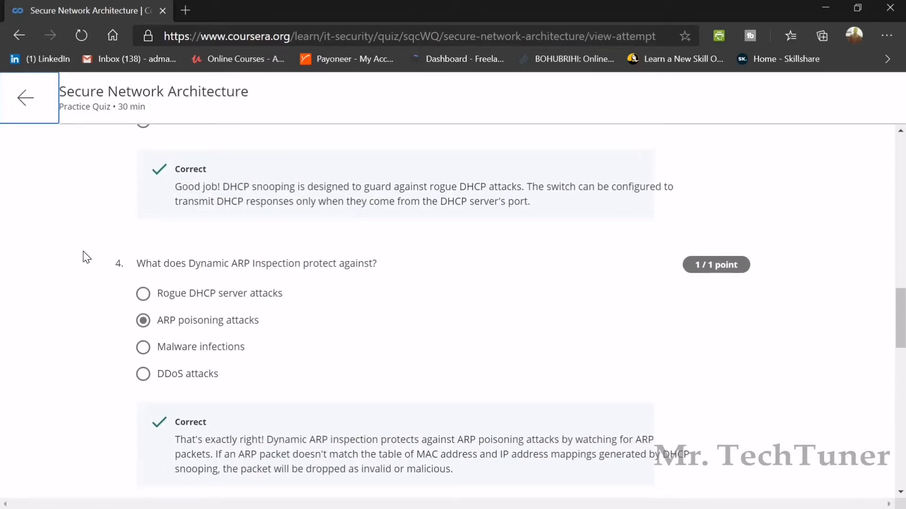
pyautogui.moveTo(194, 325)
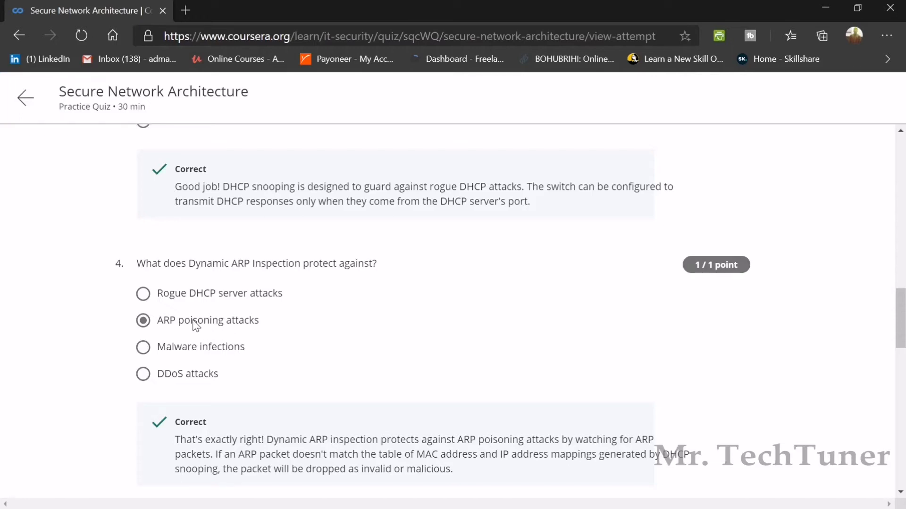
pyautogui.scroll(-3)
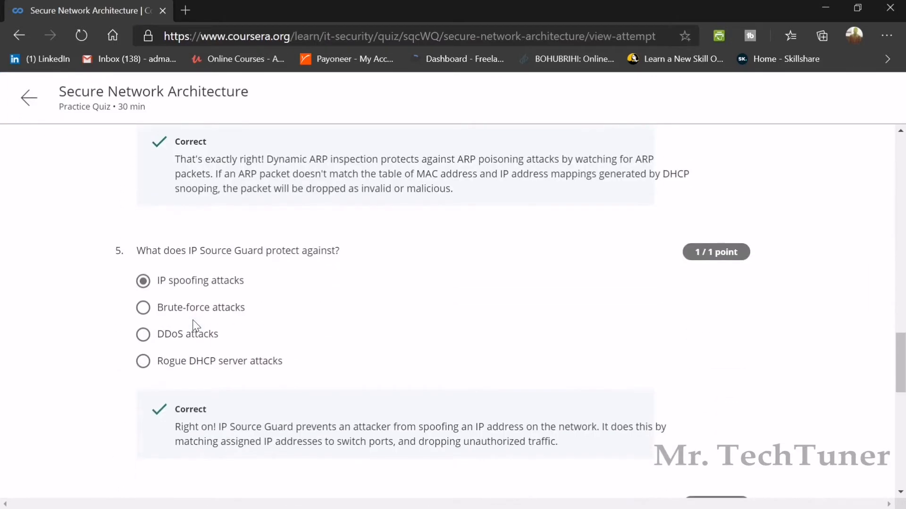
pyautogui.moveTo(227, 268)
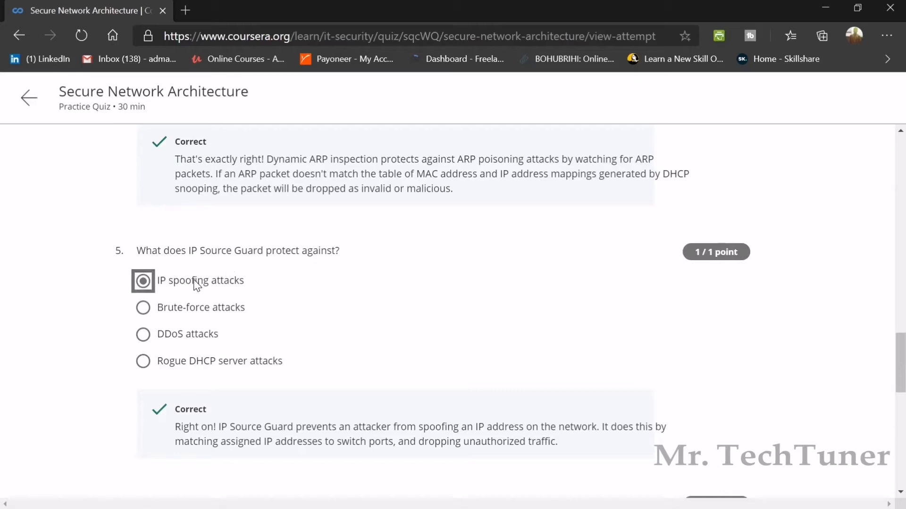
pyautogui.scroll(-3)
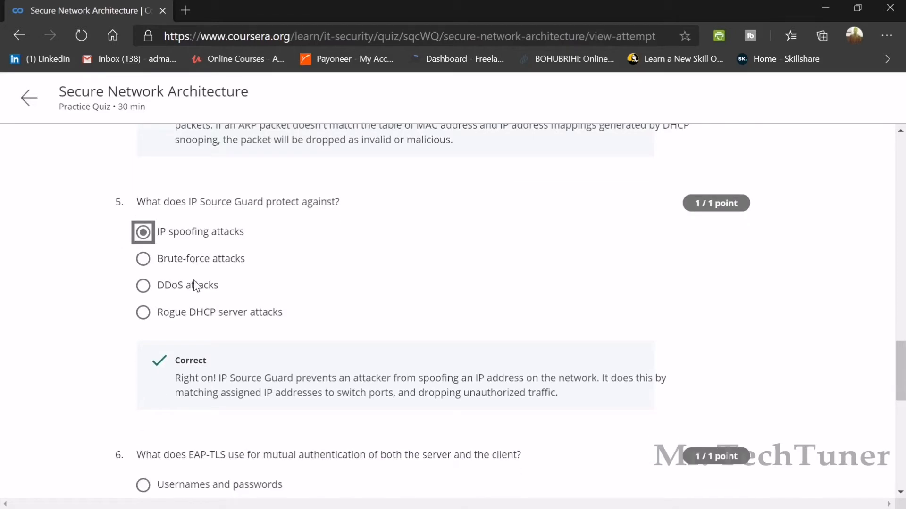
pyautogui.scroll(-3)
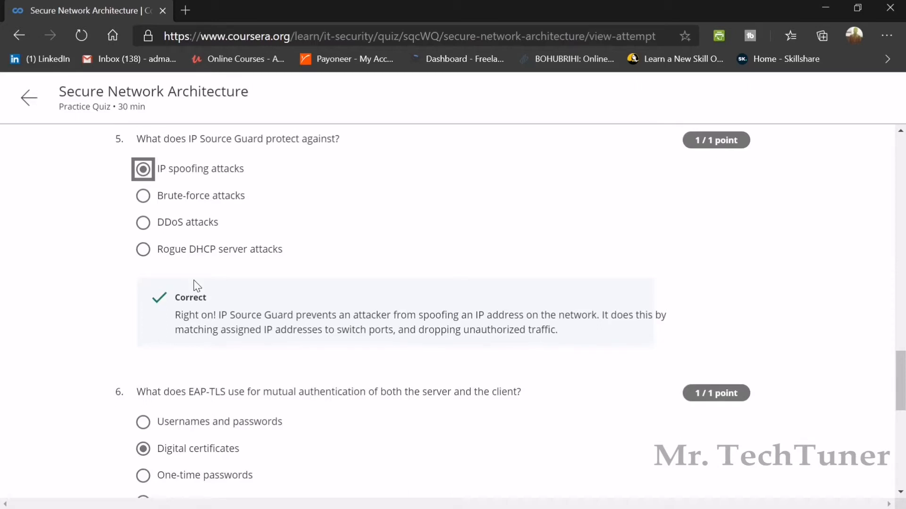
pyautogui.scroll(-3)
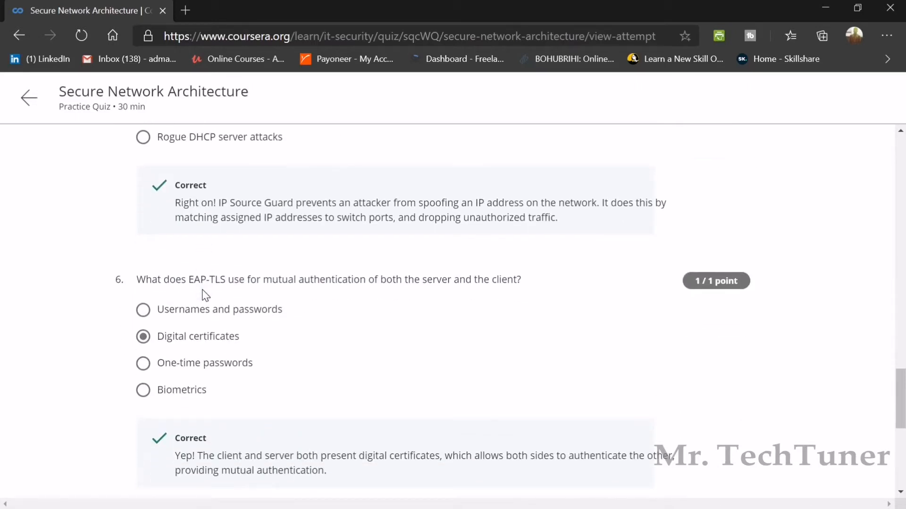
pyautogui.scroll(-3)
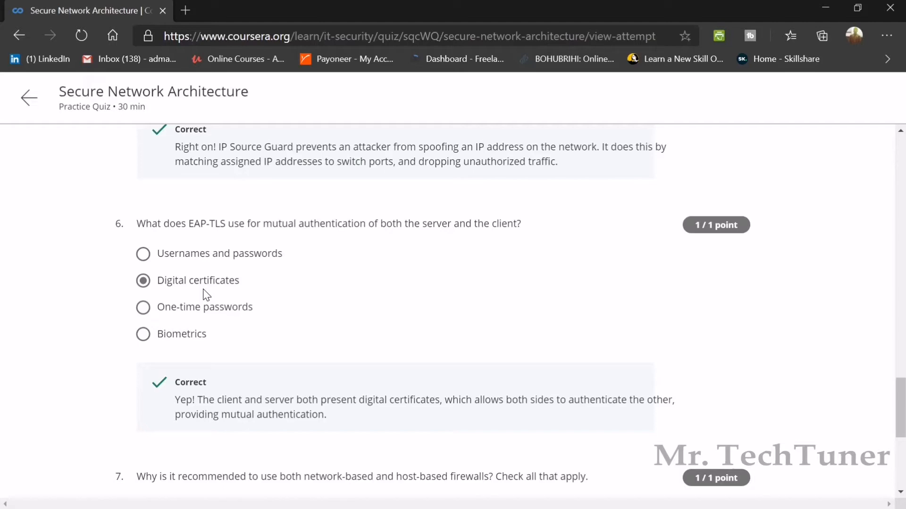
pyautogui.scroll(-3)
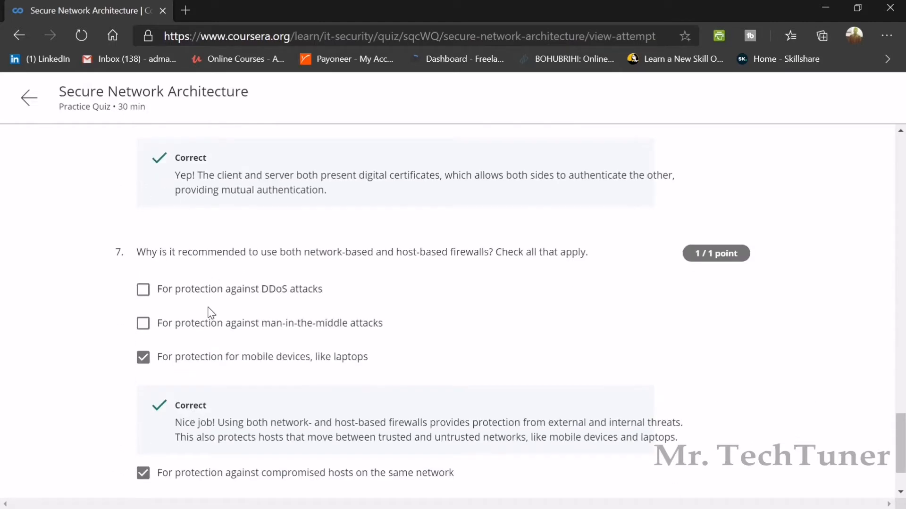
pyautogui.scroll(-3)
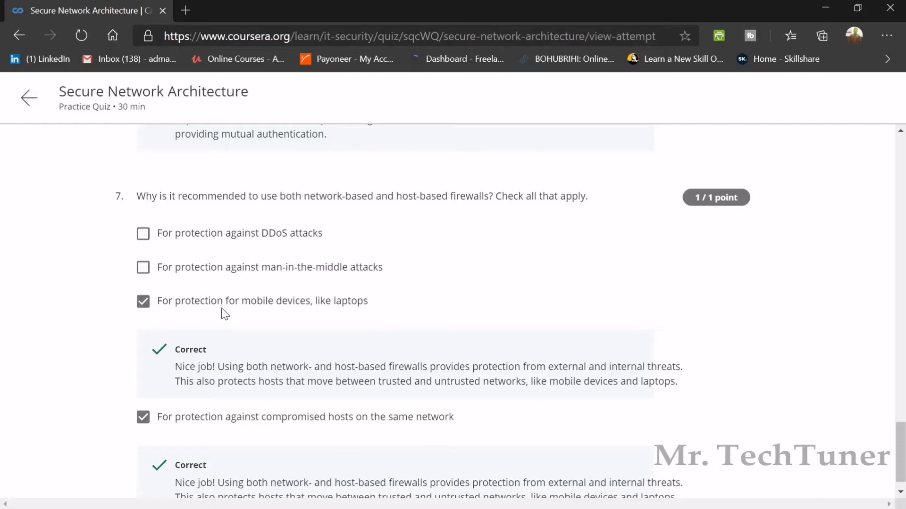
pyautogui.scroll(3)
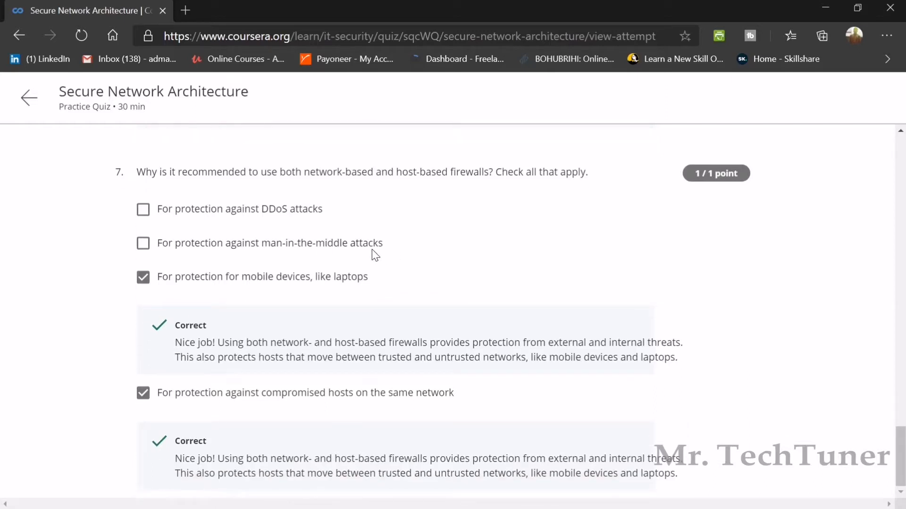
pyautogui.moveTo(249, 260)
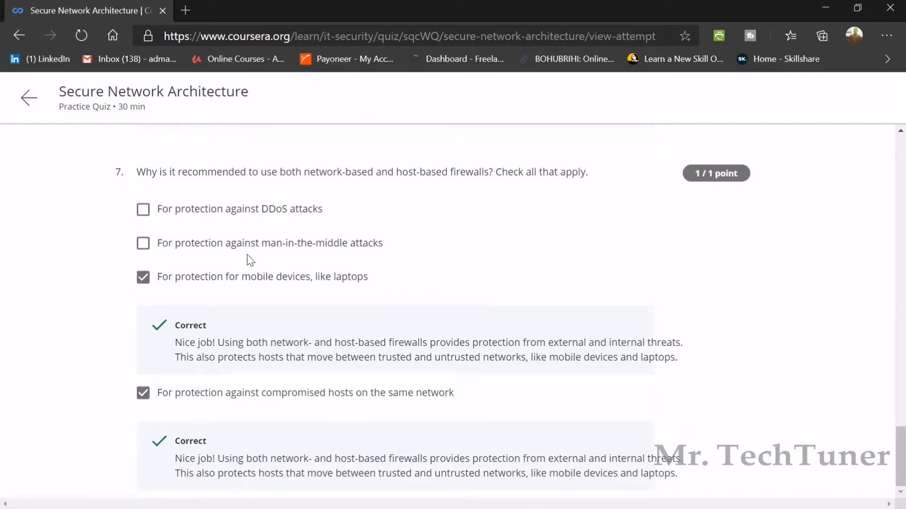
pyautogui.moveTo(289, 269)
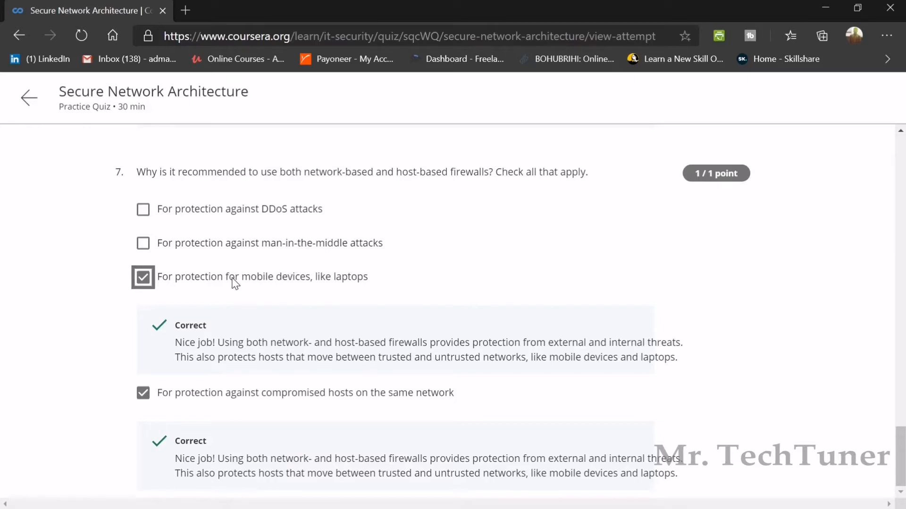
pyautogui.moveTo(209, 322)
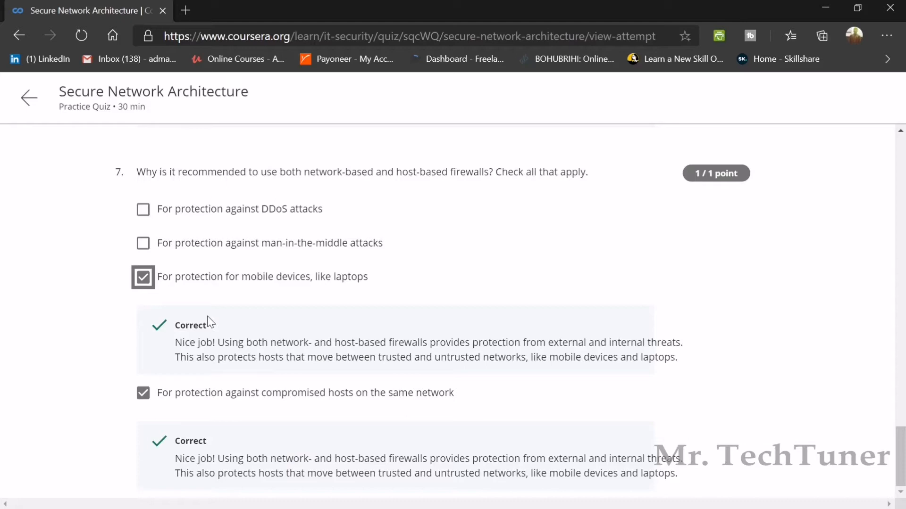
pyautogui.moveTo(277, 428)
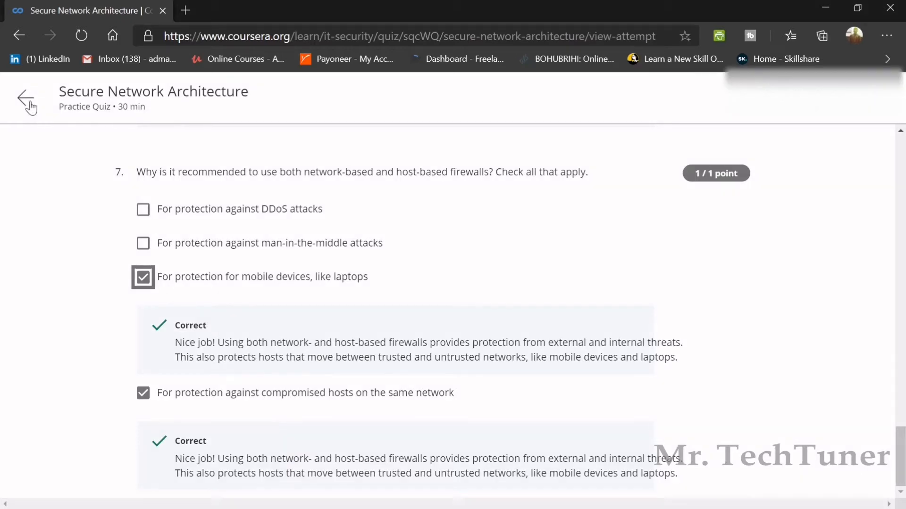
# Leave the quiz feedback and return to the Week 4 outline showing the Wireless Security items.
pyautogui.click(26, 98)
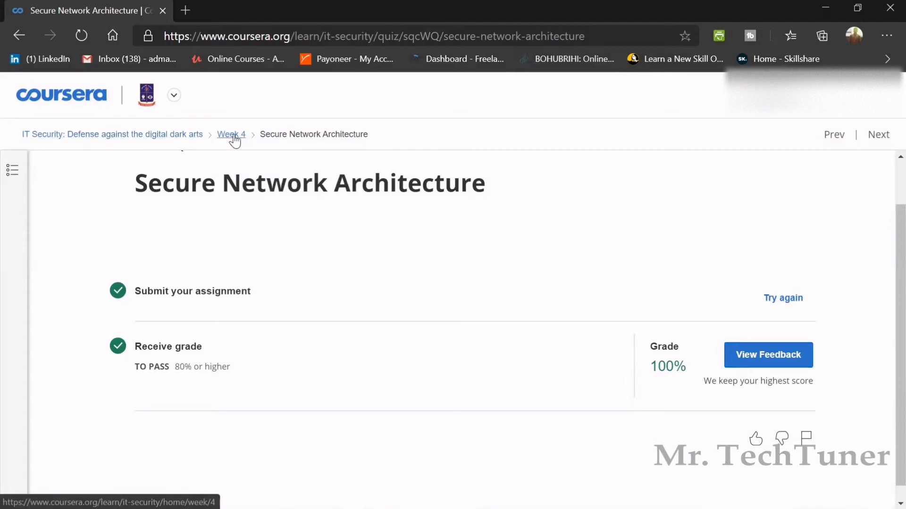
pyautogui.click(232, 134)
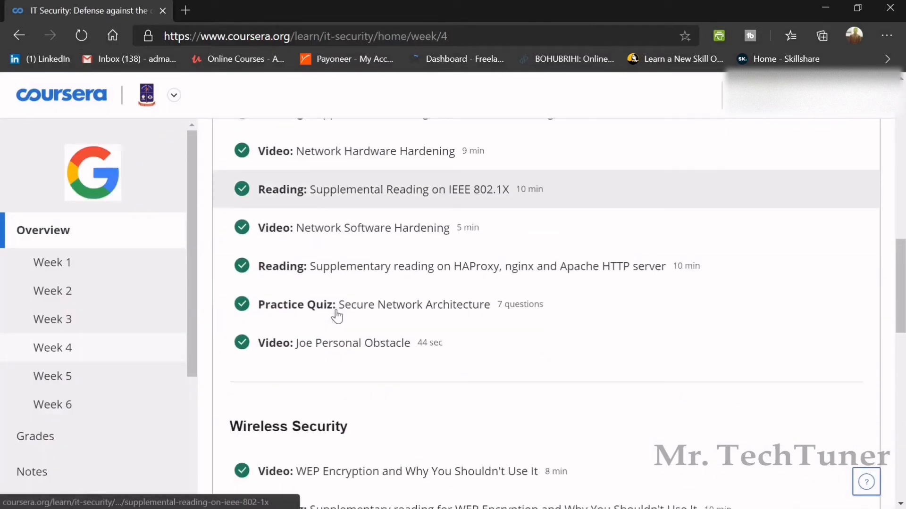
pyautogui.scroll(-3)
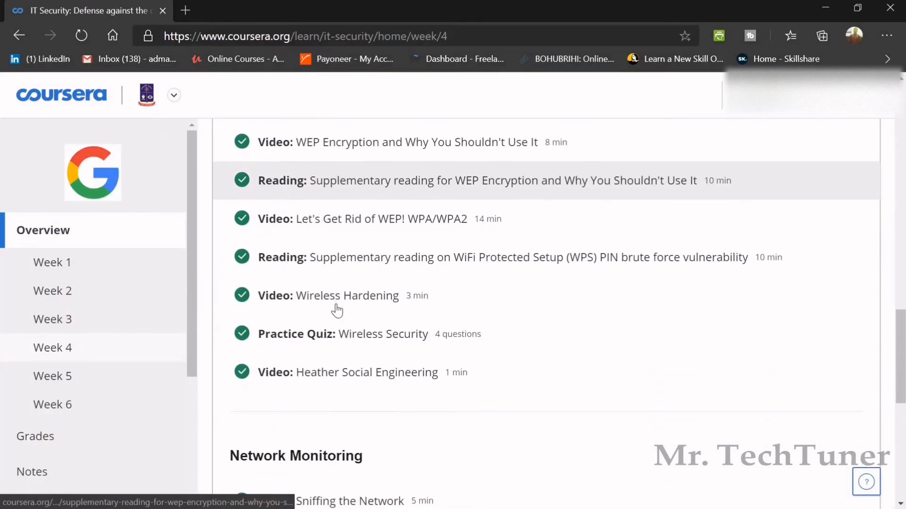
pyautogui.moveTo(338, 341)
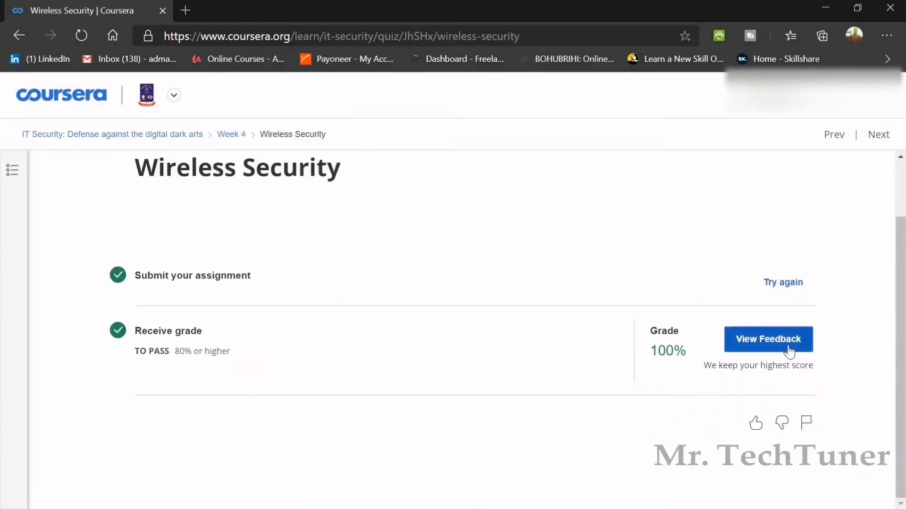
# View the Wireless Security feedback and read the graded questions, including AES for WPA2 and WPA2 enterprise.
pyautogui.click(768, 339)
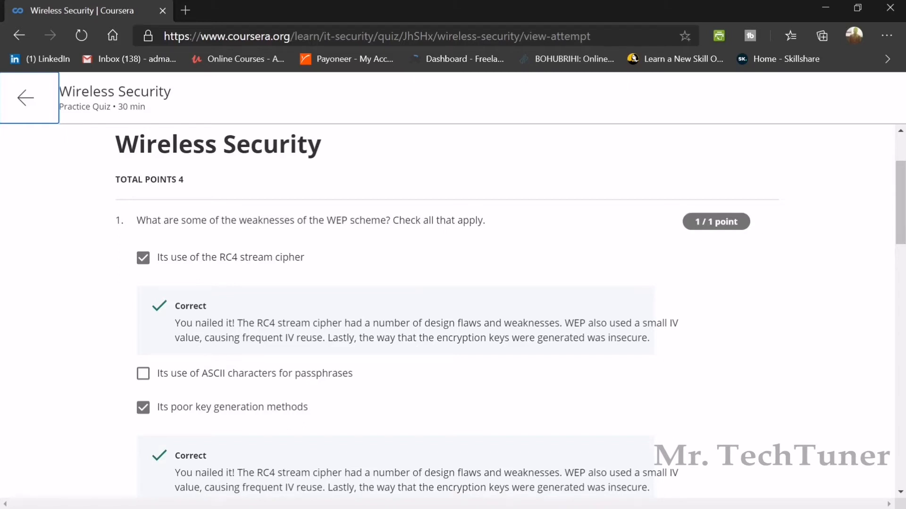
pyautogui.moveTo(339, 266)
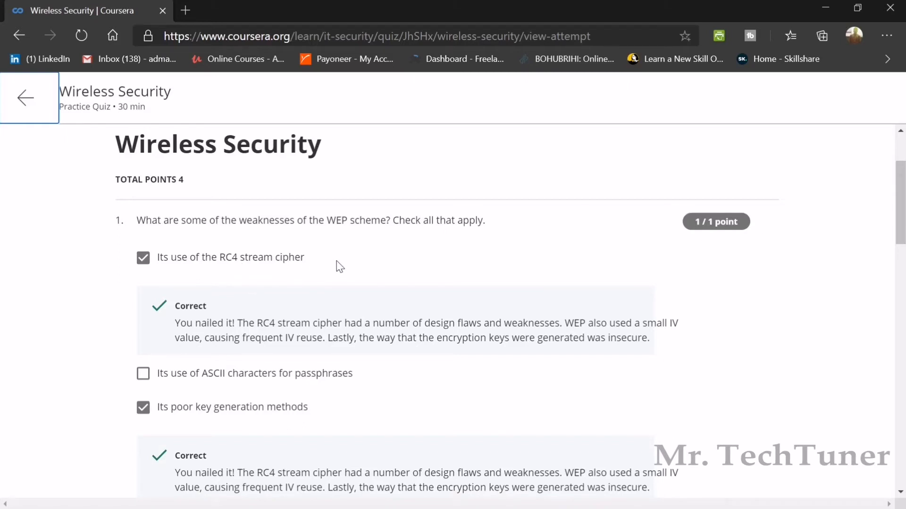
pyautogui.moveTo(216, 265)
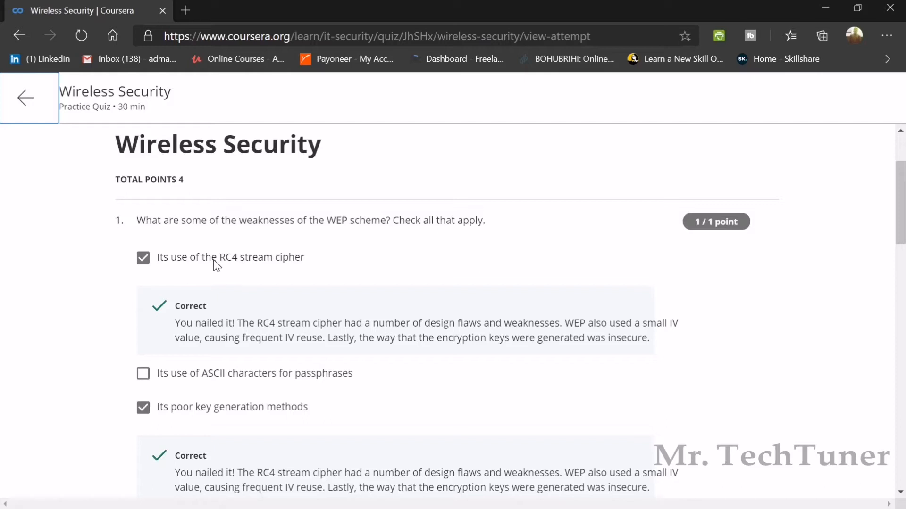
pyautogui.scroll(-3)
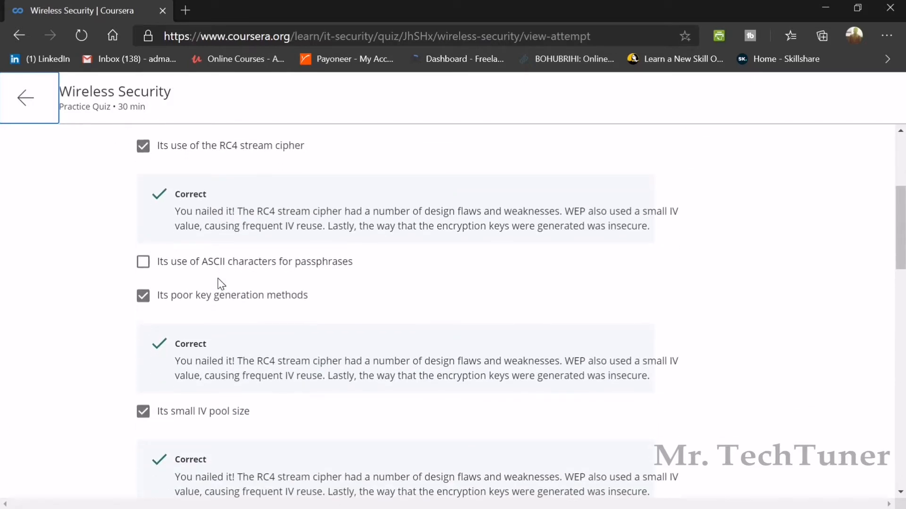
pyautogui.scroll(-3)
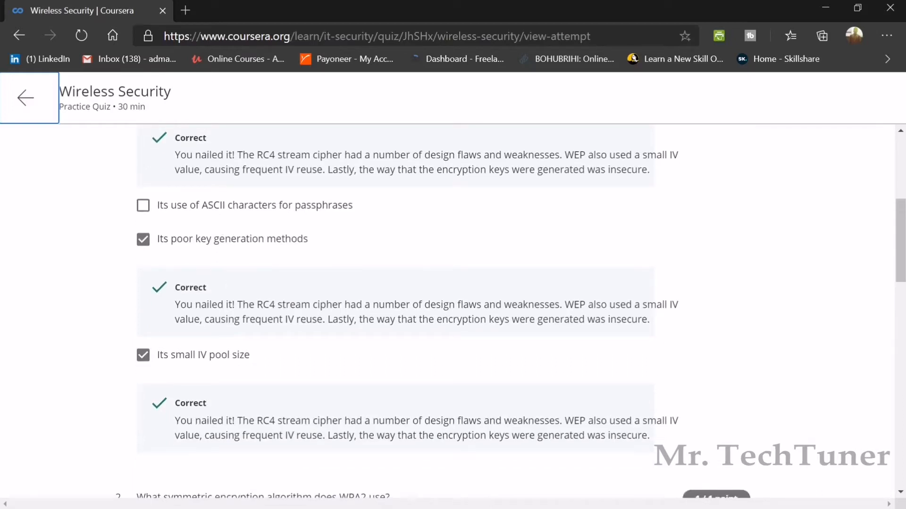
pyautogui.scroll(-3)
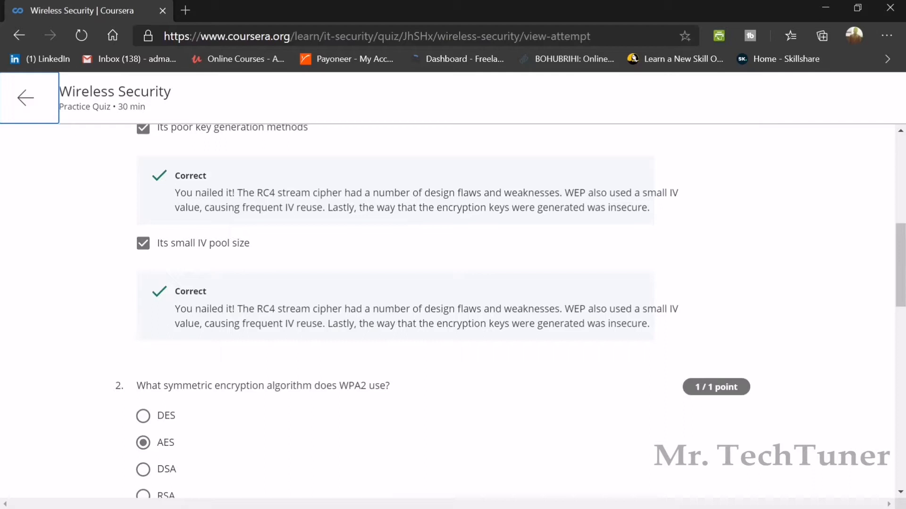
pyautogui.scroll(-3)
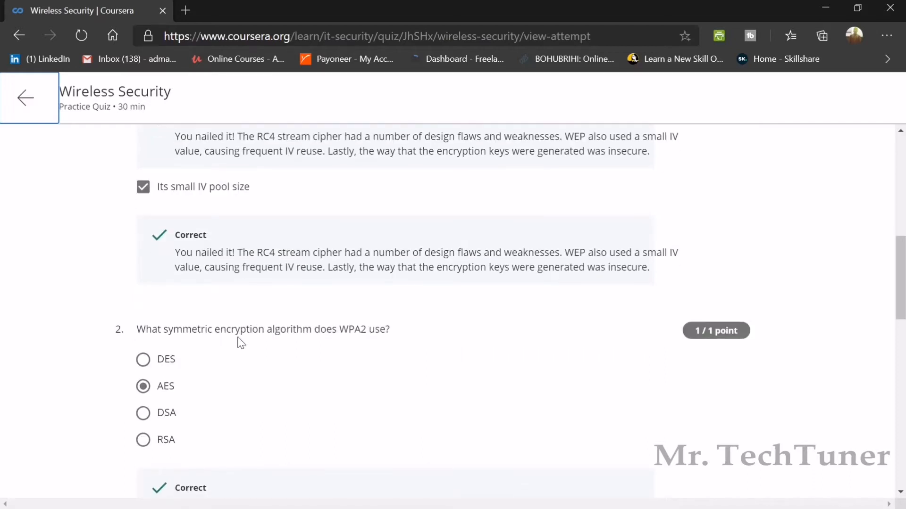
pyautogui.scroll(-3)
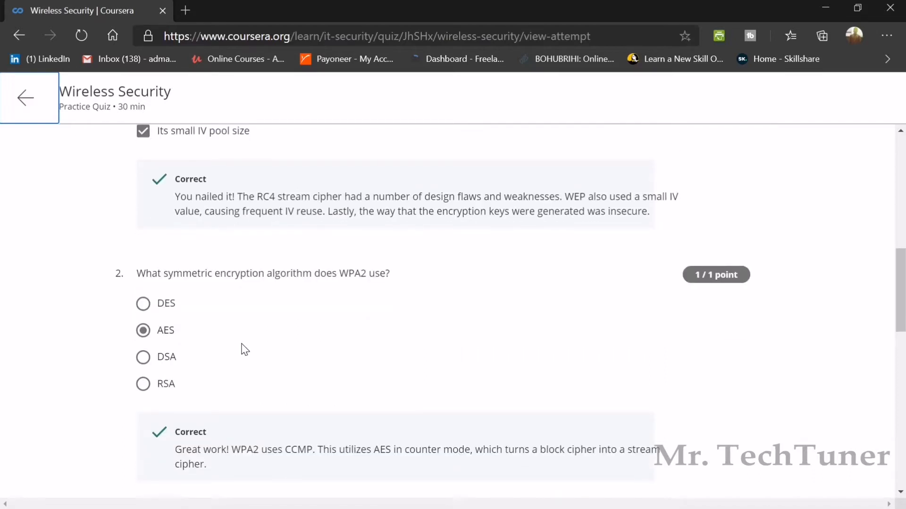
pyautogui.scroll(-3)
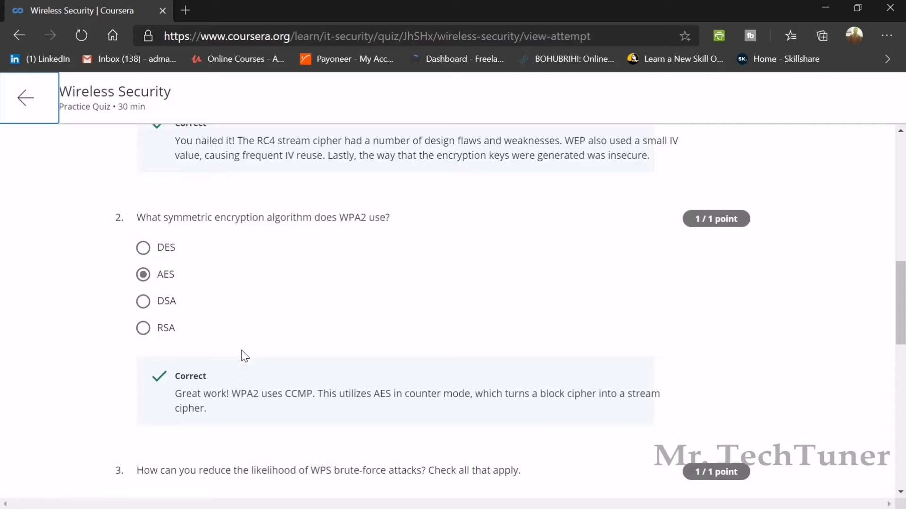
pyautogui.scroll(-3)
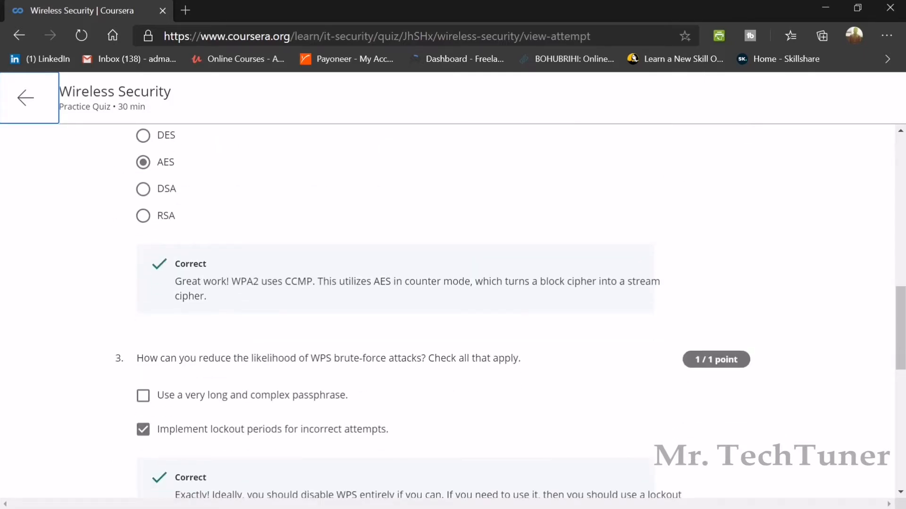
pyautogui.scroll(-3)
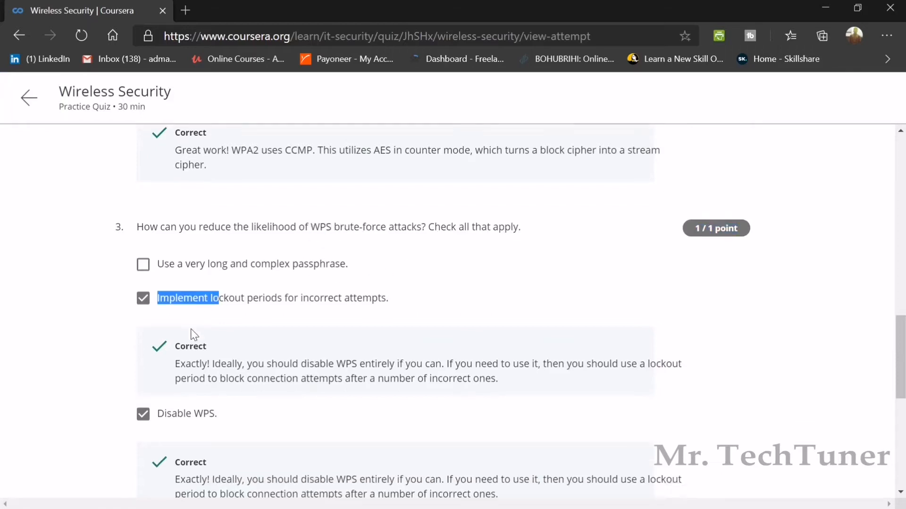
pyautogui.scroll(-3)
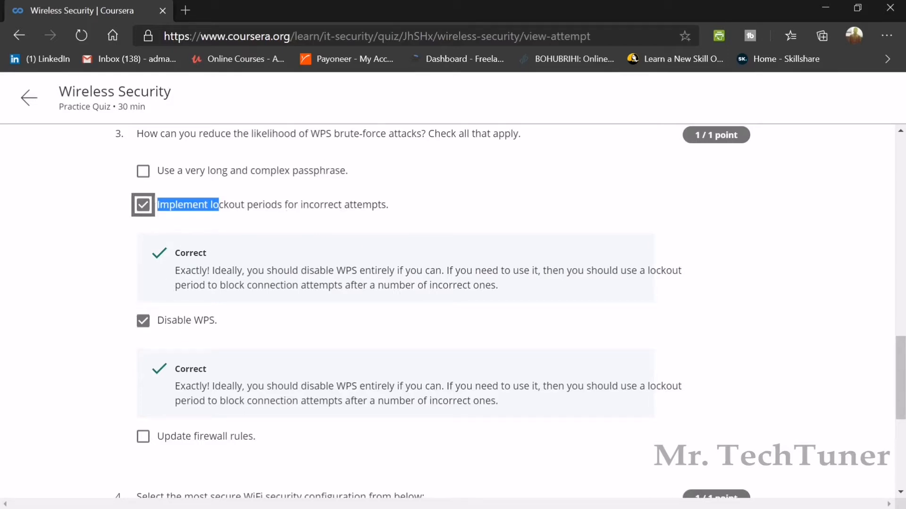
pyautogui.scroll(-3)
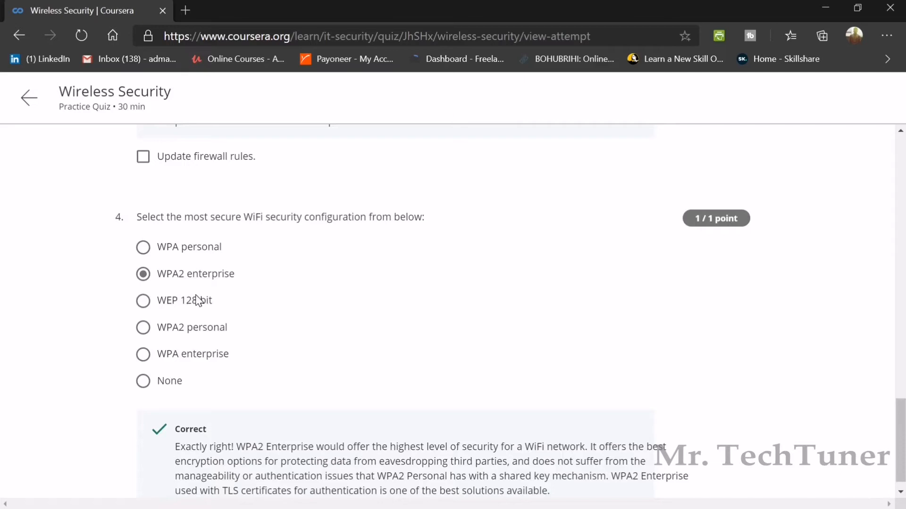
pyautogui.moveTo(170, 275)
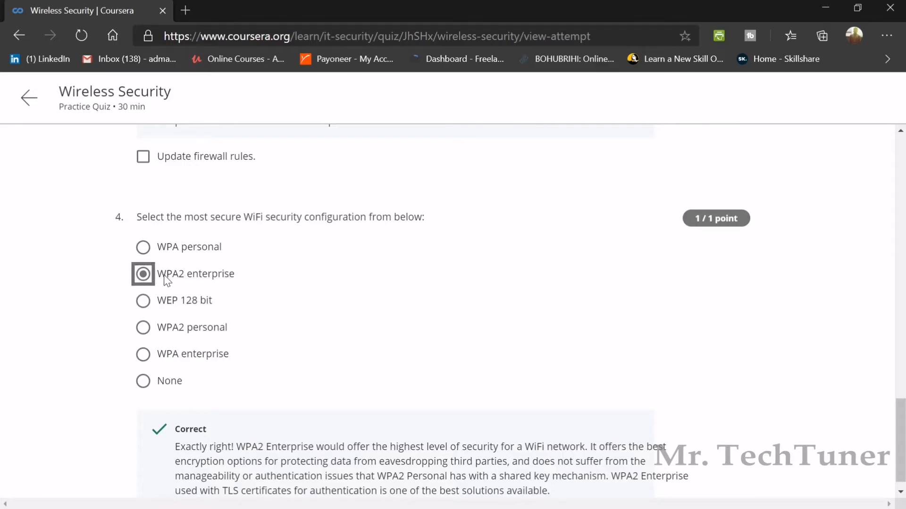
pyautogui.scroll(3)
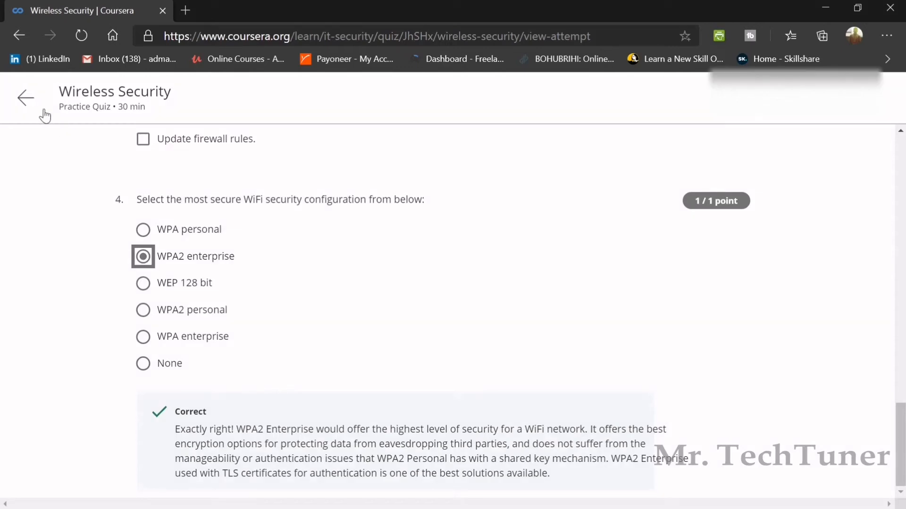
# Return to the Week 4 outline and view the graded feedback of the Network Monitoring practice quiz.
pyautogui.click(25, 97)
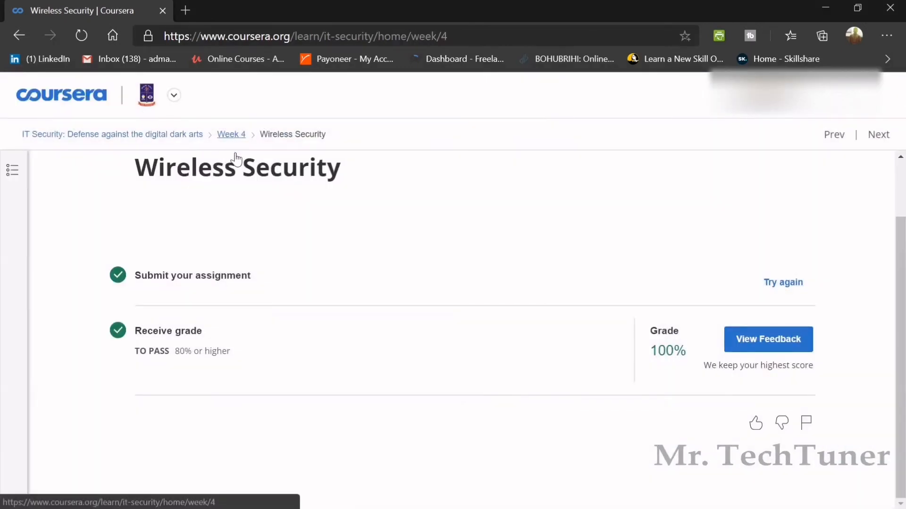
pyautogui.click(231, 134)
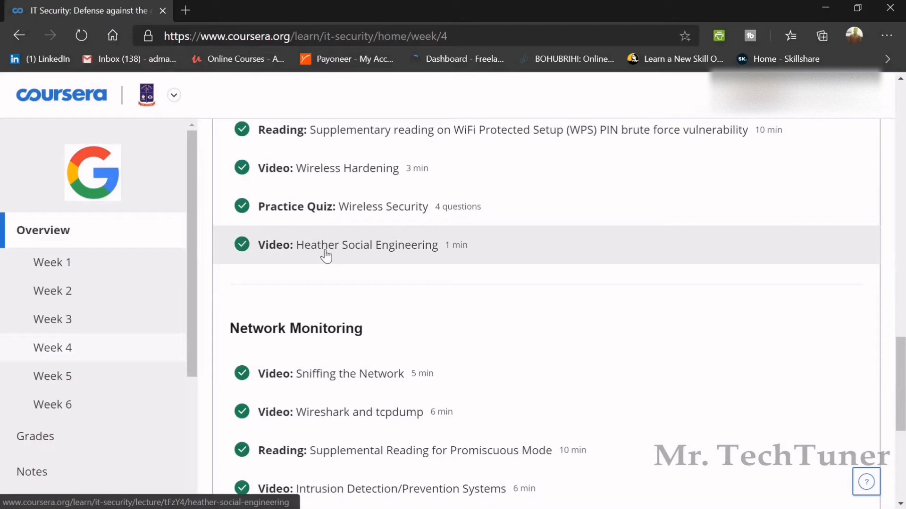
pyautogui.scroll(-3)
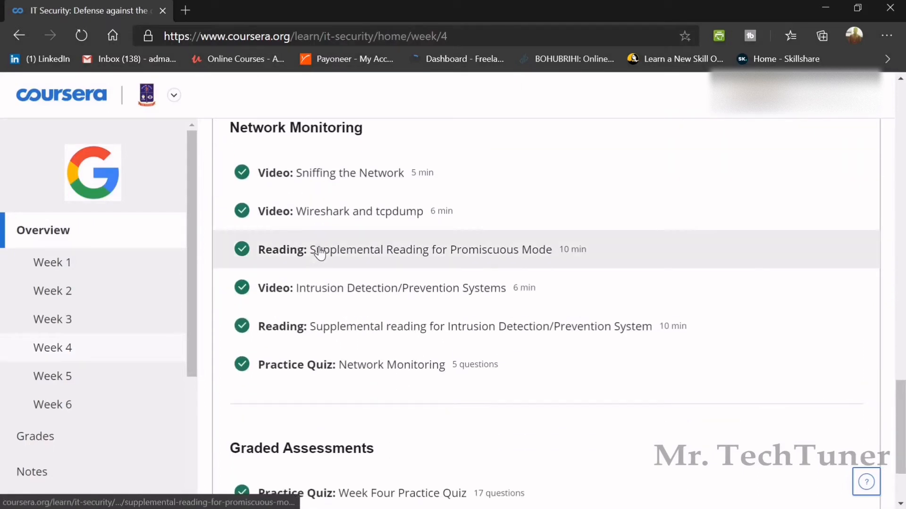
pyautogui.click(391, 364)
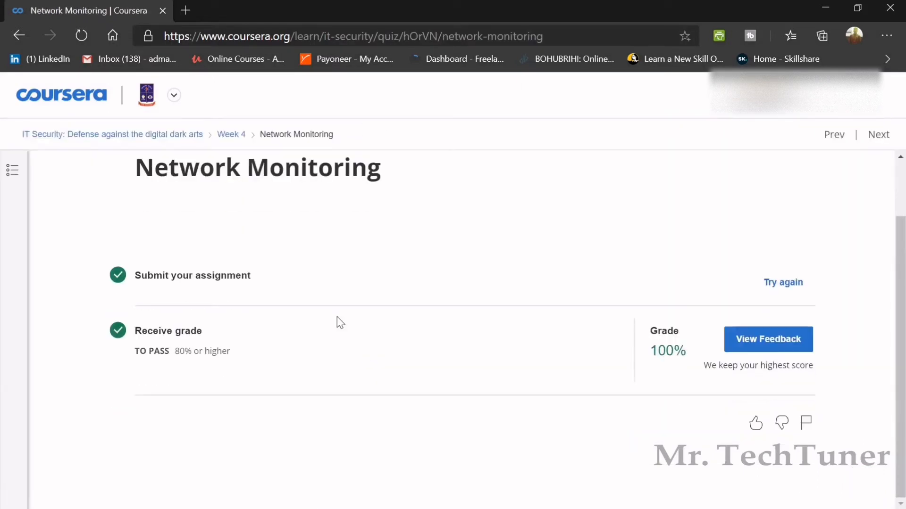
pyautogui.click(767, 339)
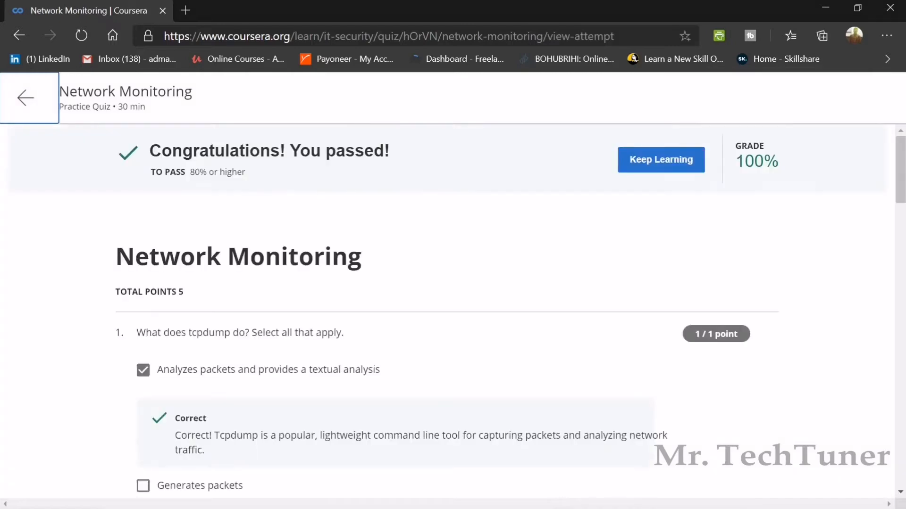
pyautogui.scroll(-3)
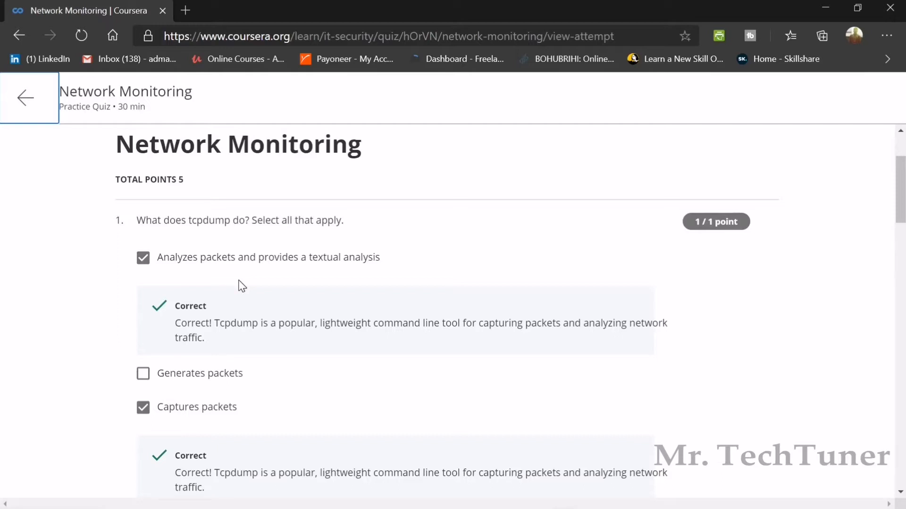
pyautogui.scroll(-3)
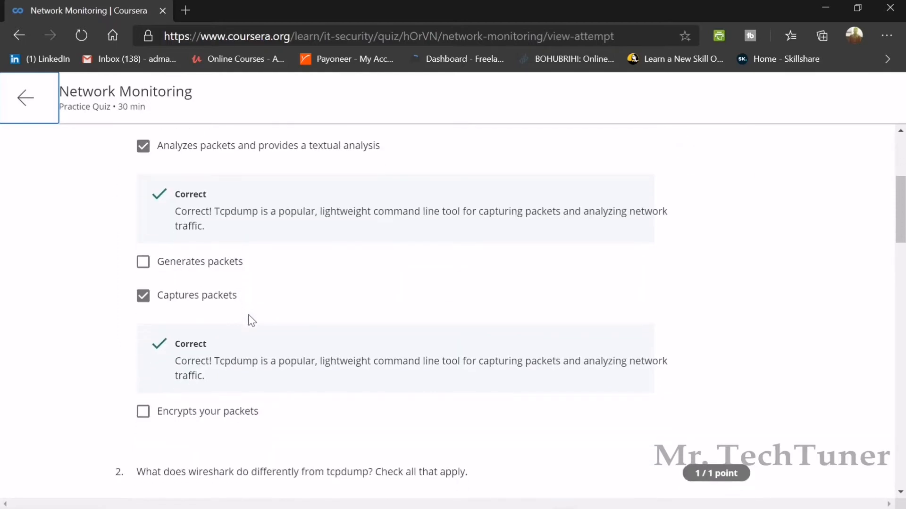
pyautogui.scroll(-3)
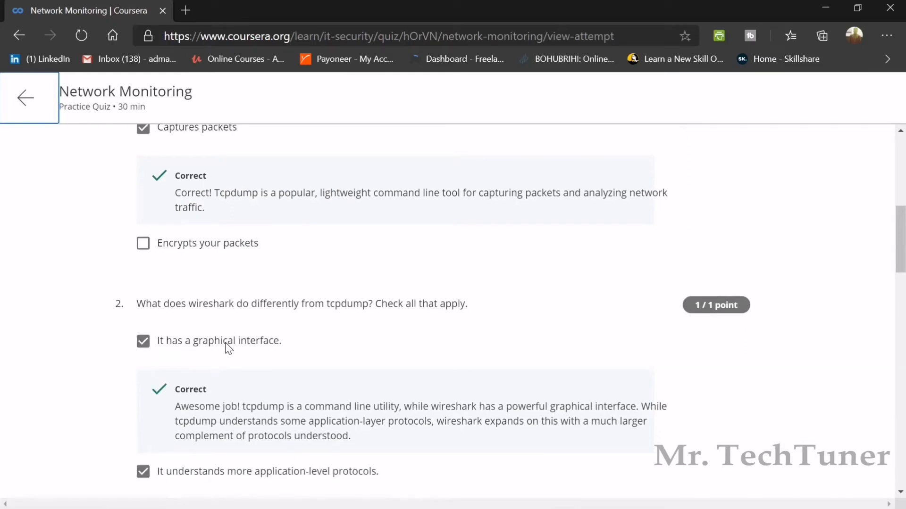
pyautogui.scroll(-3)
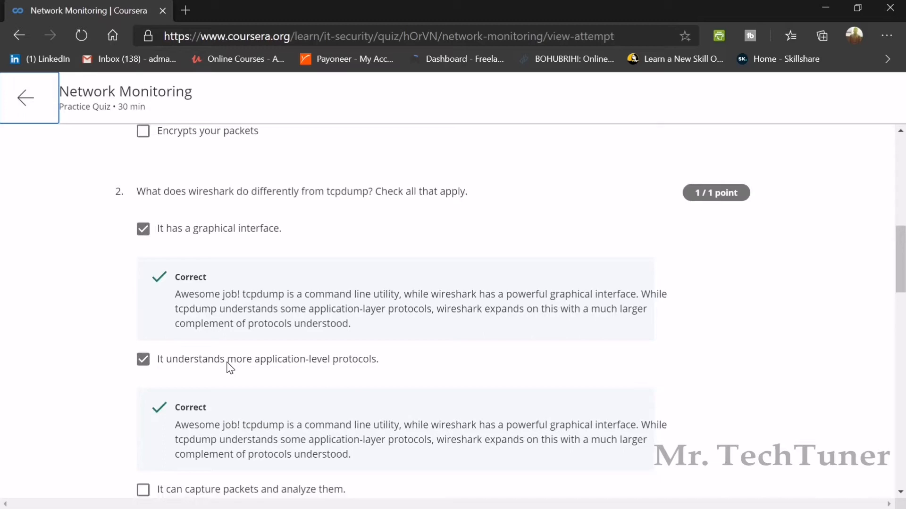
pyautogui.scroll(-3)
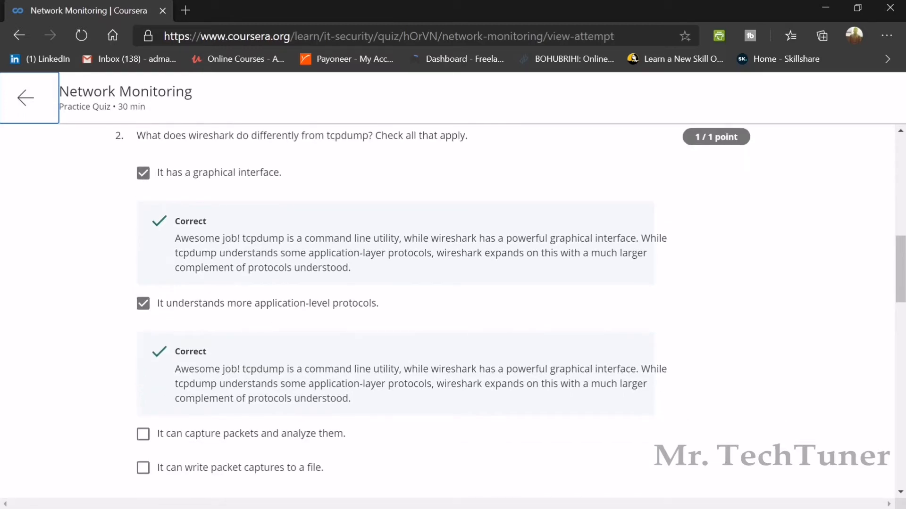
pyautogui.scroll(-3)
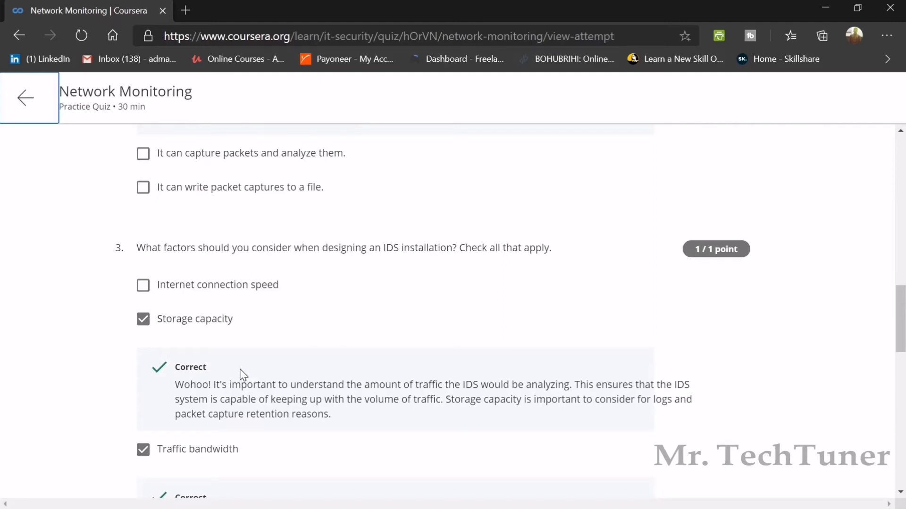
pyautogui.scroll(-3)
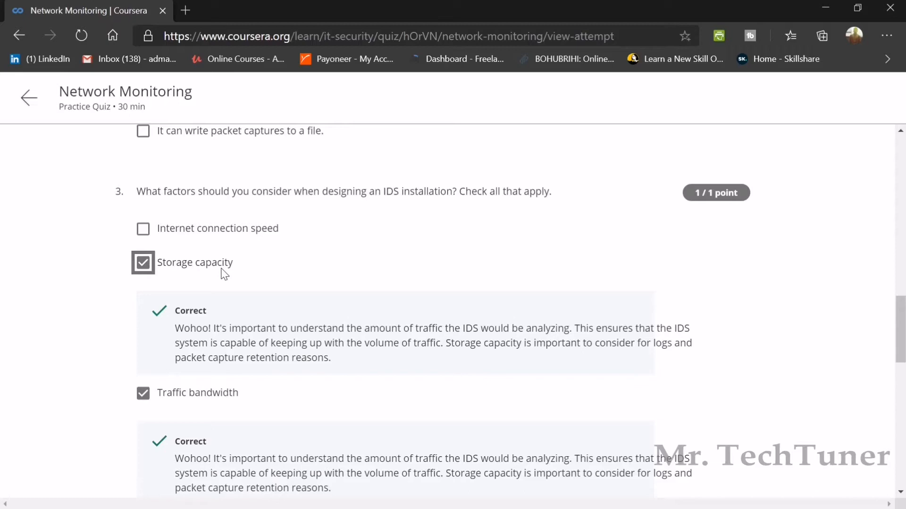
pyautogui.scroll(-3)
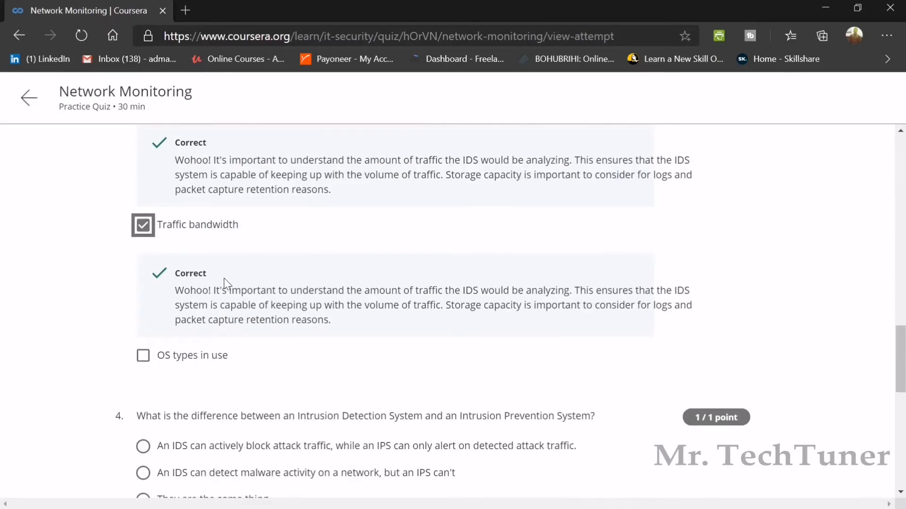
pyautogui.scroll(-3)
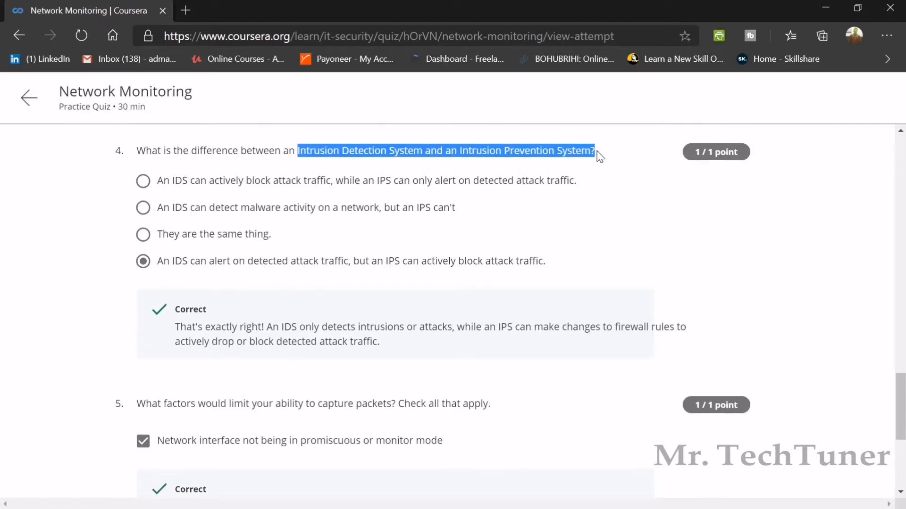
pyautogui.moveTo(157, 271)
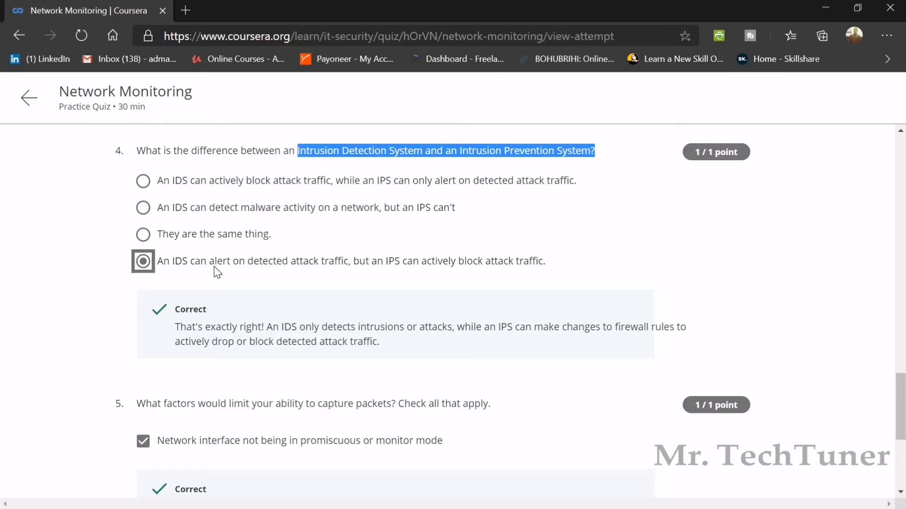
pyautogui.moveTo(421, 272)
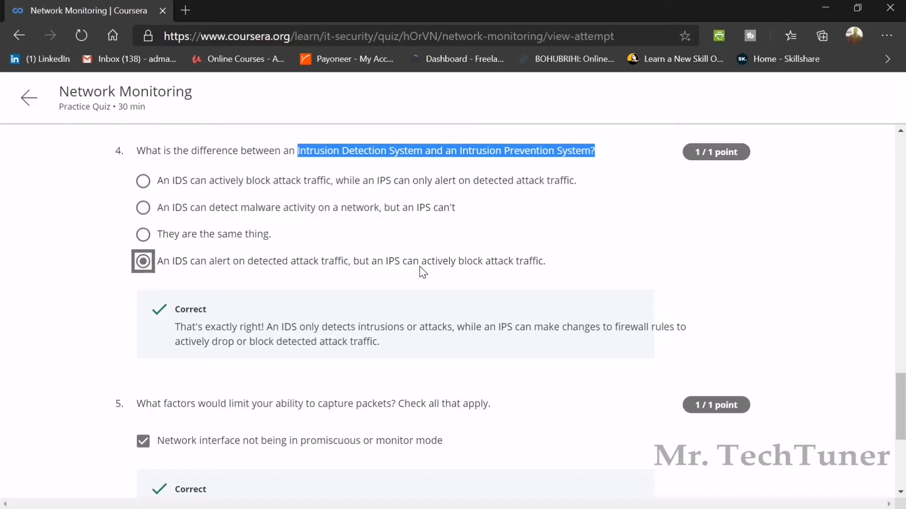
pyautogui.moveTo(457, 270)
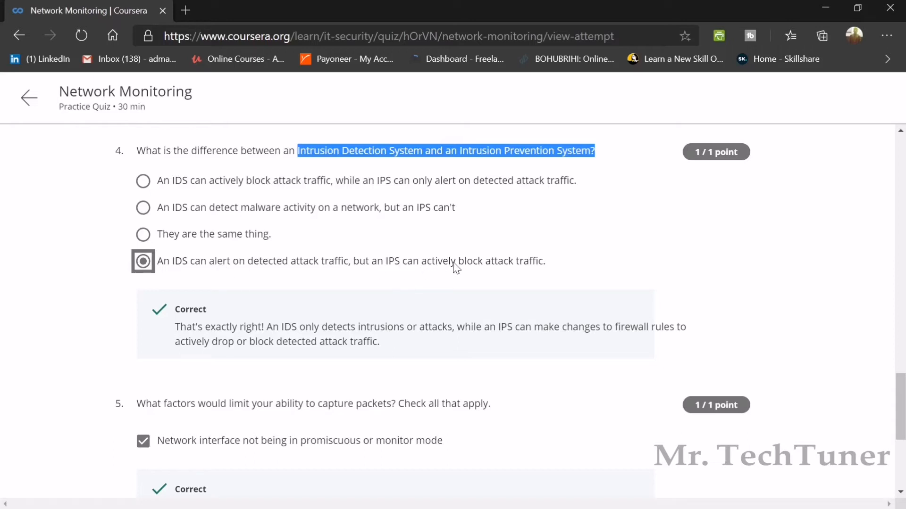
pyautogui.moveTo(326, 268)
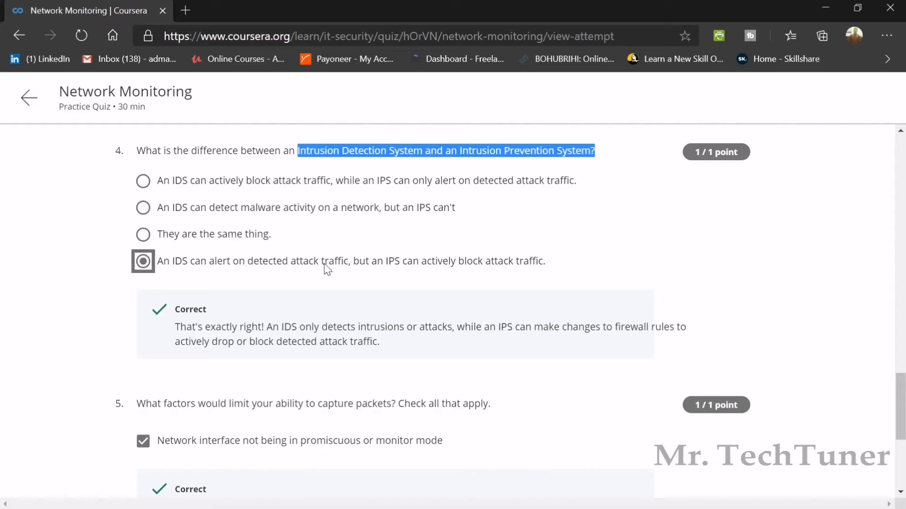
# Go back to the Week 4 outline and open the Week Four Practice Quiz review.
pyautogui.scroll(3)
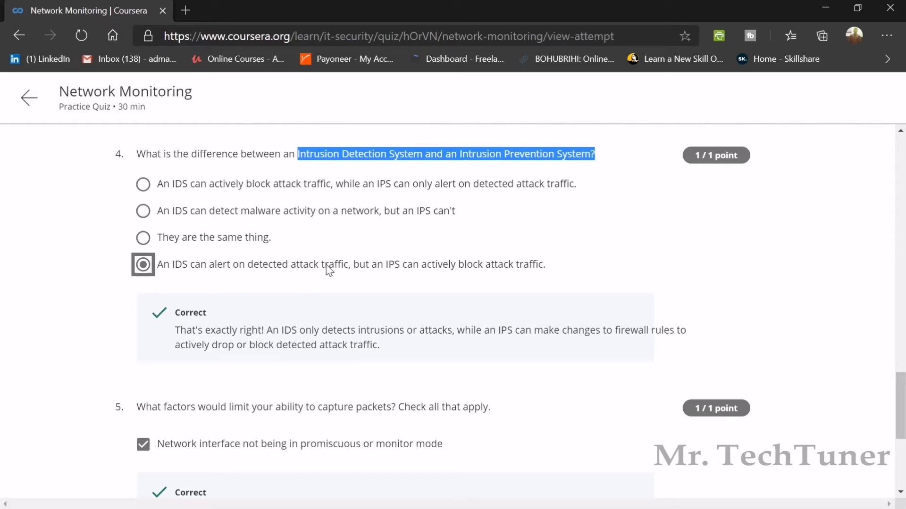
pyautogui.scroll(-3)
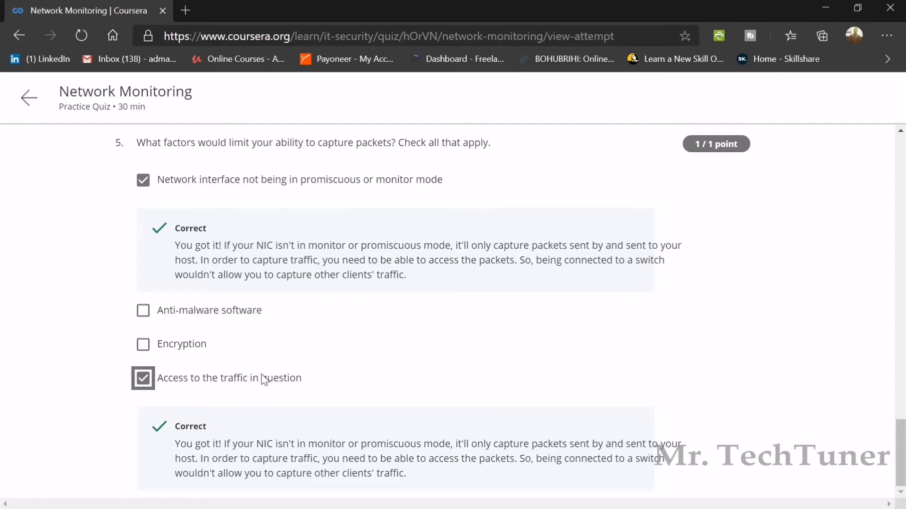
pyautogui.moveTo(25, 111)
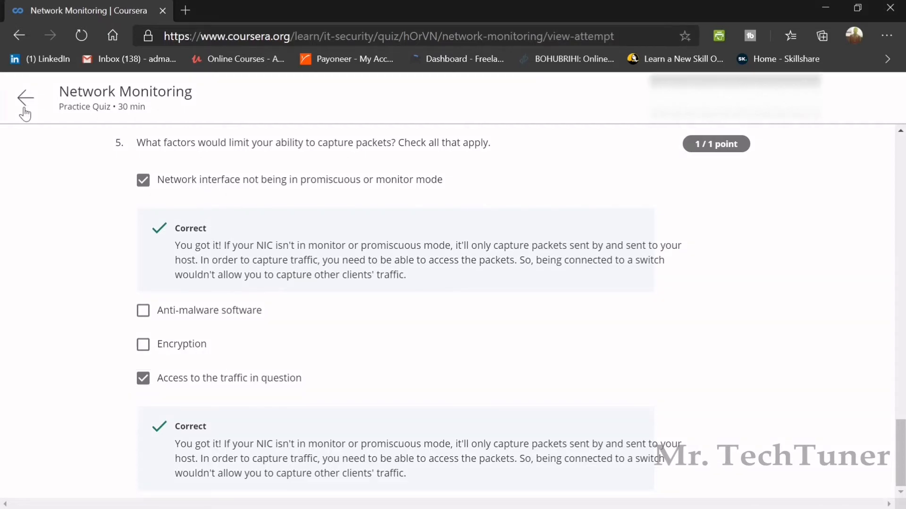
pyautogui.click(24, 97)
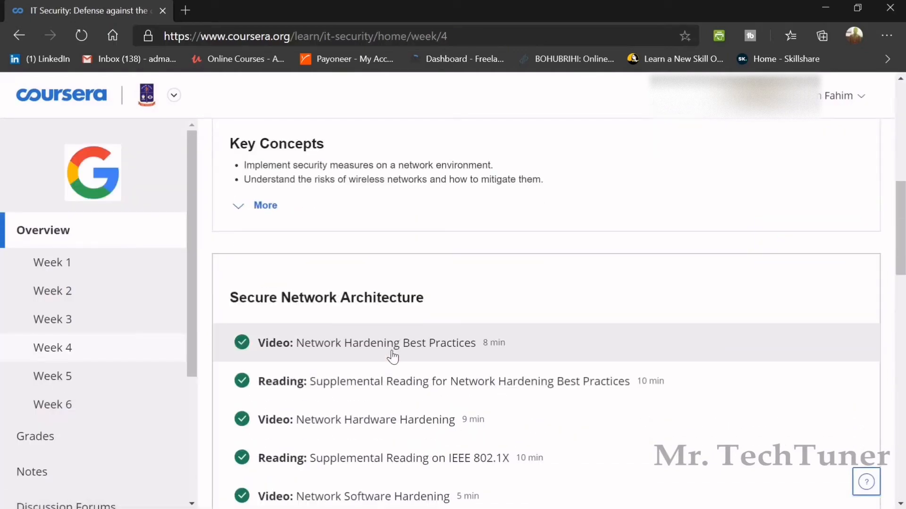
pyautogui.scroll(-3)
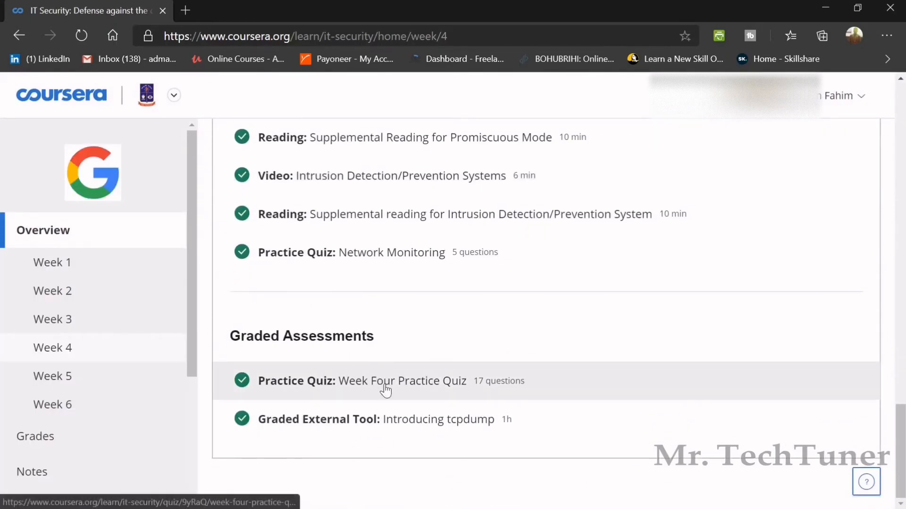
pyautogui.click(386, 380)
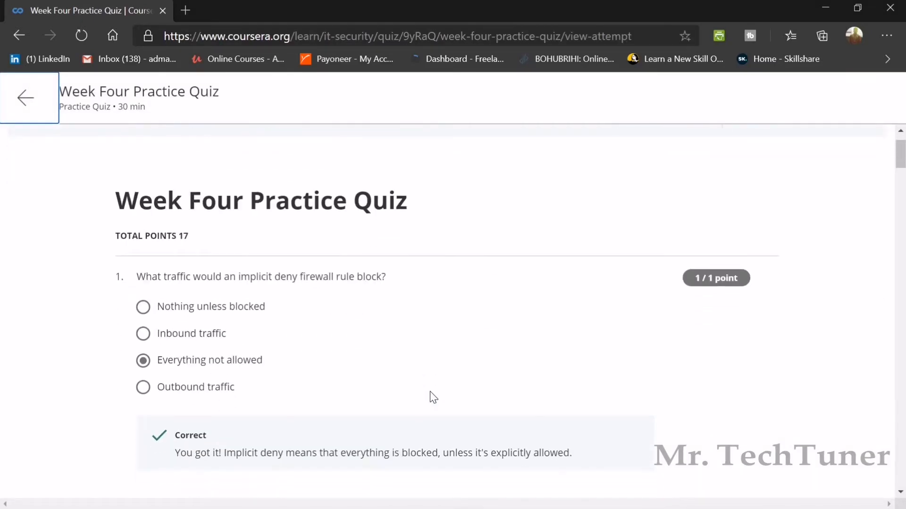
pyautogui.scroll(3)
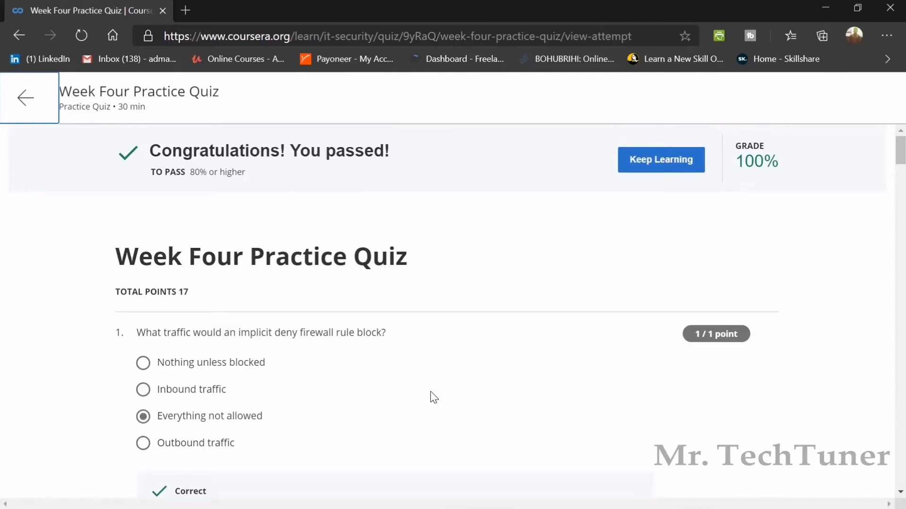
pyautogui.scroll(-3)
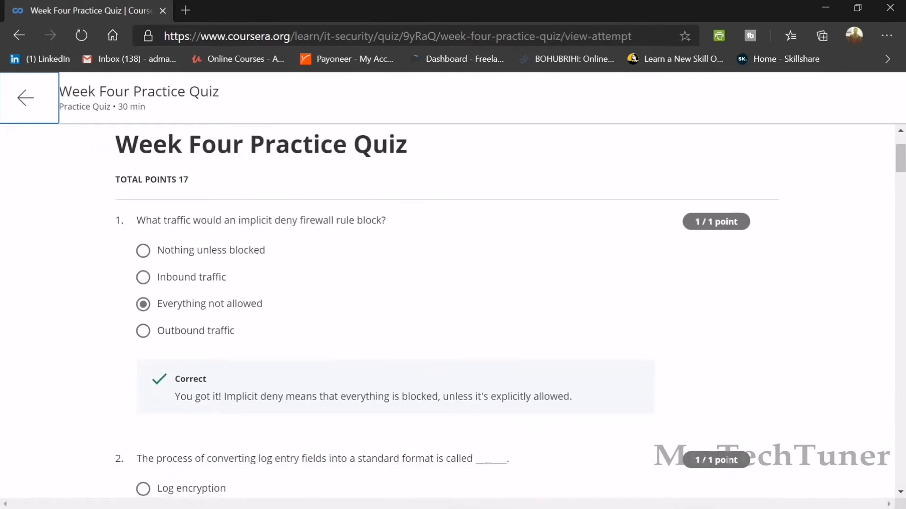
pyautogui.scroll(-3)
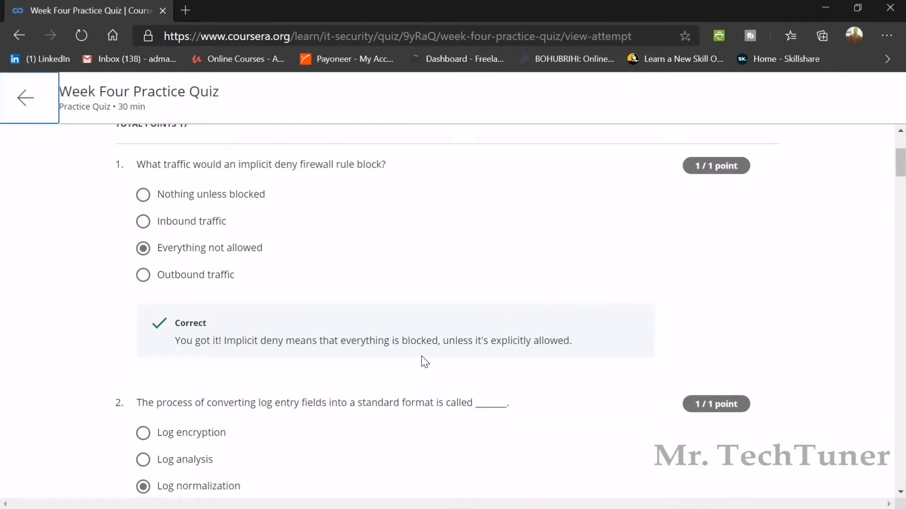
pyautogui.moveTo(324, 279)
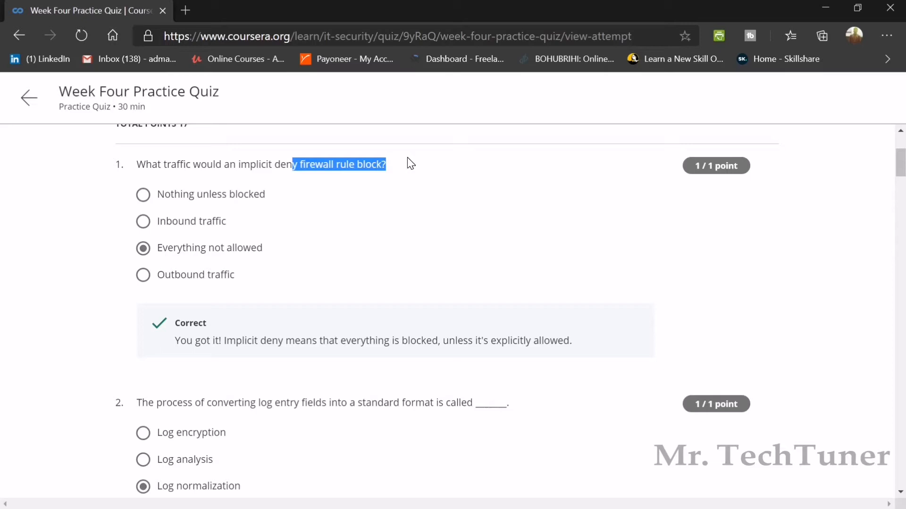
pyautogui.moveTo(169, 252)
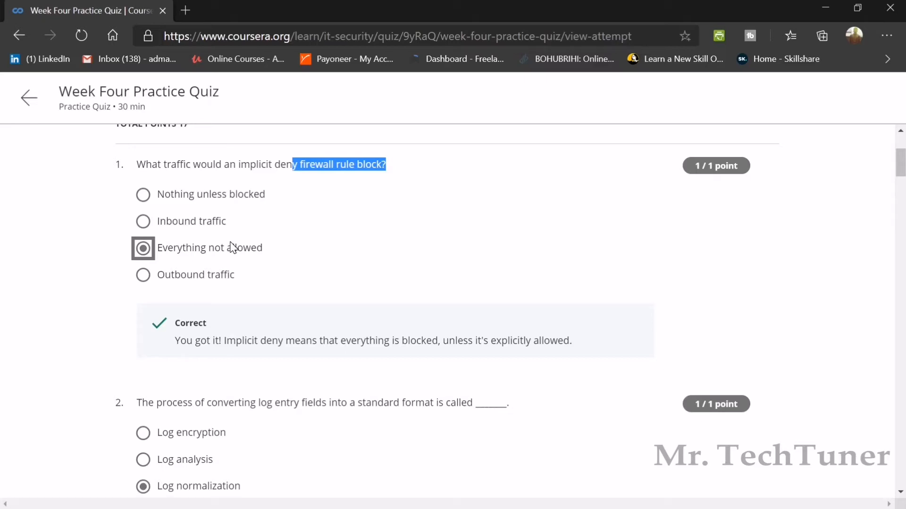
pyautogui.scroll(-3)
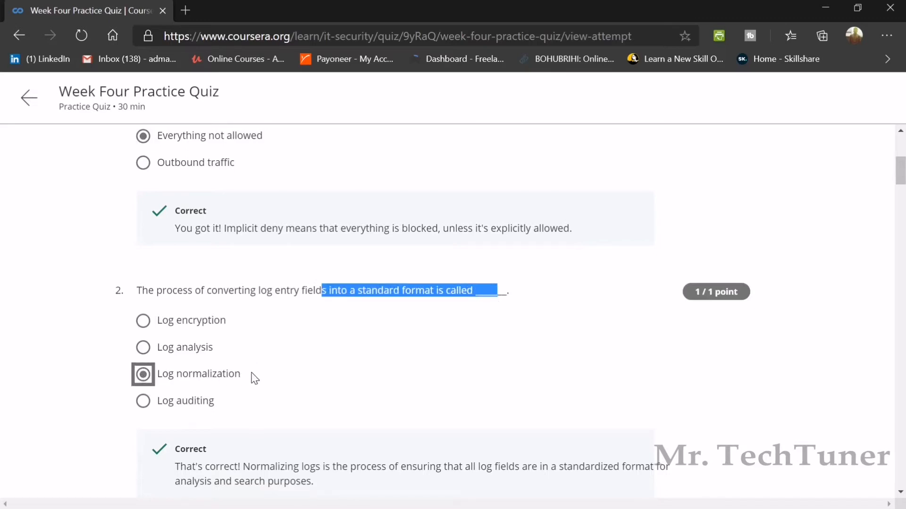
pyautogui.scroll(-3)
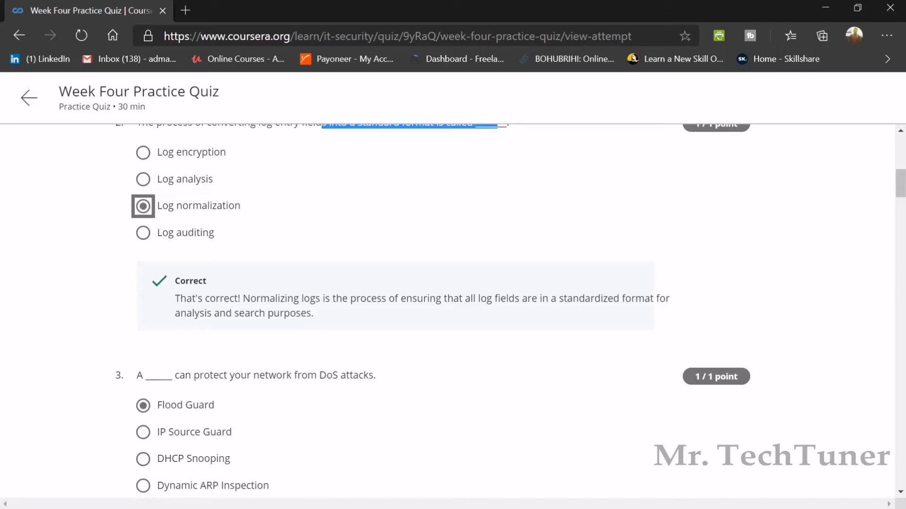
pyautogui.scroll(-3)
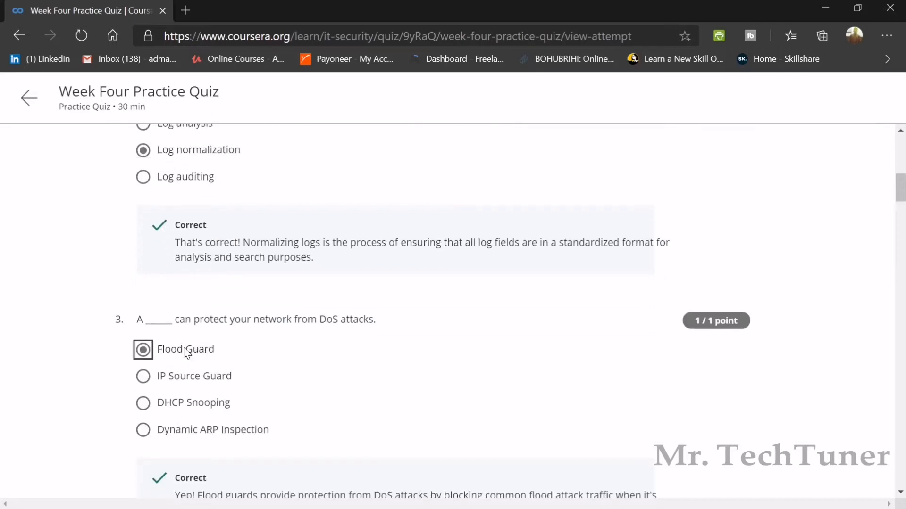
pyautogui.scroll(-3)
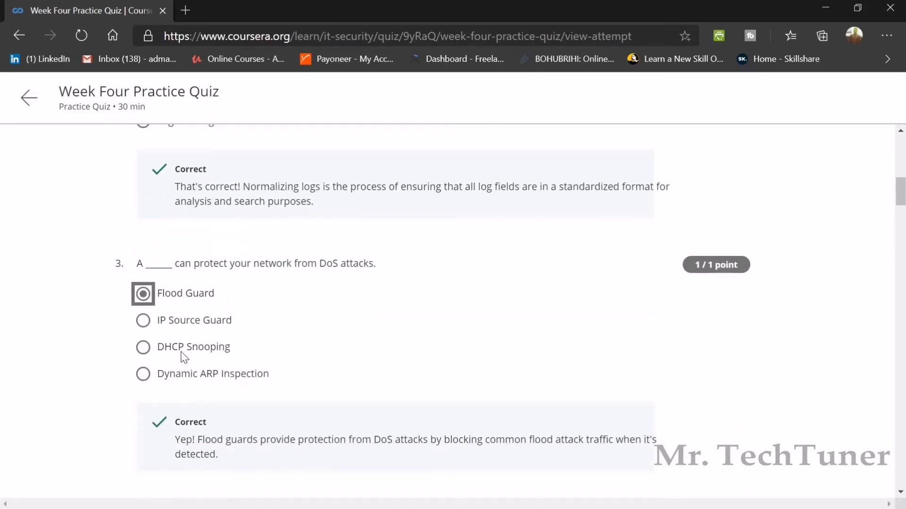
pyautogui.scroll(-3)
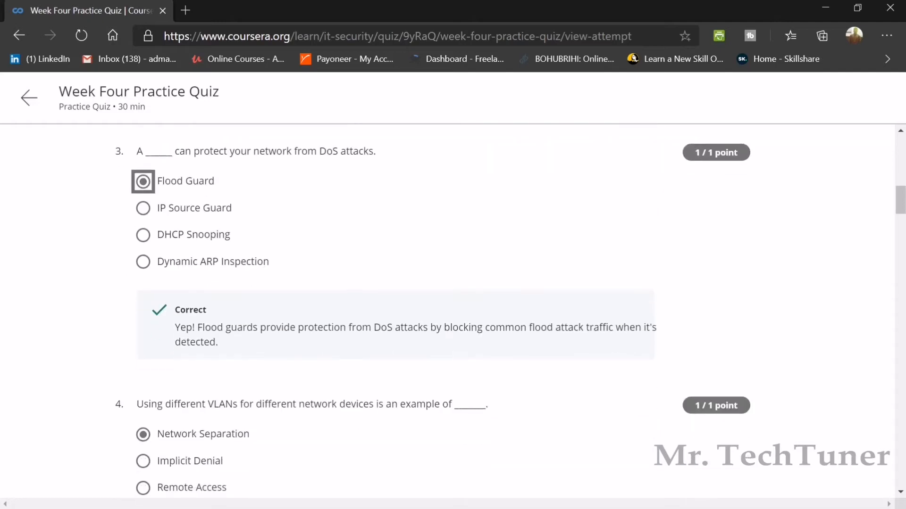
pyautogui.scroll(-3)
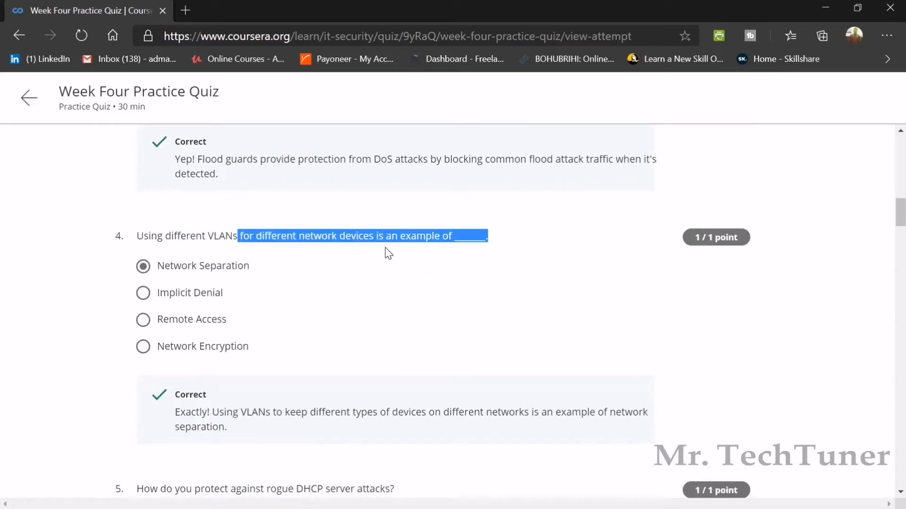
pyautogui.moveTo(260, 268)
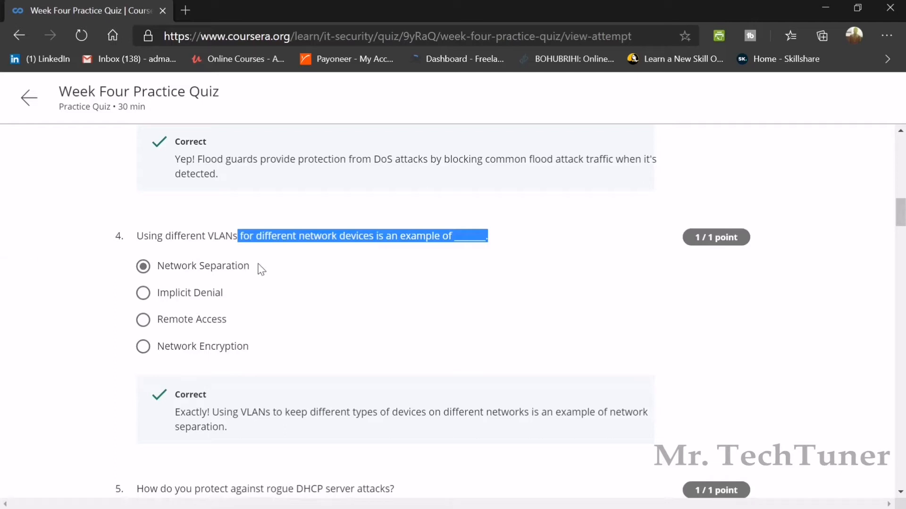
pyautogui.scroll(-3)
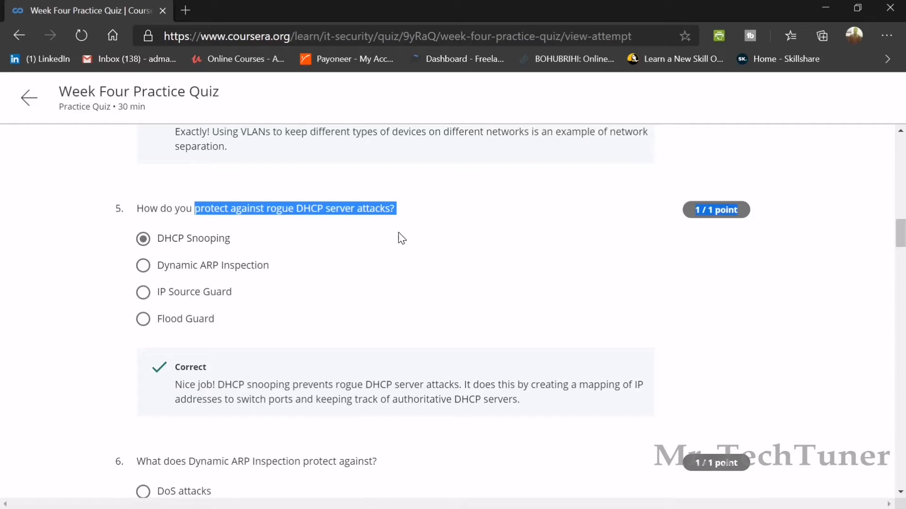
pyautogui.moveTo(205, 239)
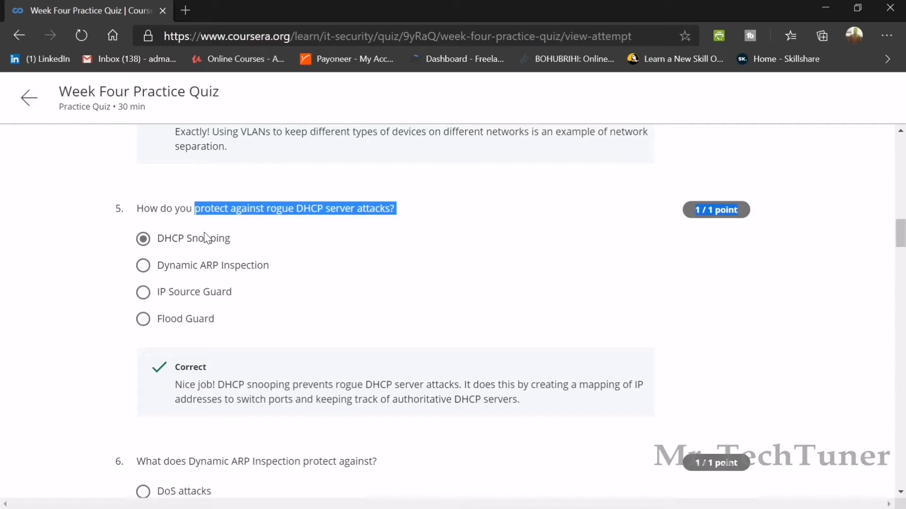
pyautogui.scroll(-3)
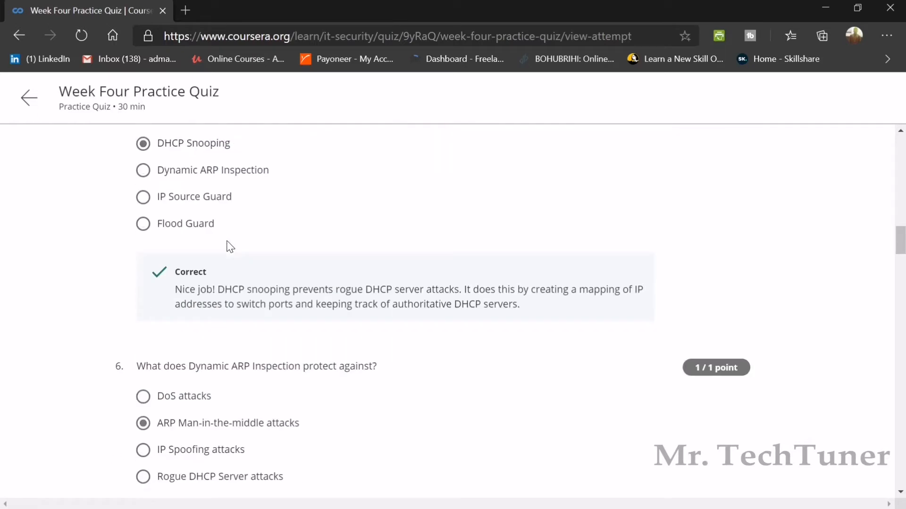
pyautogui.scroll(-3)
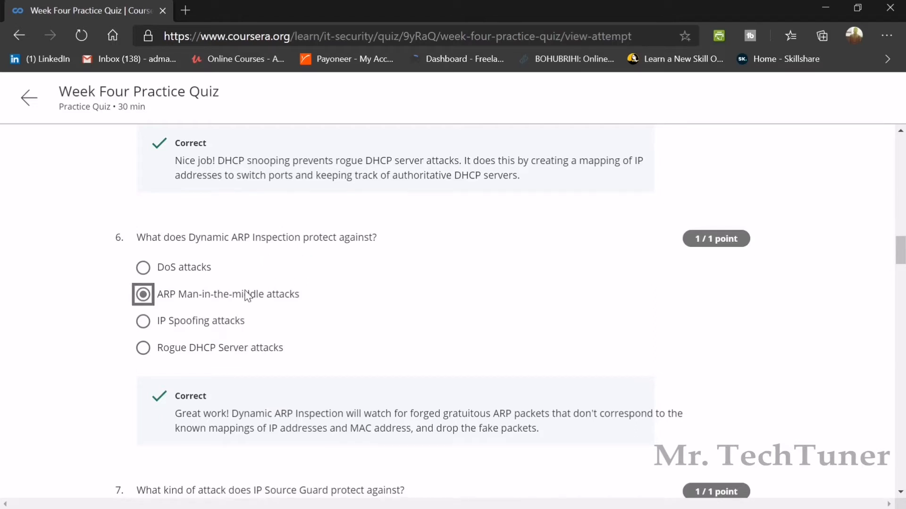
pyautogui.scroll(-3)
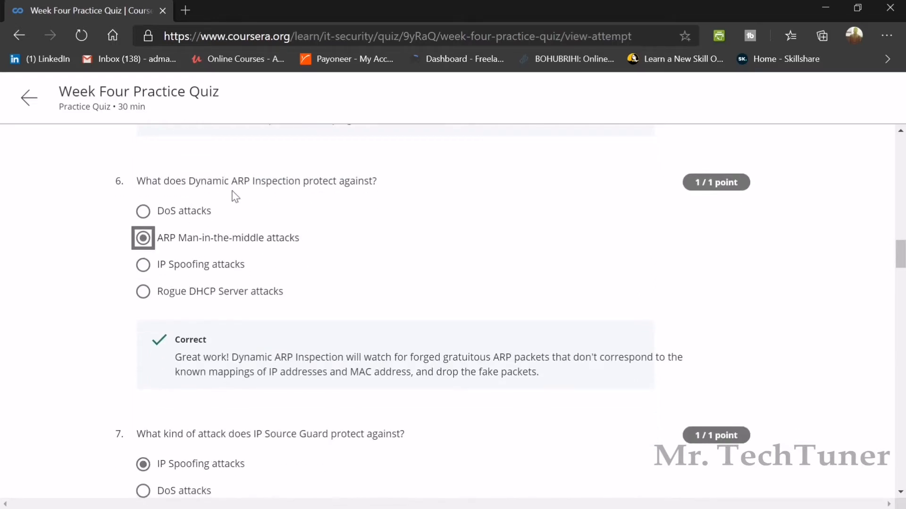
pyautogui.doubleClick(237, 181)
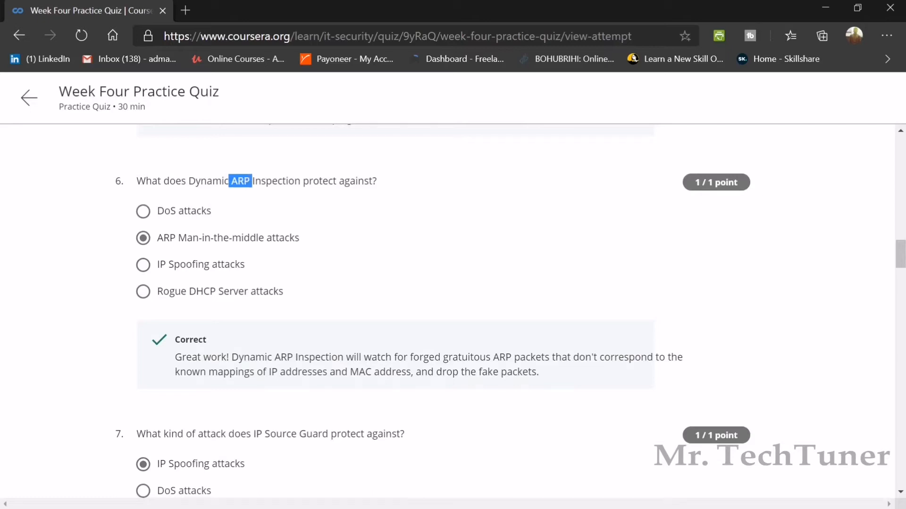
pyautogui.scroll(-3)
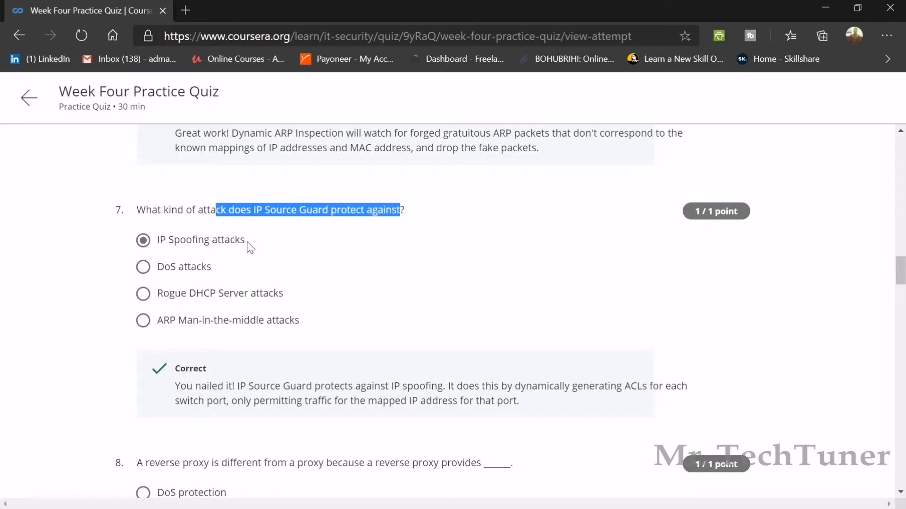
pyautogui.scroll(-3)
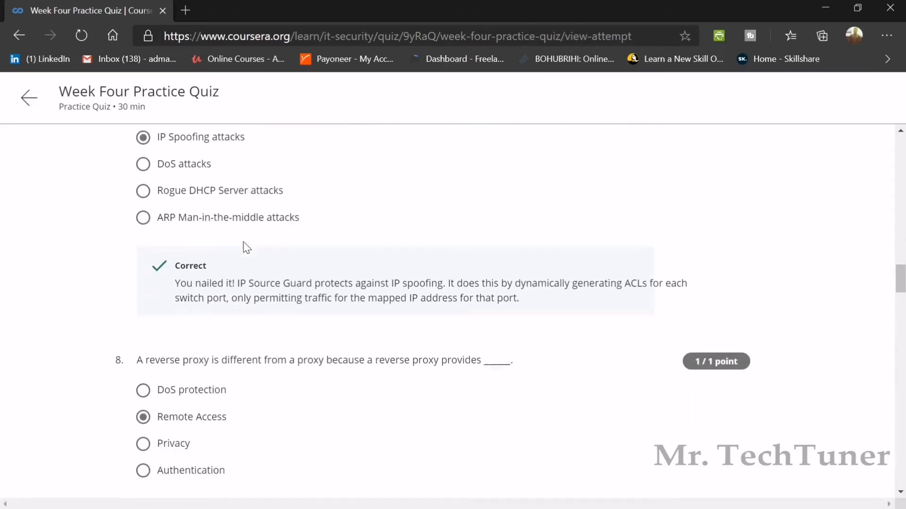
pyautogui.scroll(-3)
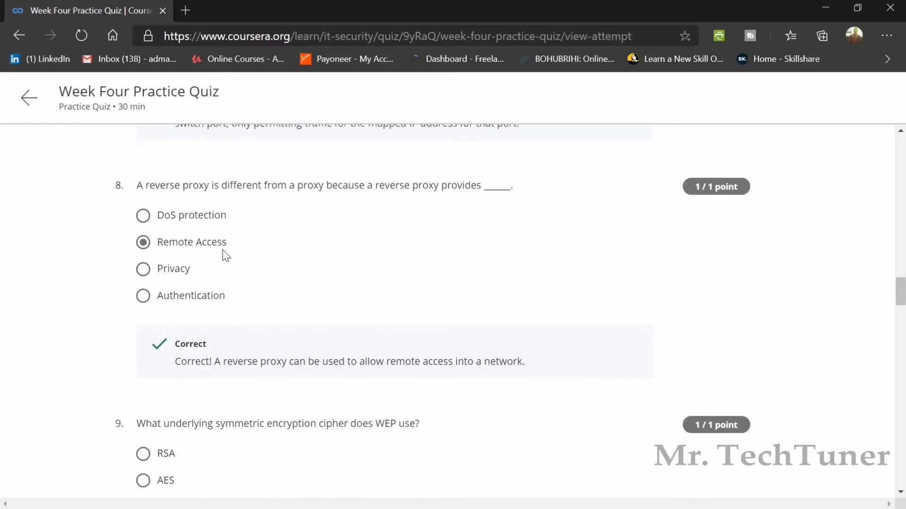
pyautogui.scroll(3)
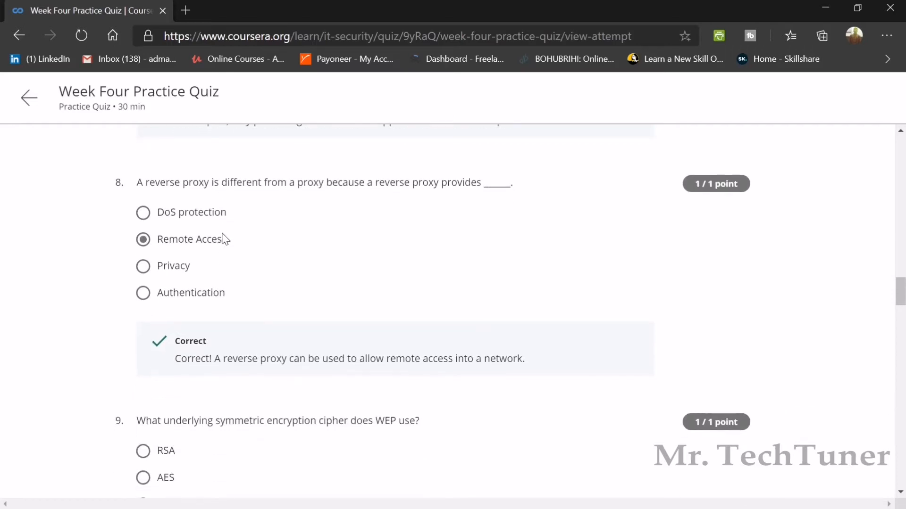
pyautogui.moveTo(225, 245)
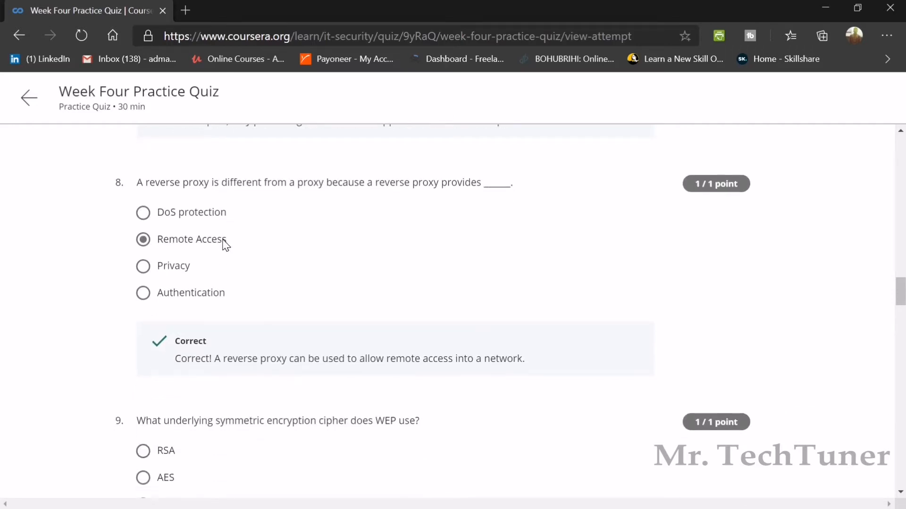
pyautogui.scroll(-3)
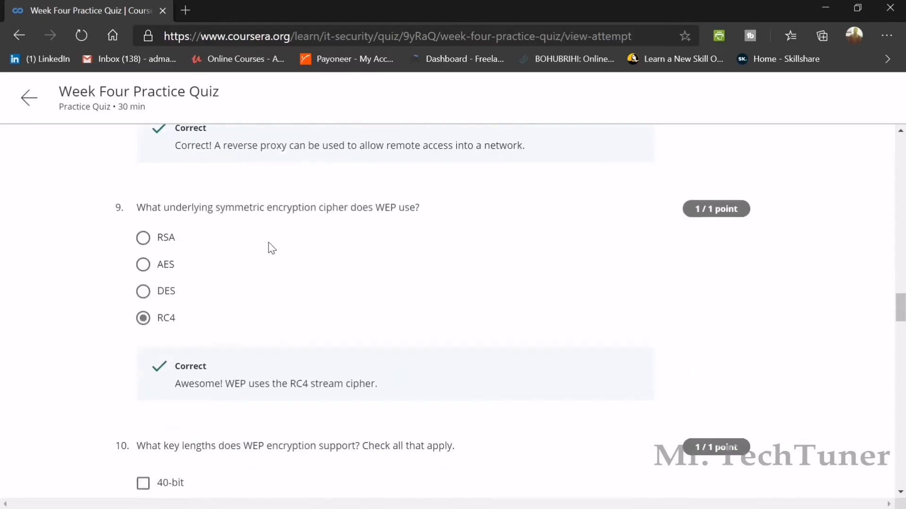
pyautogui.scroll(3)
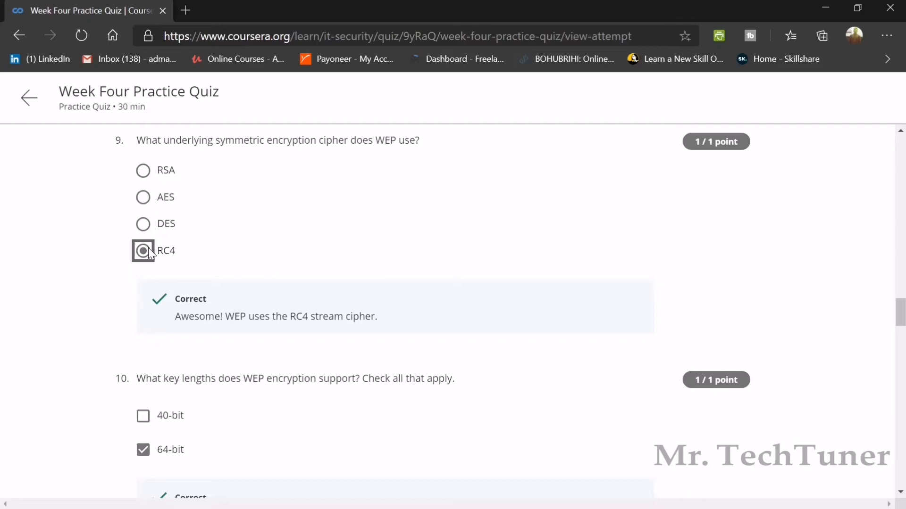
pyautogui.scroll(-3)
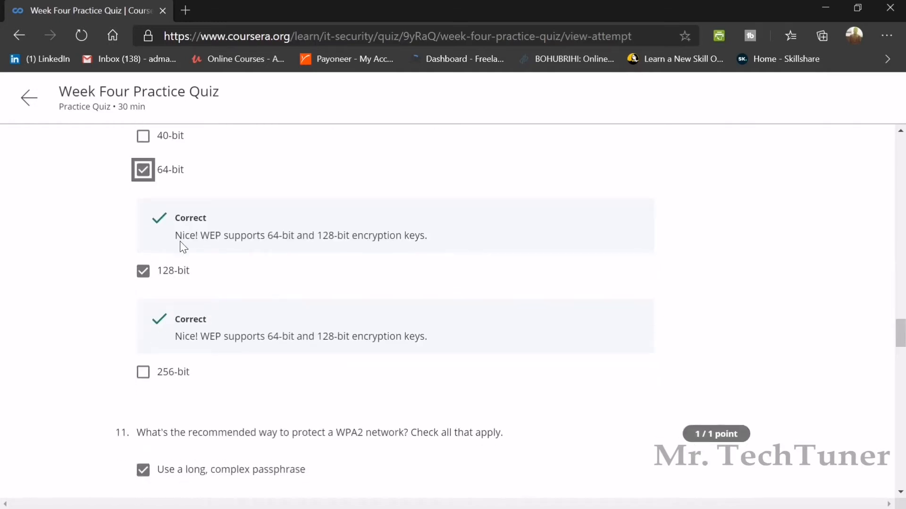
pyautogui.scroll(-3)
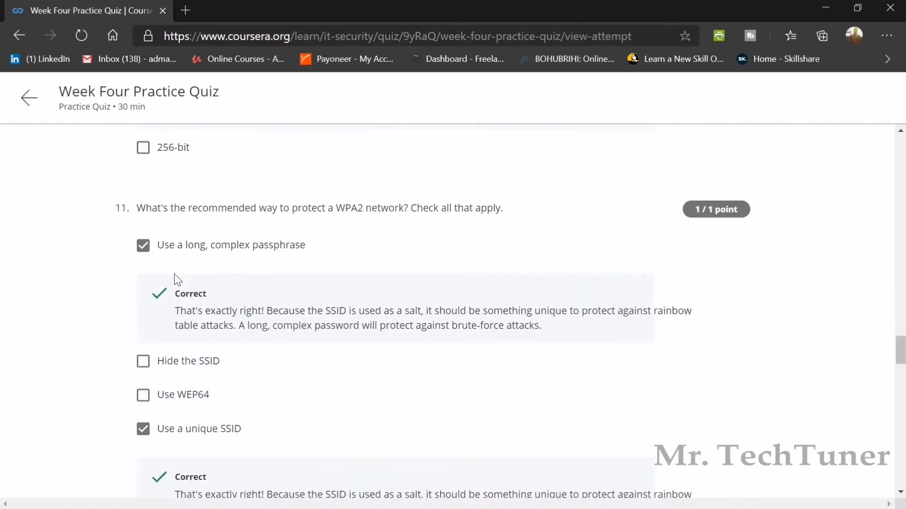
pyautogui.moveTo(344, 227)
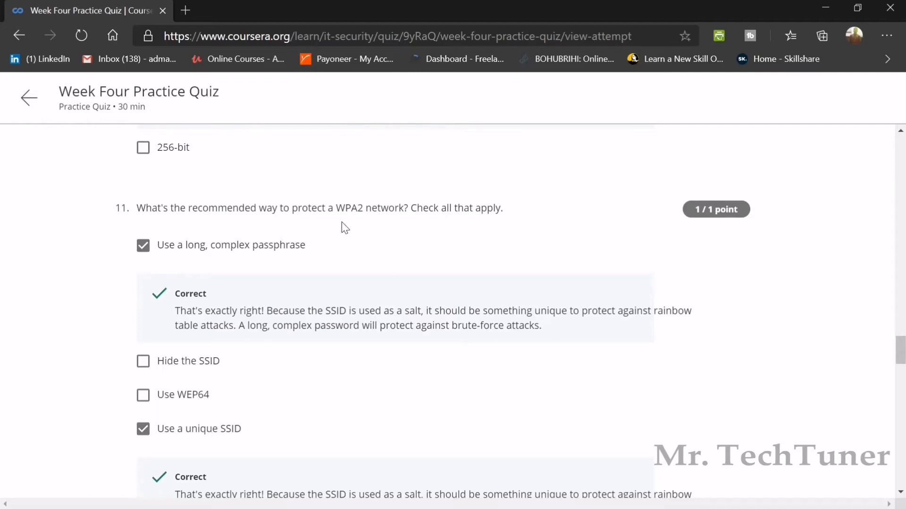
pyautogui.moveTo(254, 249)
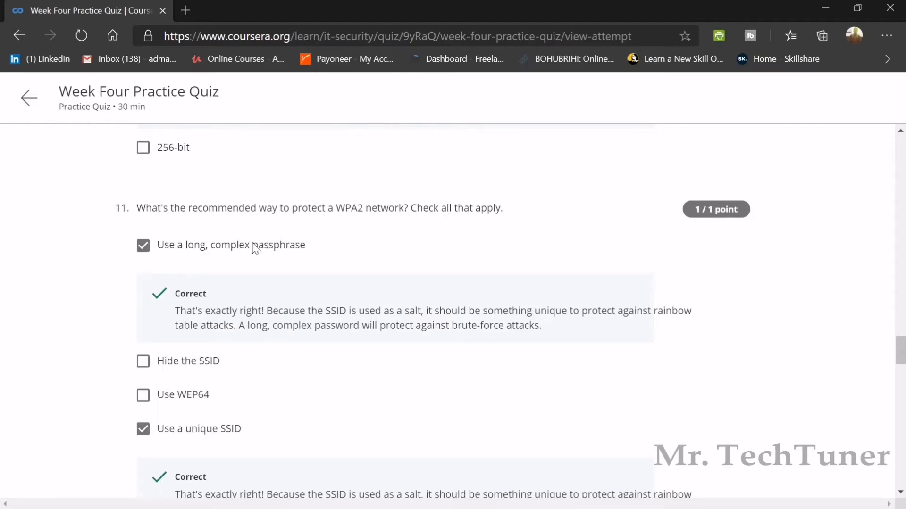
pyautogui.scroll(-3)
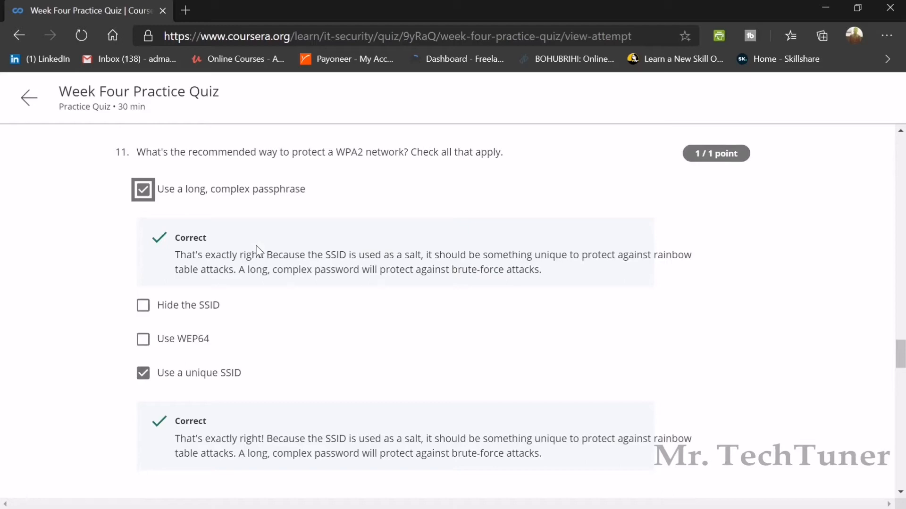
pyautogui.scroll(-3)
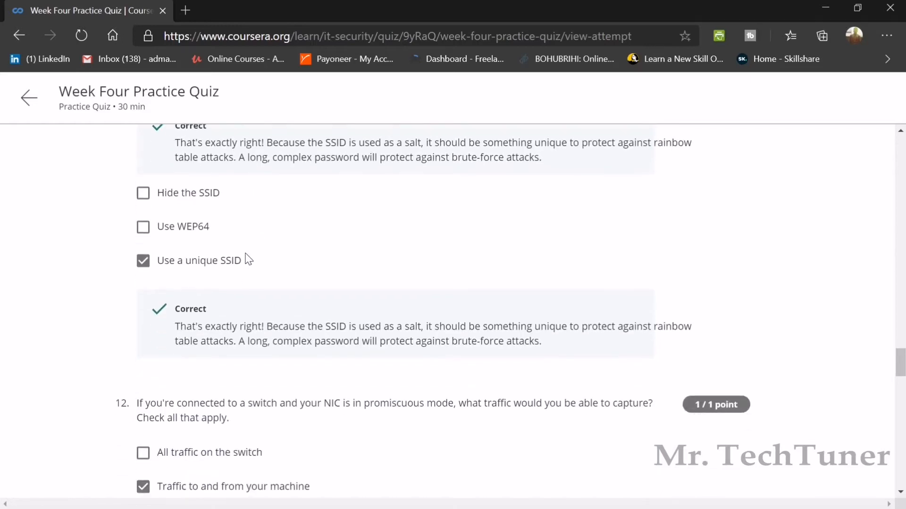
pyautogui.scroll(3)
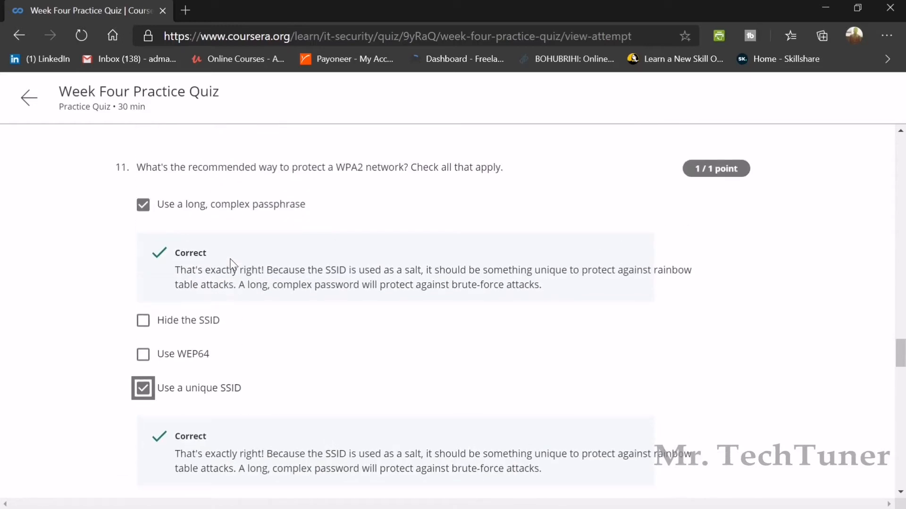
pyautogui.scroll(-3)
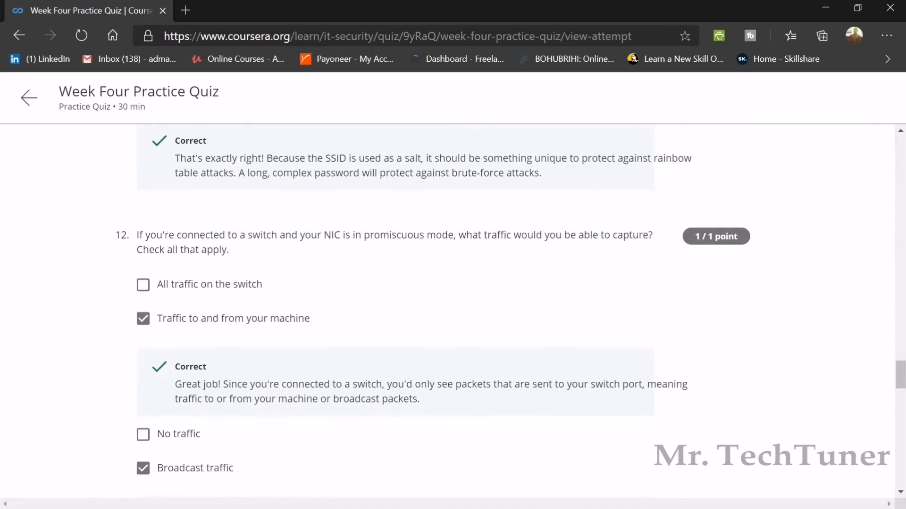
pyautogui.moveTo(262, 259)
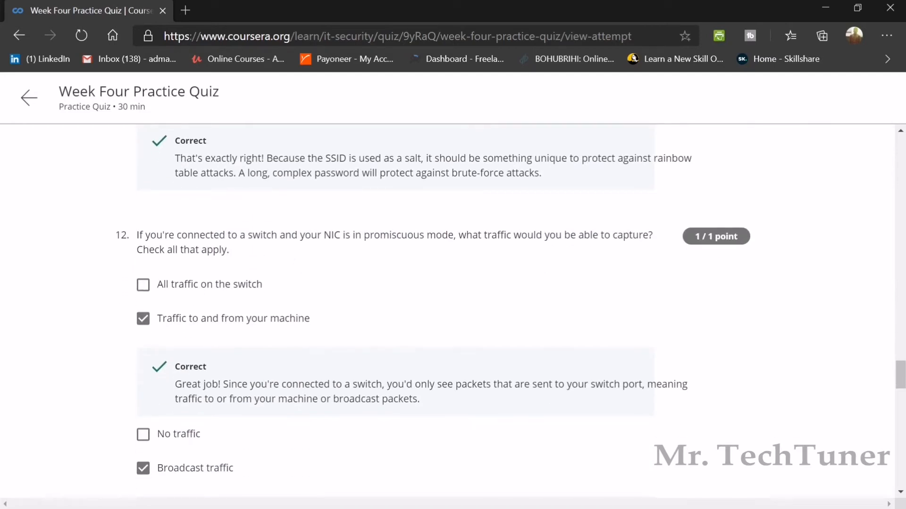
# Read through the remaining graded answers, questions 14–17, down to the end of the attempt.
pyautogui.scroll(-3)
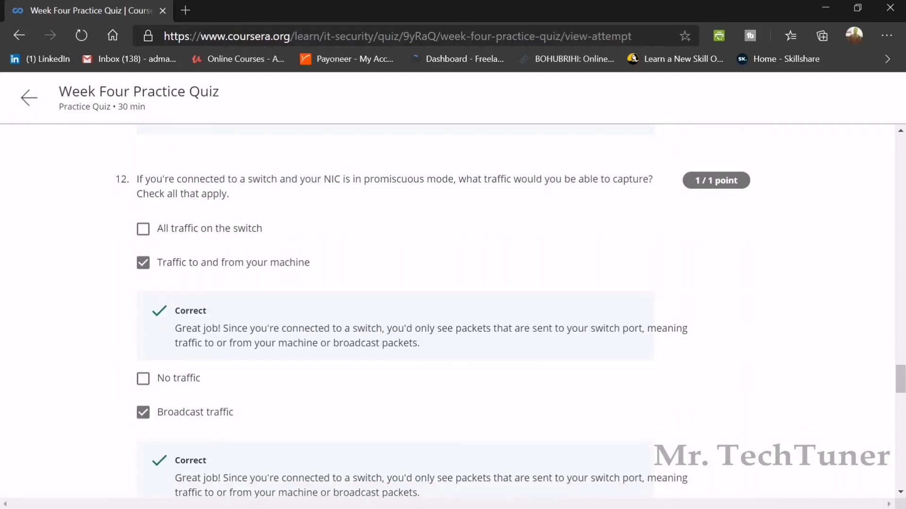
pyautogui.moveTo(404, 243)
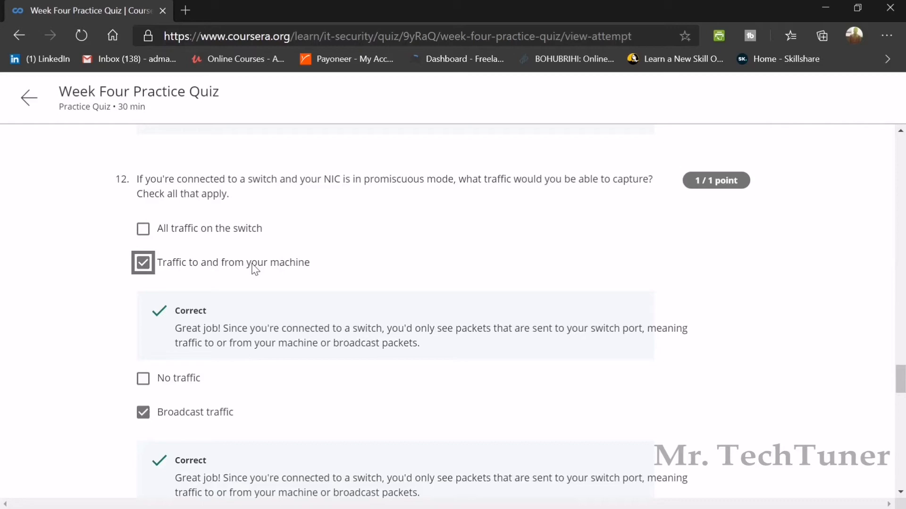
pyautogui.scroll(-3)
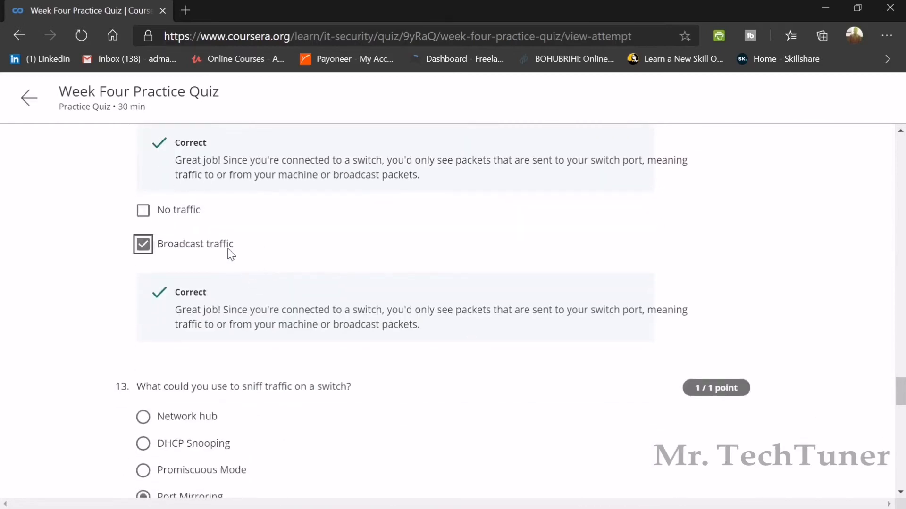
pyautogui.scroll(3)
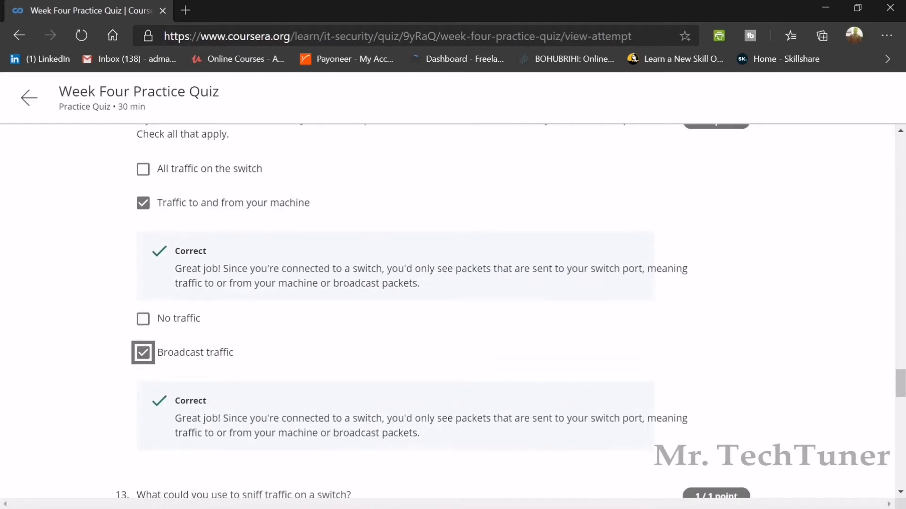
pyautogui.scroll(-3)
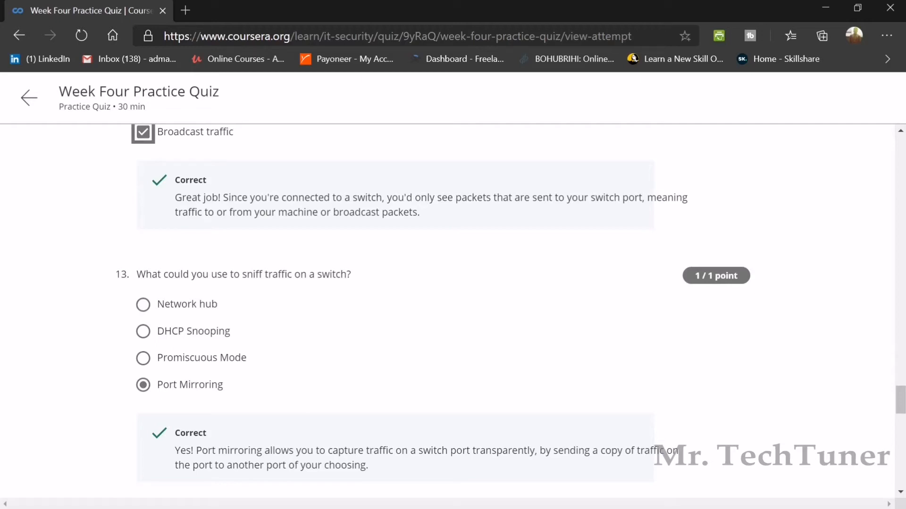
pyautogui.scroll(-3)
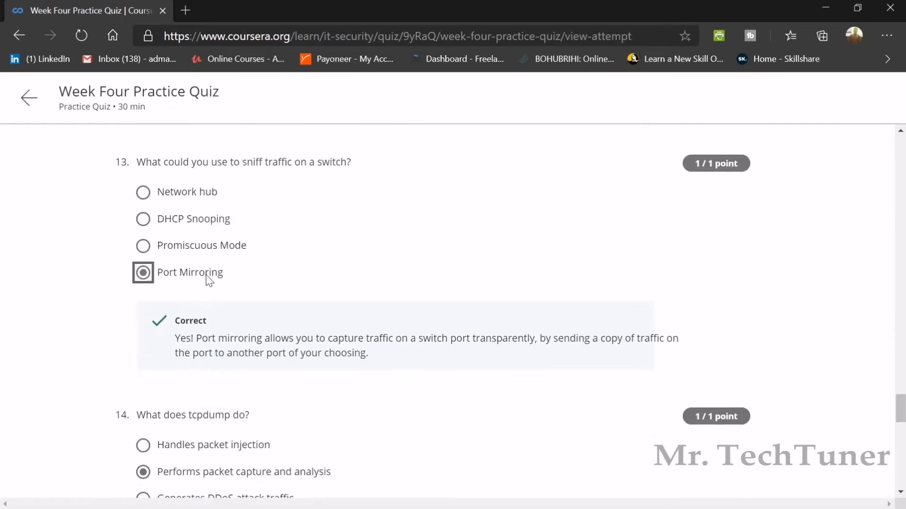
pyautogui.scroll(-3)
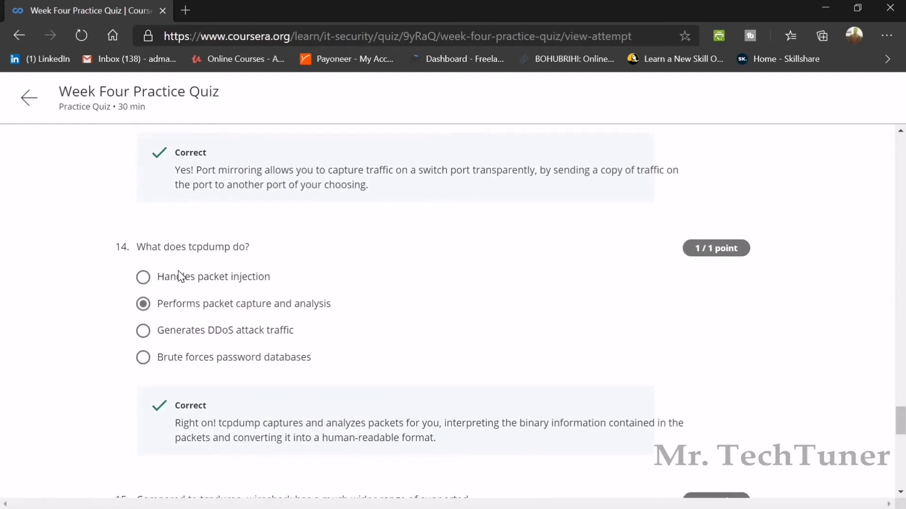
pyautogui.scroll(-3)
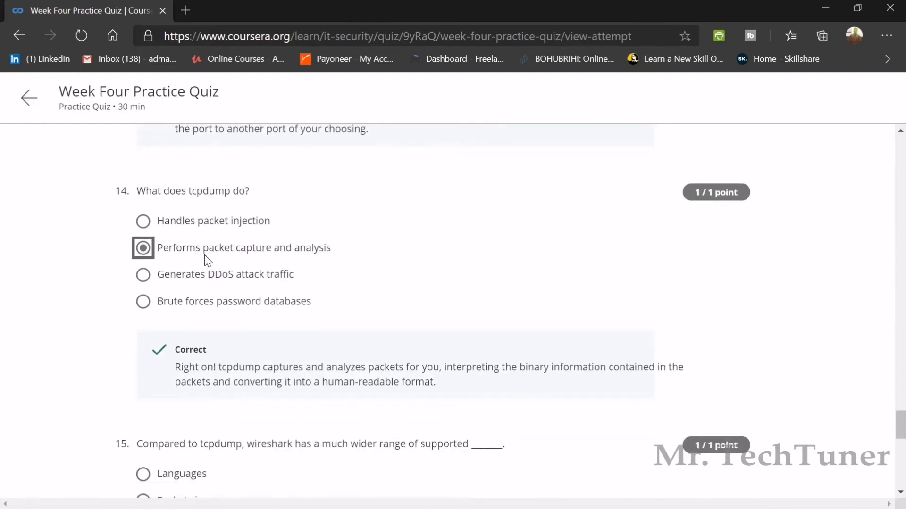
pyautogui.scroll(-3)
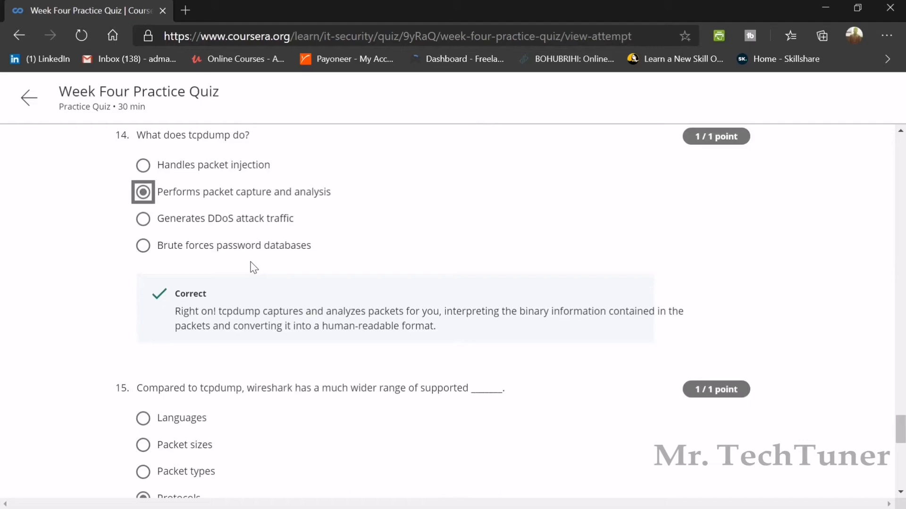
pyautogui.scroll(-3)
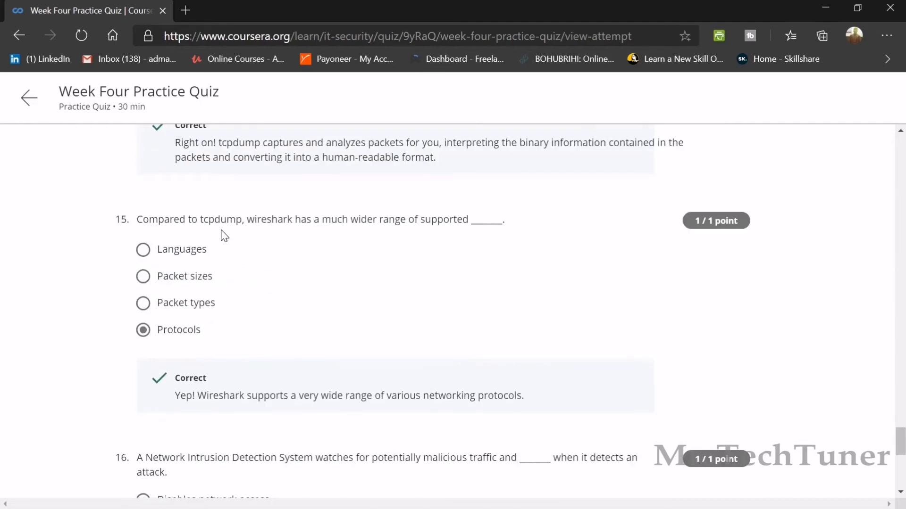
pyautogui.moveTo(320, 236)
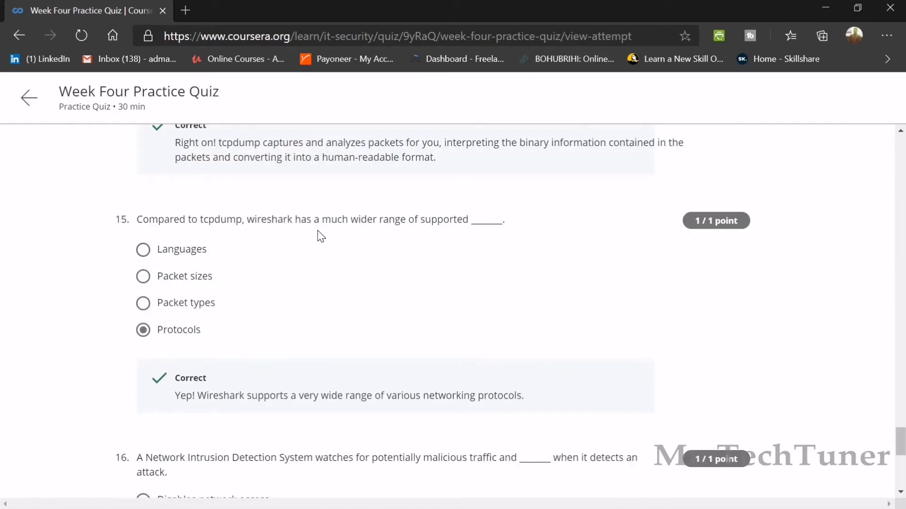
pyautogui.scroll(-3)
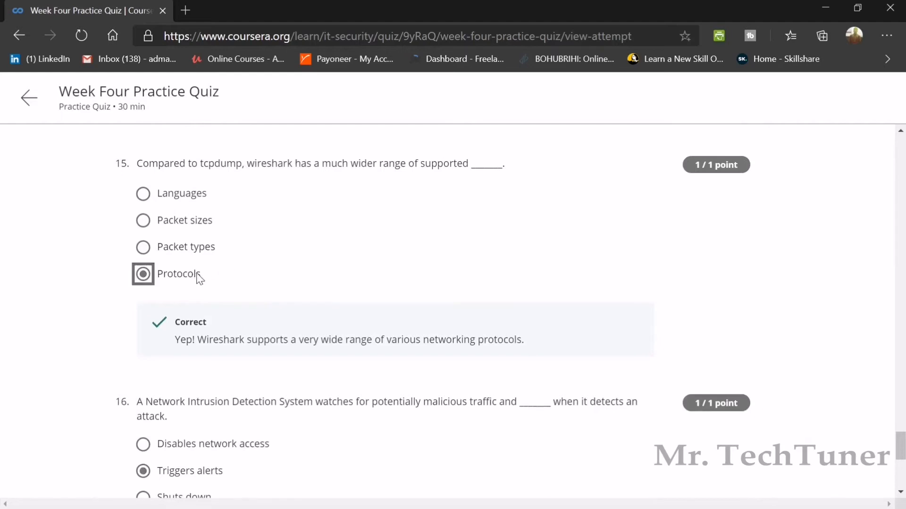
pyautogui.scroll(-3)
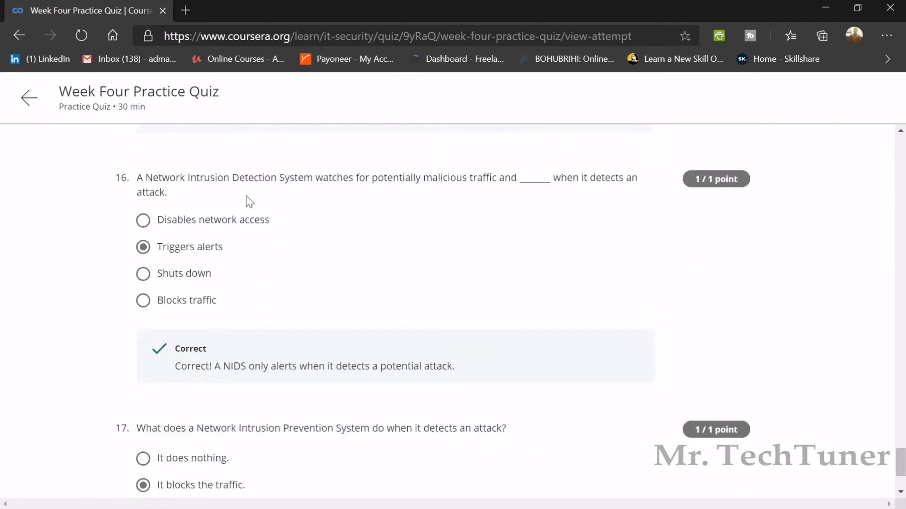
pyautogui.moveTo(266, 192)
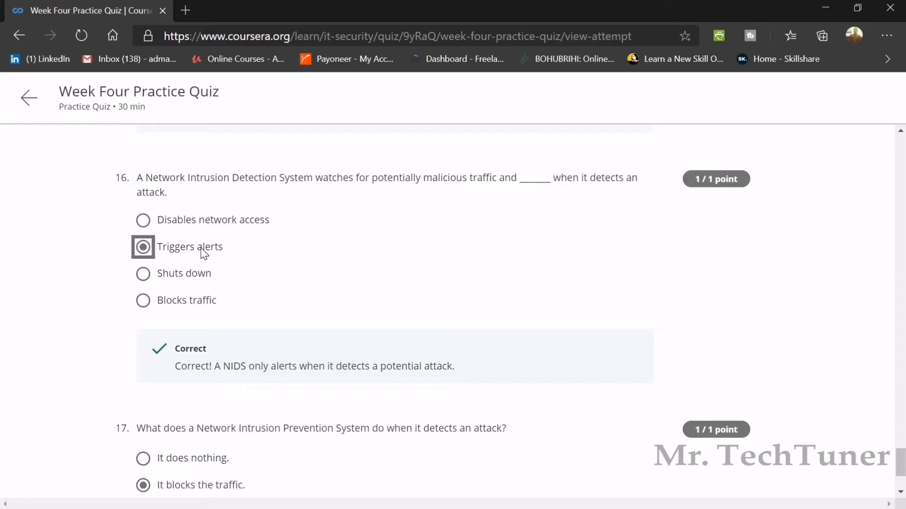
pyautogui.scroll(-3)
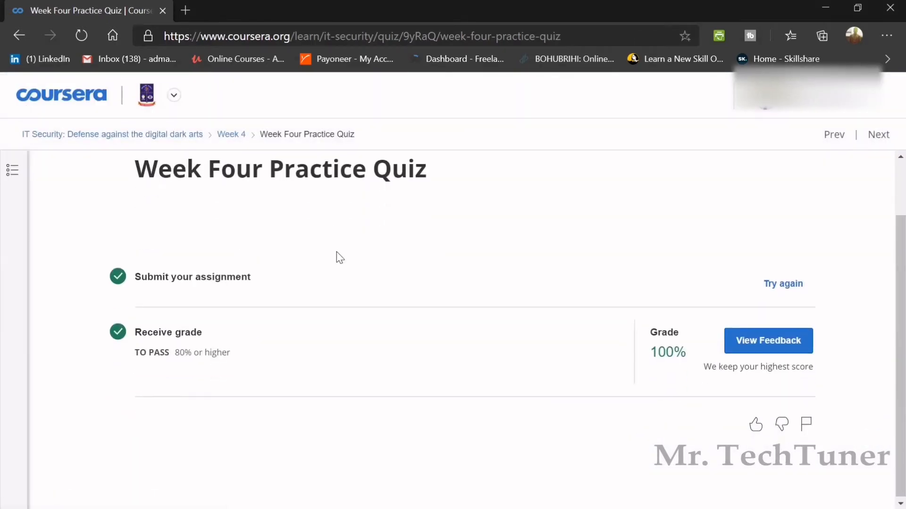
# Move to the Introducing tcpdump item and launch the lab in a new Qwiklabs tab.
pyautogui.click(231, 134)
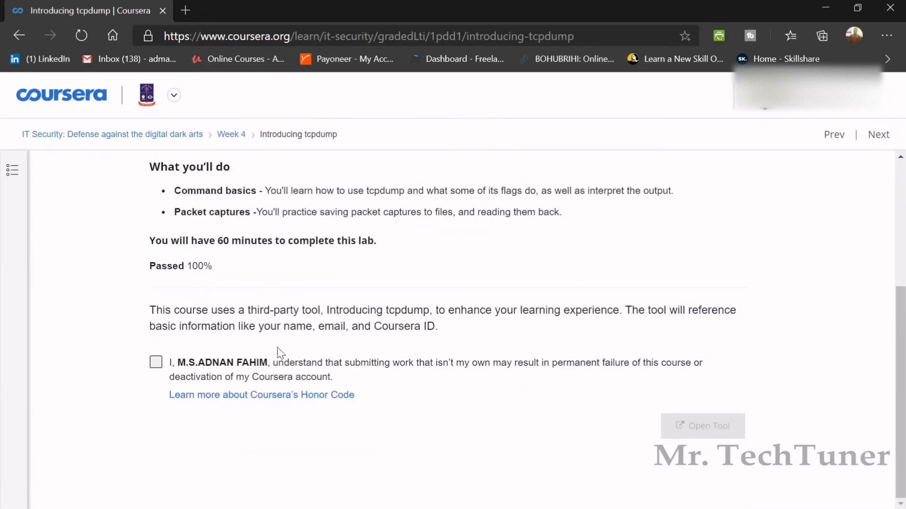
pyautogui.click(702, 425)
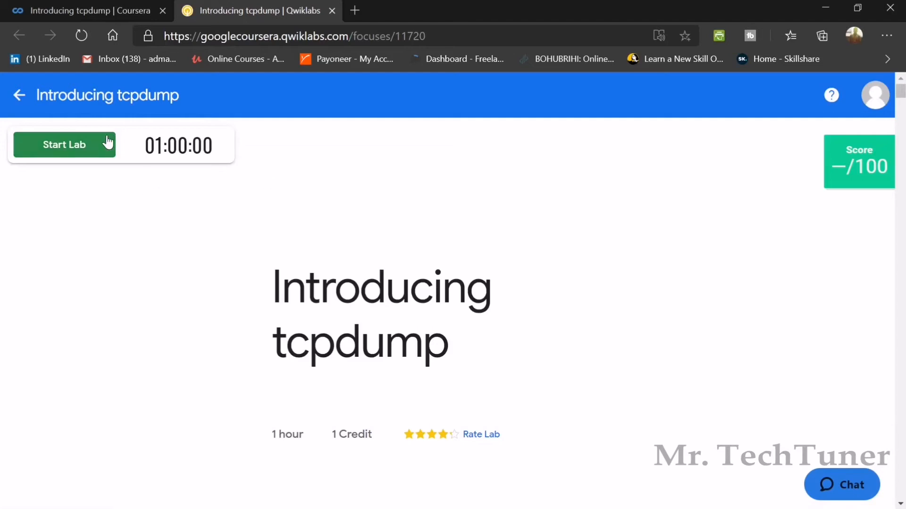
# Start the lab and download its PPK private key from the connection details panel.
pyautogui.click(64, 144)
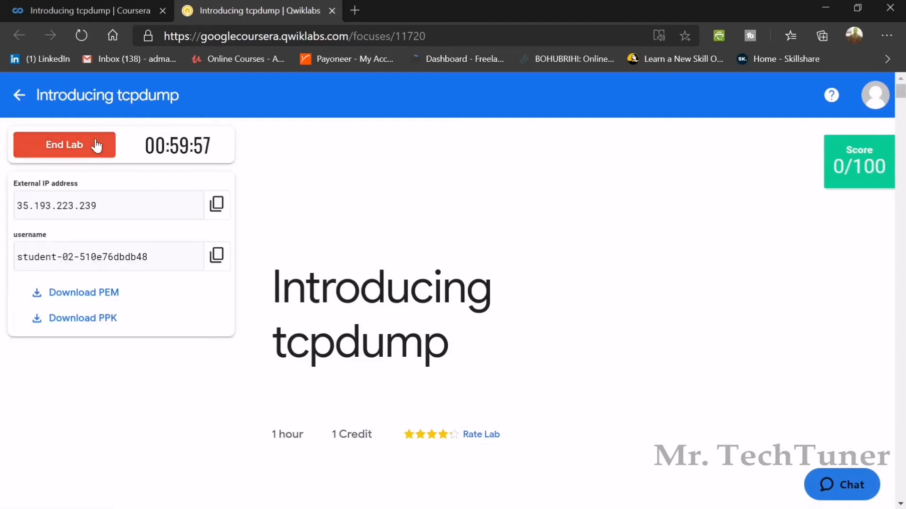
pyautogui.scroll(-3)
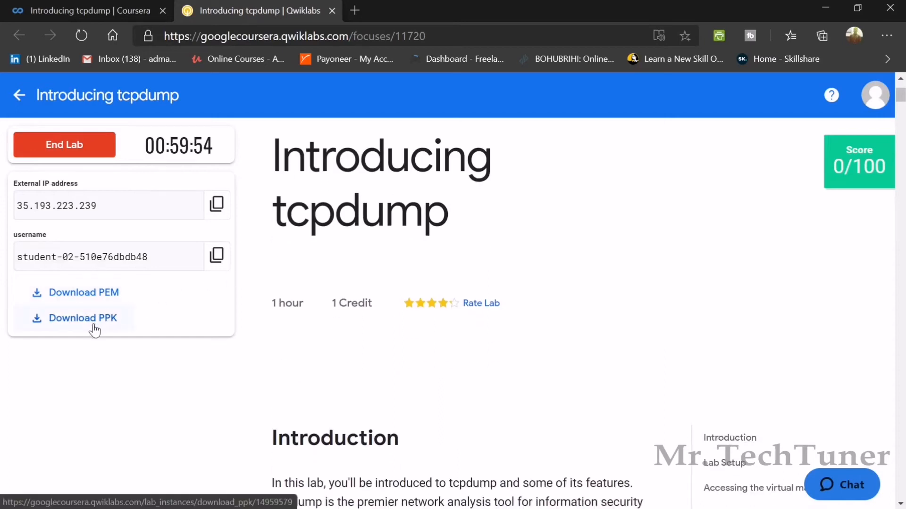
pyautogui.click(82, 317)
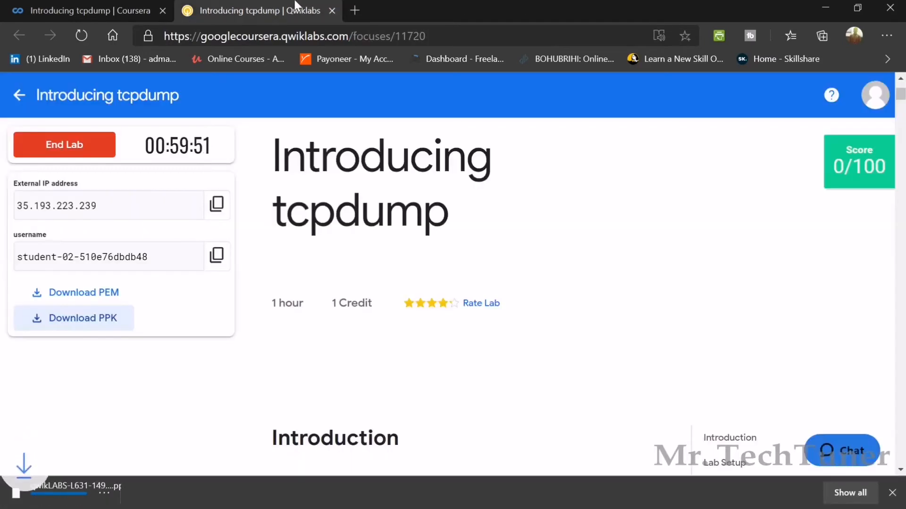
pyautogui.scroll(-3)
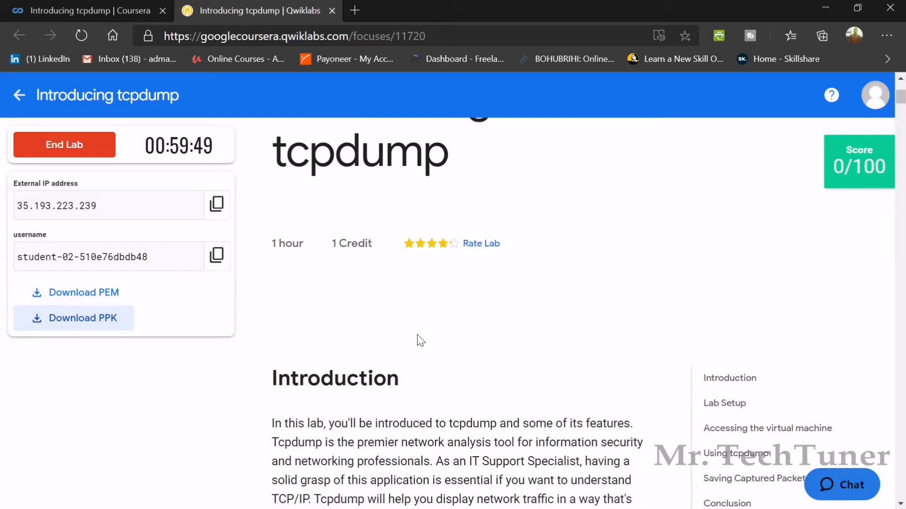
pyautogui.scroll(-3)
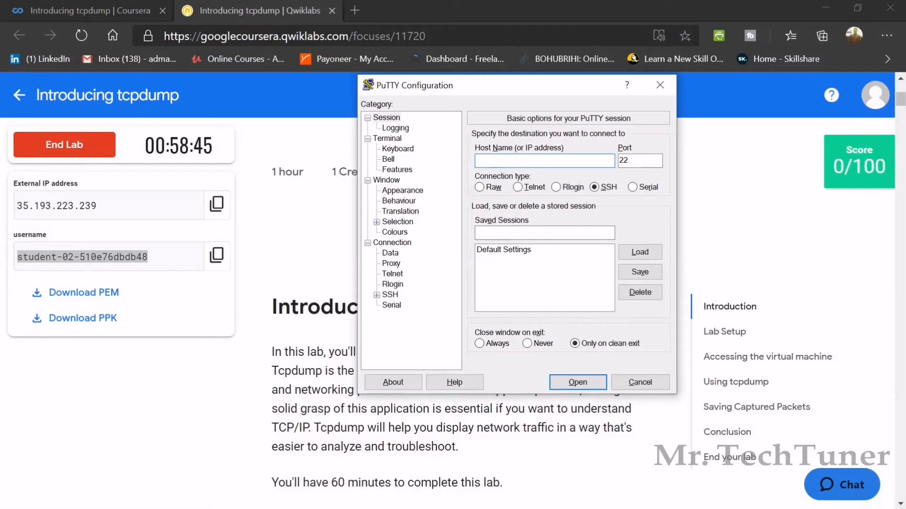
# Connect as student-02-510e76dbdb48 over SSH with the downloaded PPK key, trusting the host key.
pyautogui.write('student-02-510e76dbdb48@')
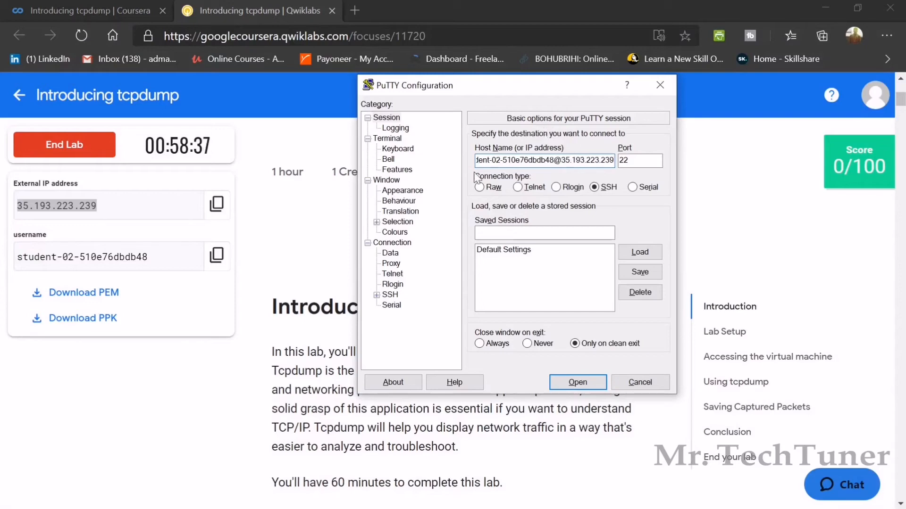
pyautogui.click(377, 294)
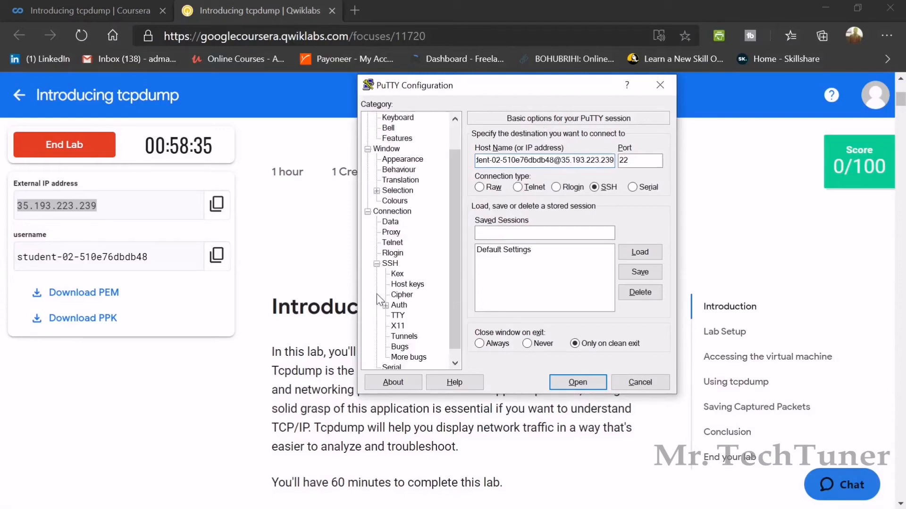
pyautogui.click(398, 305)
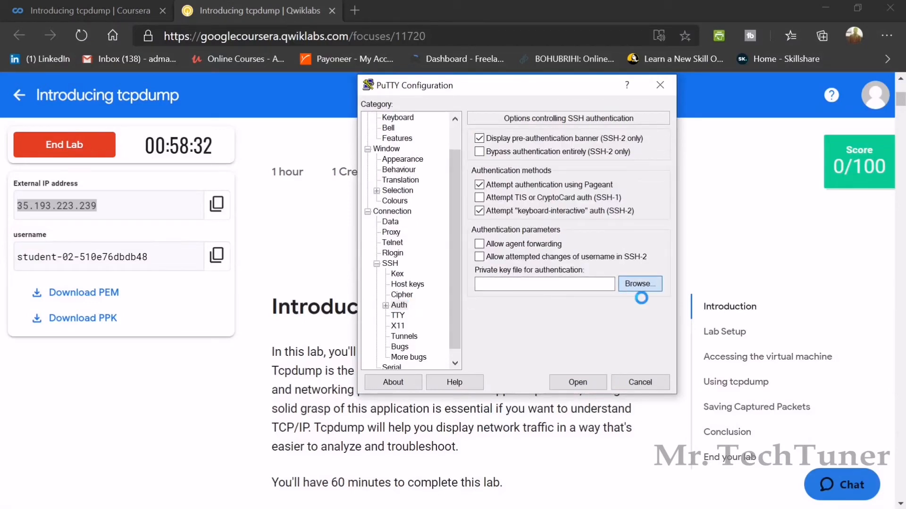
pyautogui.click(638, 284)
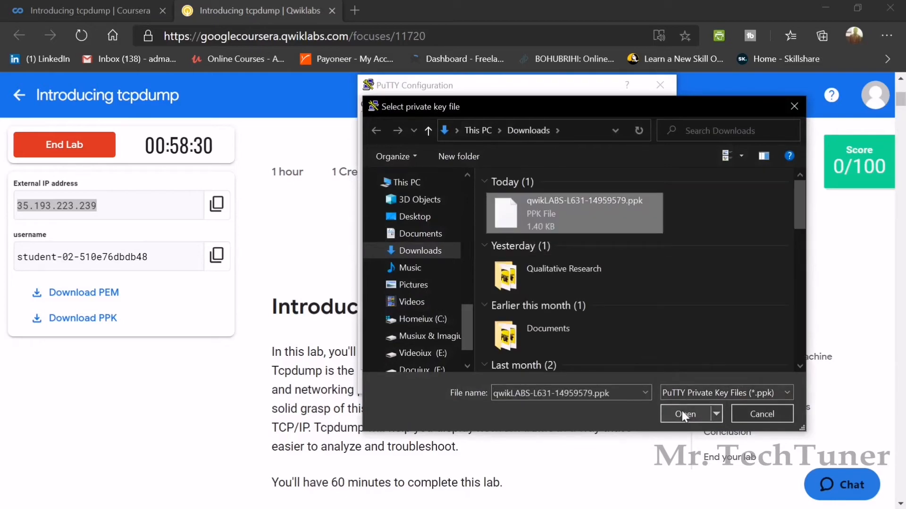
pyautogui.click(687, 414)
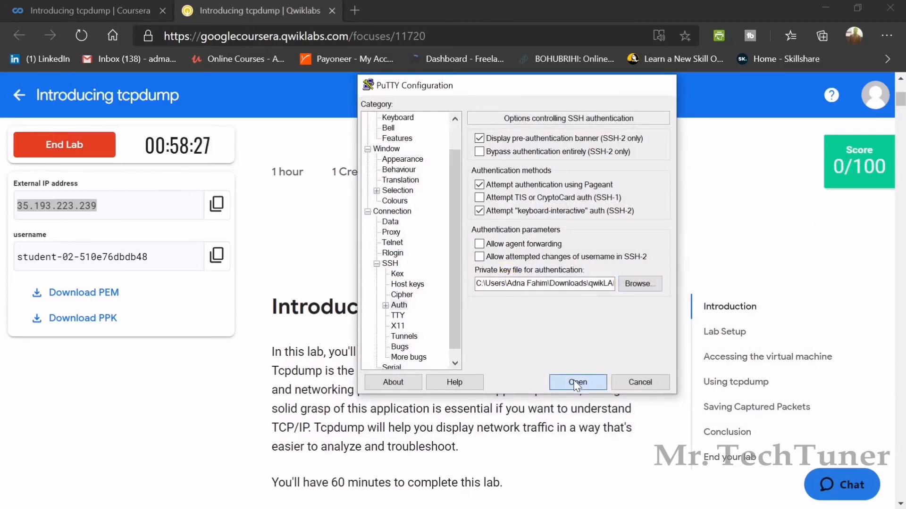
pyautogui.click(576, 381)
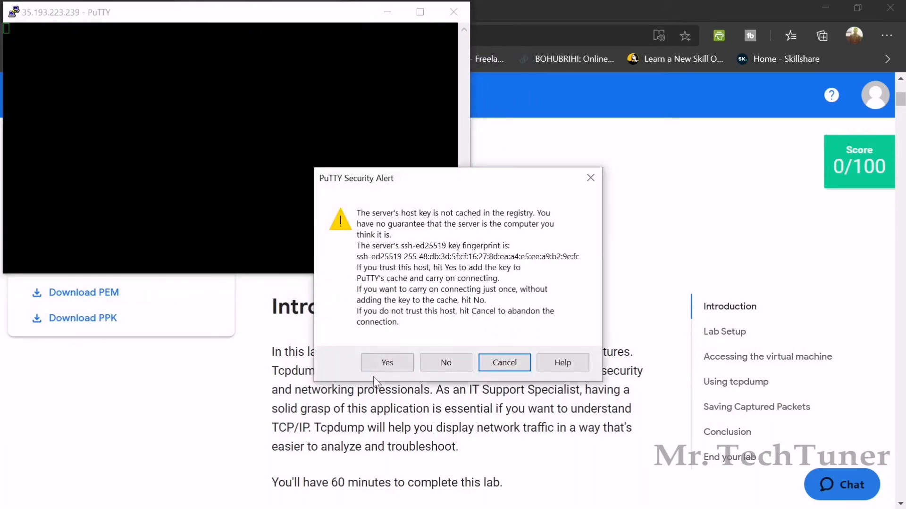
pyautogui.click(386, 363)
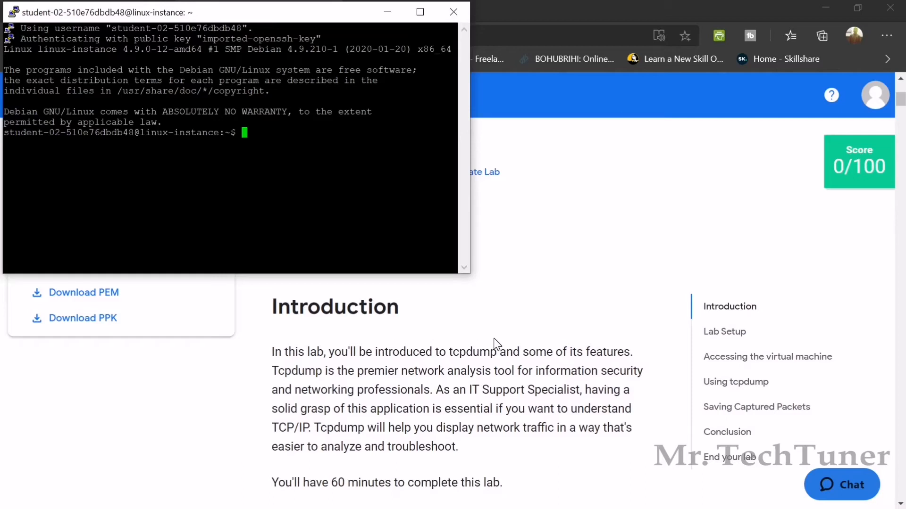
pyautogui.moveTo(497, 344)
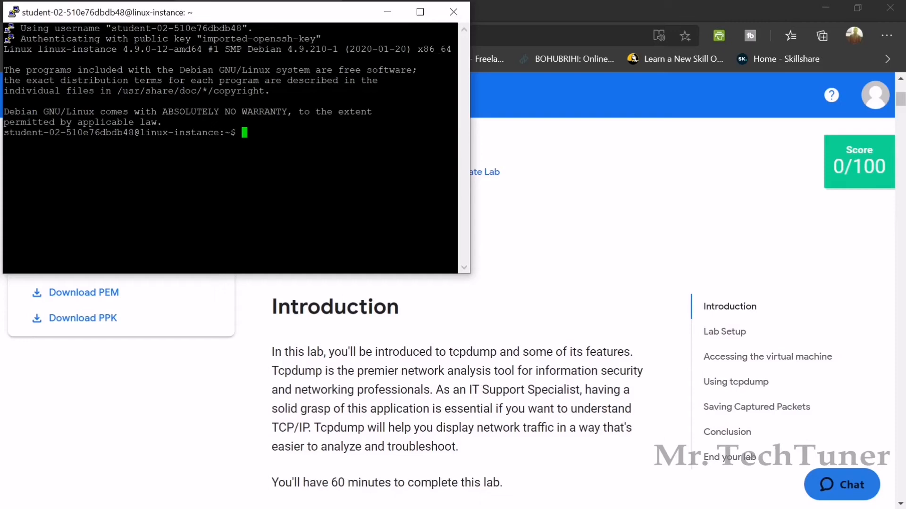
pyautogui.moveTo(479, 288)
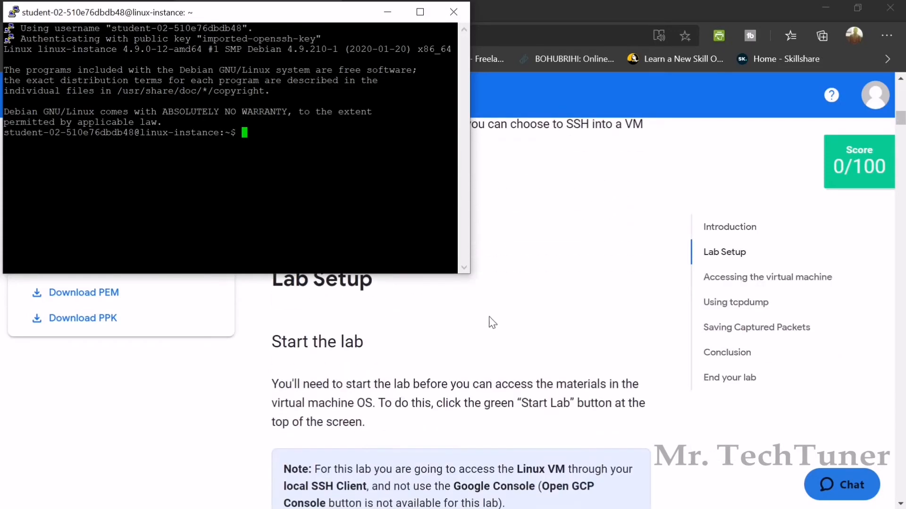
# Scroll the lab instructions down to the Using tcpdump > Basic Usage section.
pyautogui.scroll(-3)
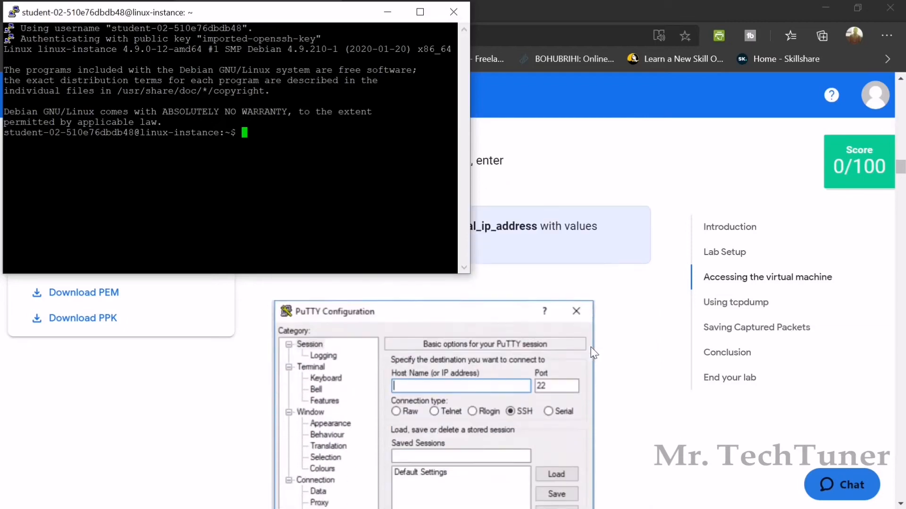
pyautogui.scroll(-3)
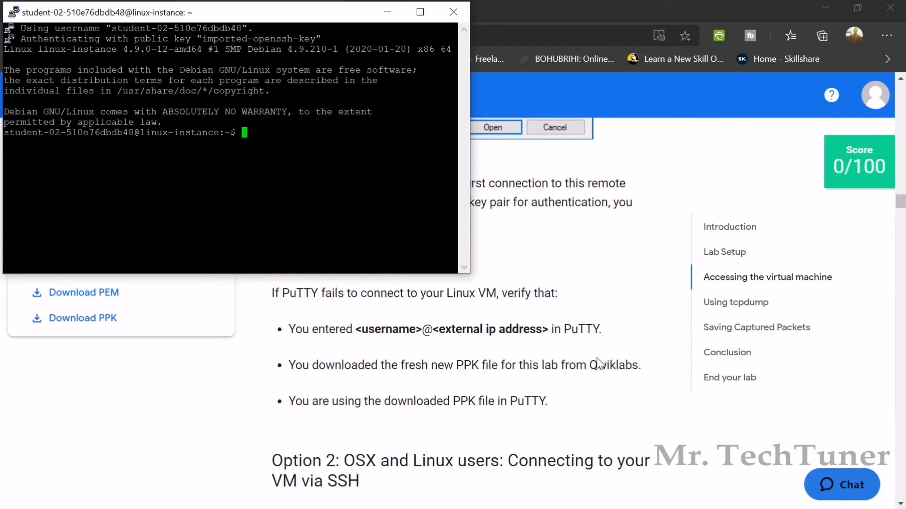
pyautogui.scroll(-3)
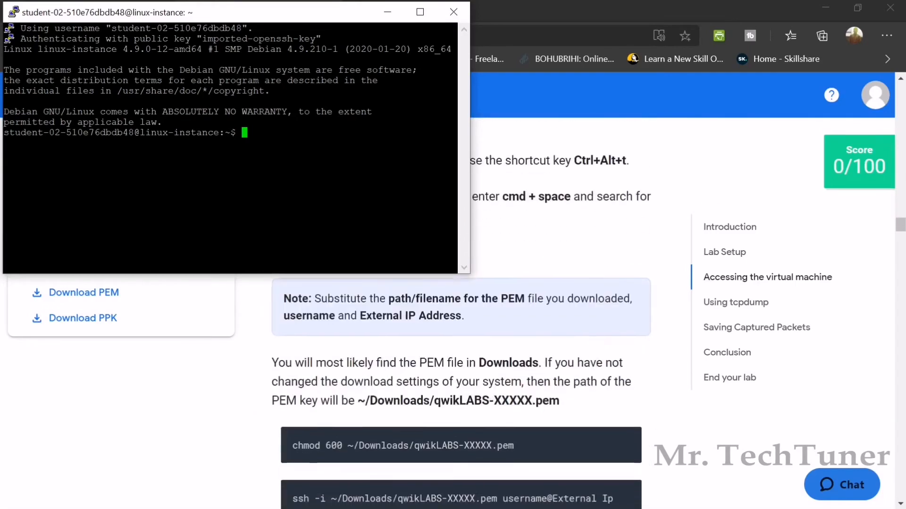
pyautogui.scroll(3)
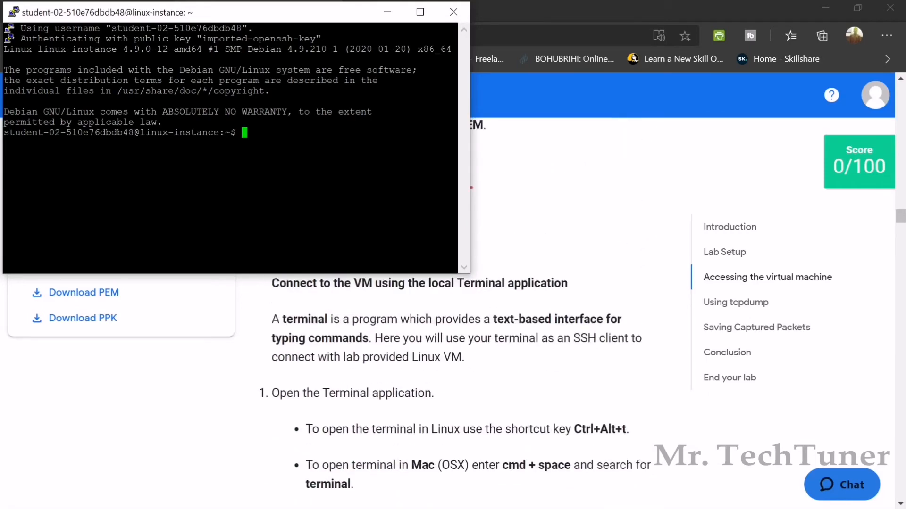
pyautogui.scroll(-3)
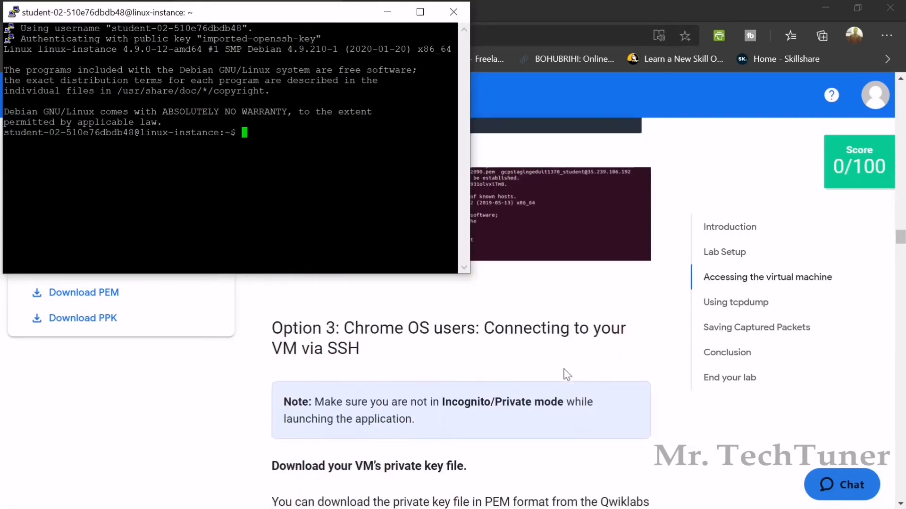
pyautogui.scroll(-3)
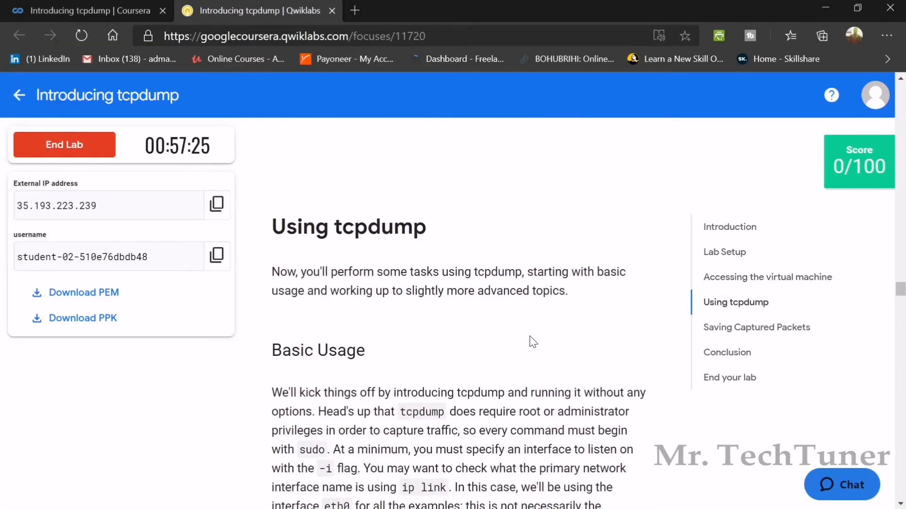
# Run sudo tcpdump -i eth0 and stop it with Ctrl+C, showing 127 packets captured, none dropped.
pyautogui.scroll(-3)
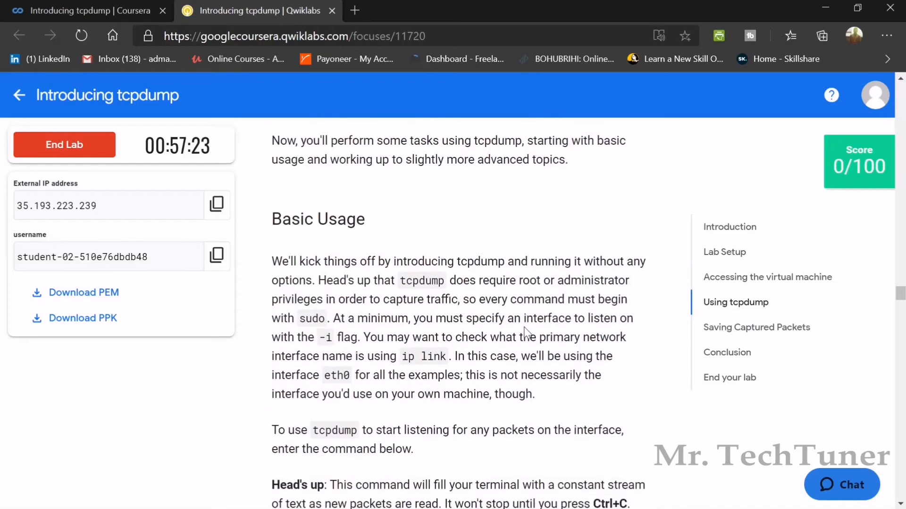
pyautogui.scroll(-3)
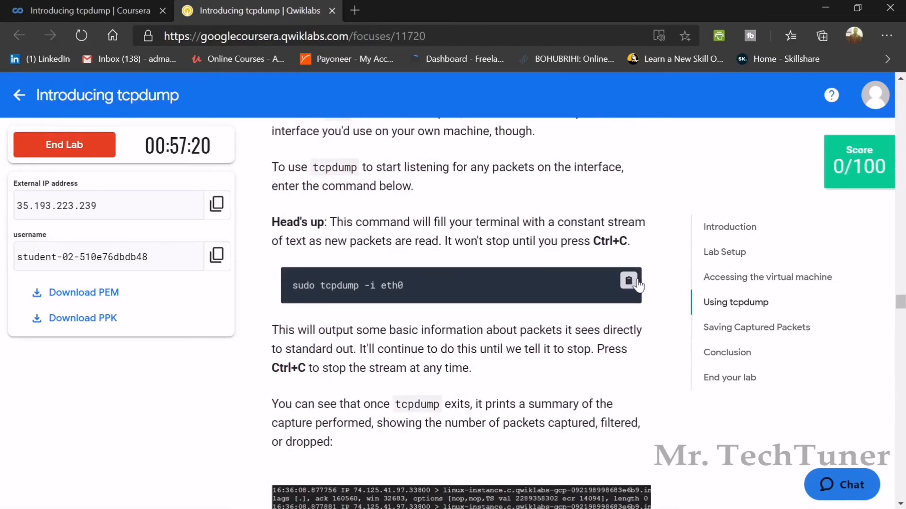
pyautogui.scroll(3)
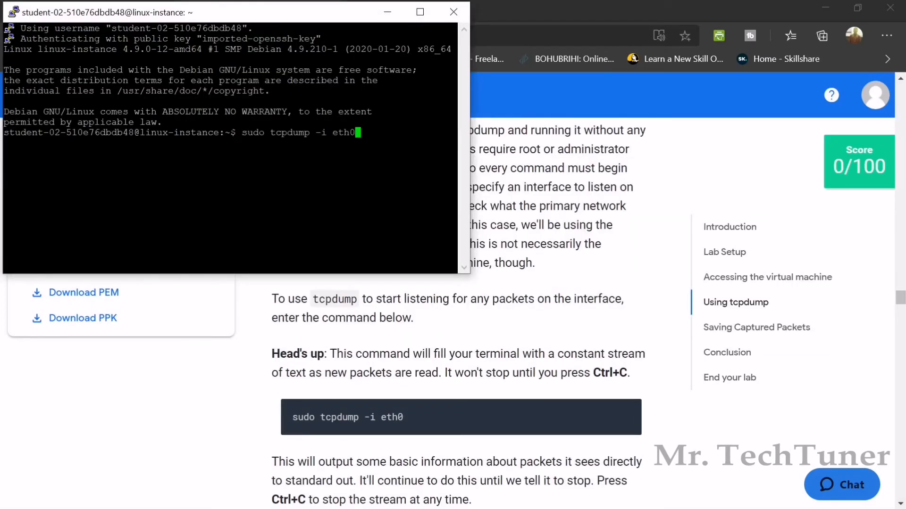
pyautogui.press('Return')
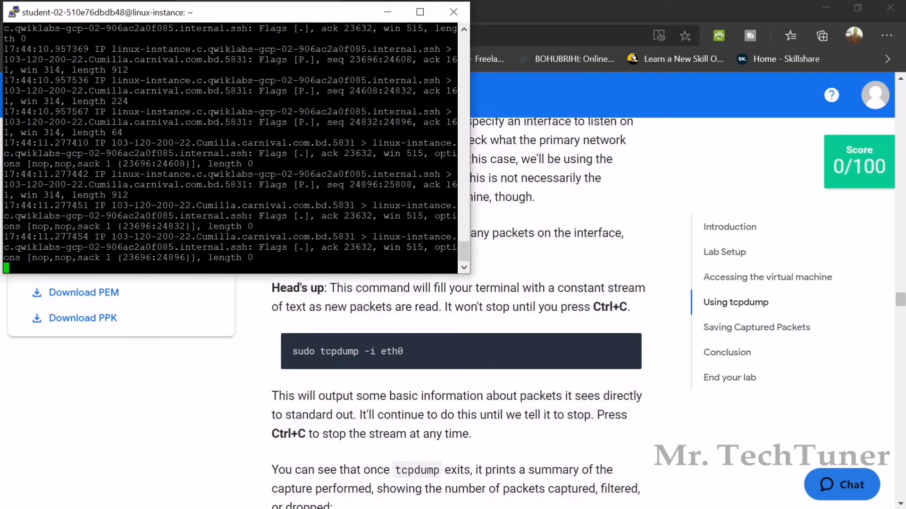
pyautogui.press('ctrl+c')
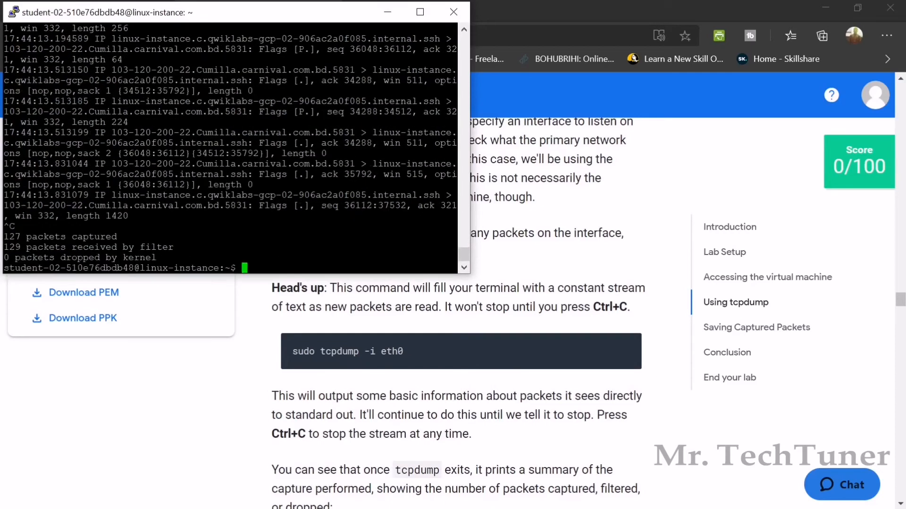
pyautogui.moveTo(227, 285)
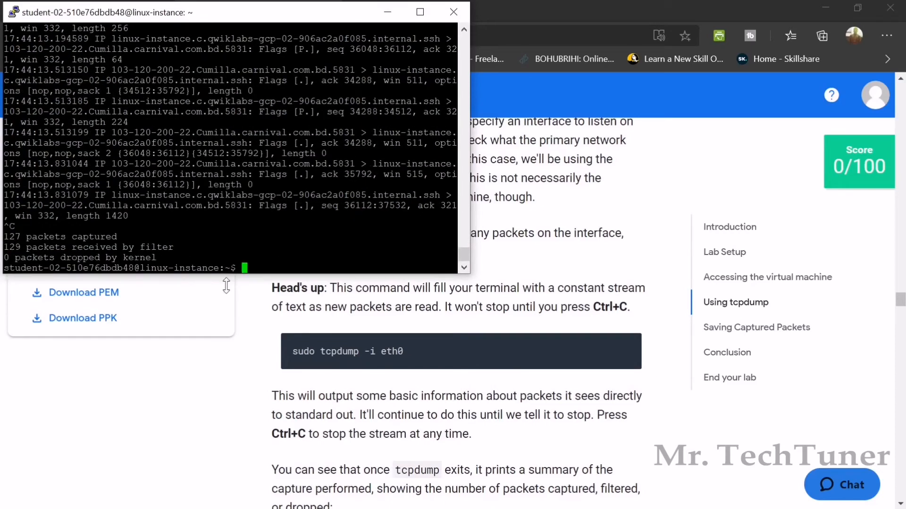
pyautogui.moveTo(460, 351)
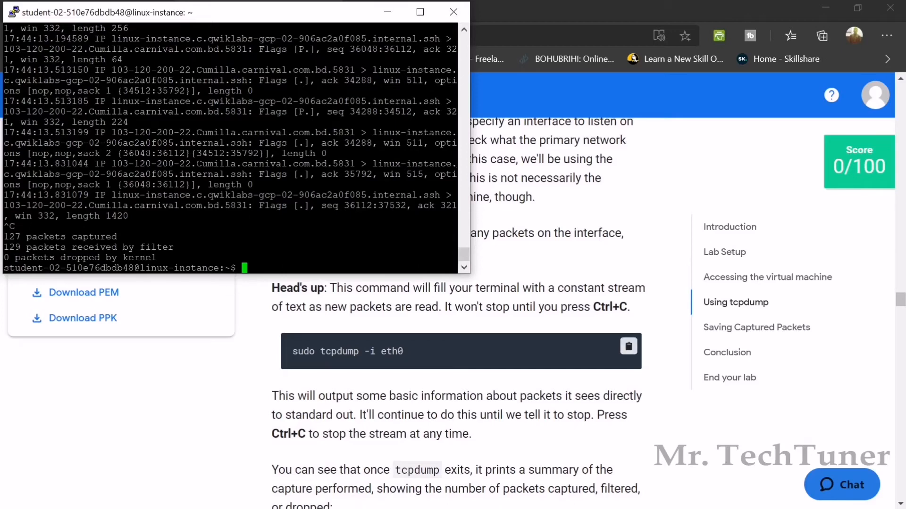
pyautogui.scroll(-3)
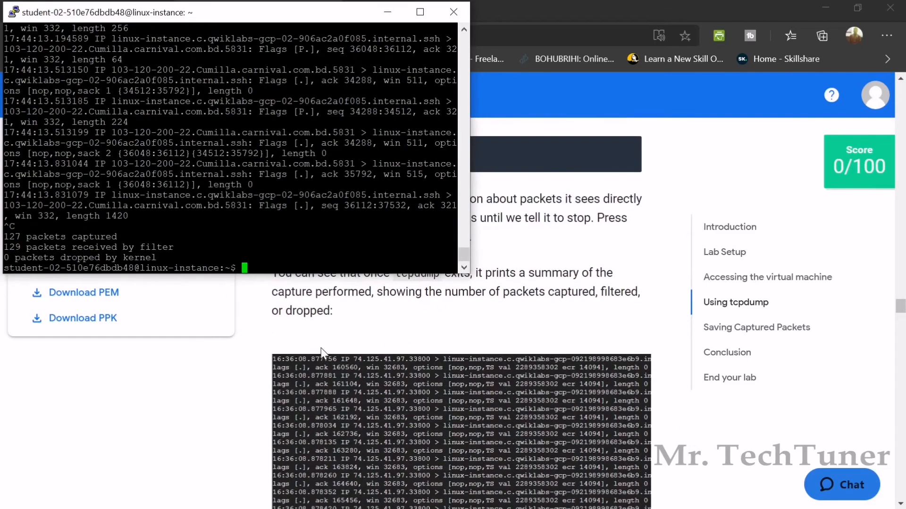
pyautogui.scroll(3)
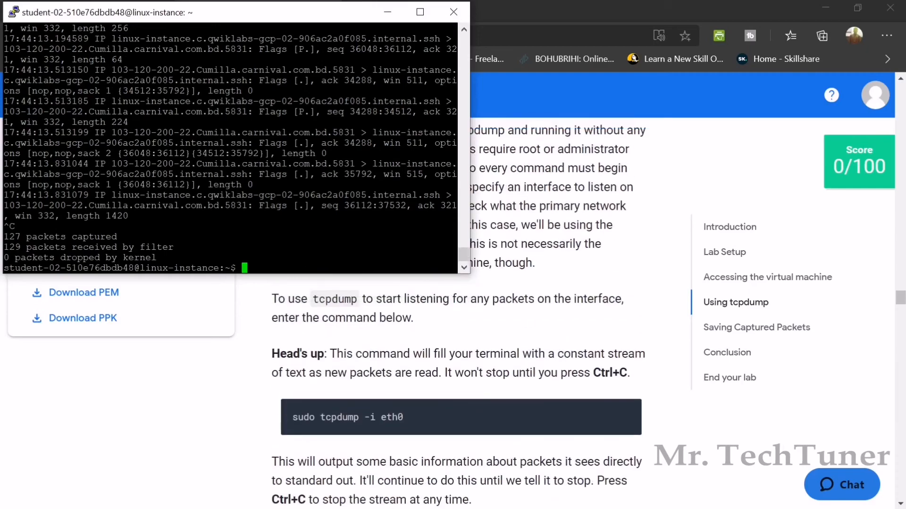
# Run sudo tcpdump -i eth0 -vn, watch the verbose output, then stop it at 104 packets captured.
pyautogui.scroll(-3)
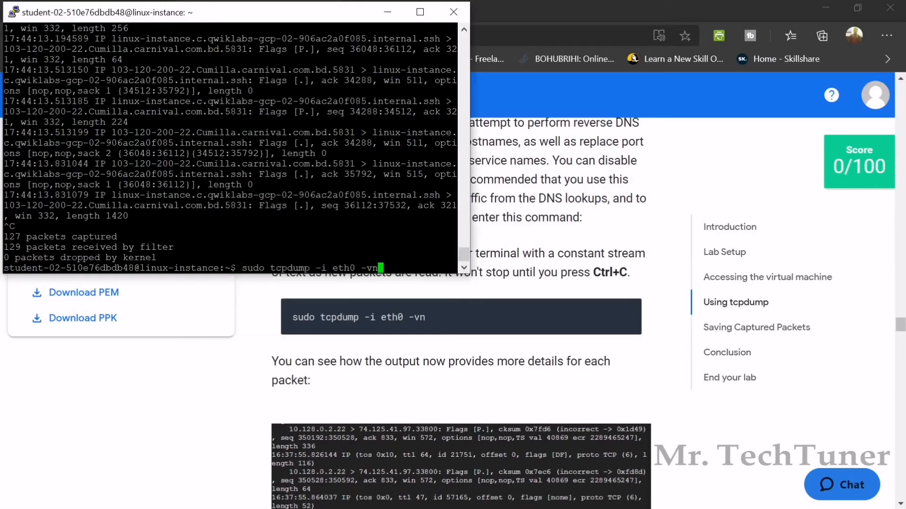
pyautogui.press('Return')
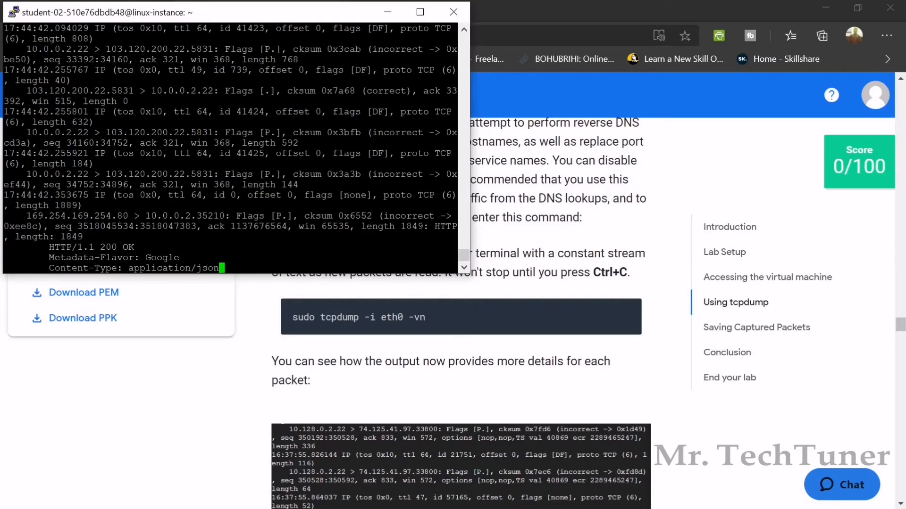
pyautogui.scroll(-3)
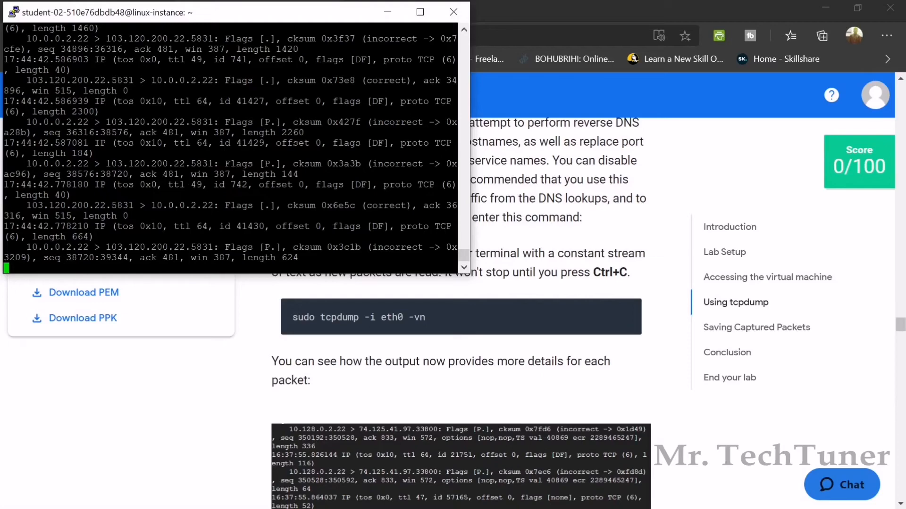
pyautogui.scroll(-3)
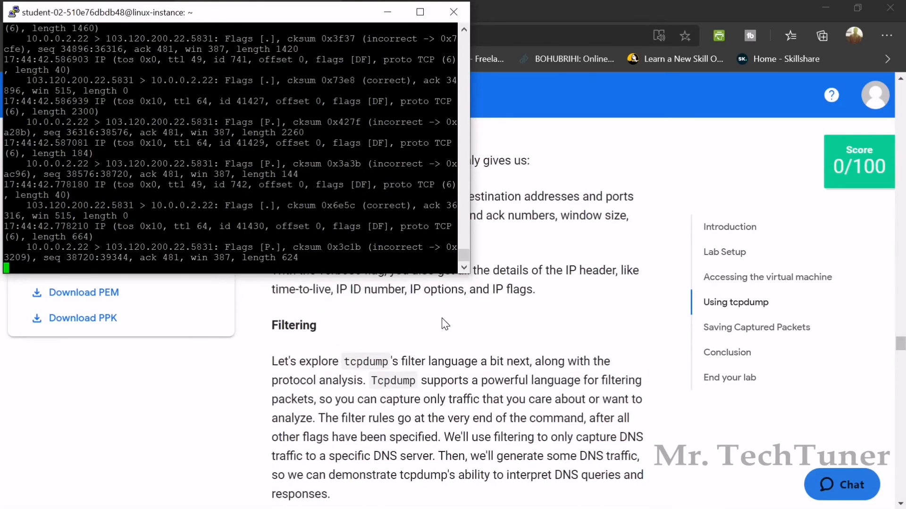
pyautogui.press('ctrl+c')
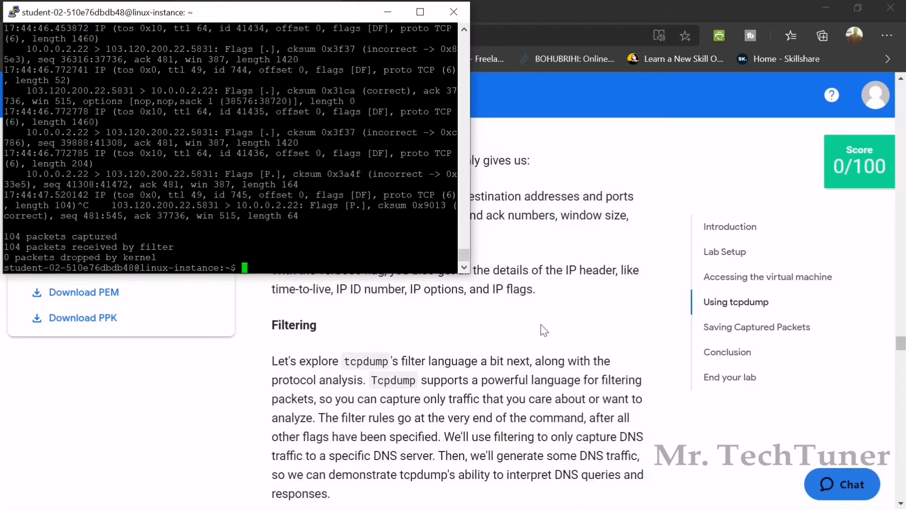
# Start sudo tcpdump -i eth0 -vn host 8.8.8.8 and port 53 and leave it listening.
pyautogui.scroll(-3)
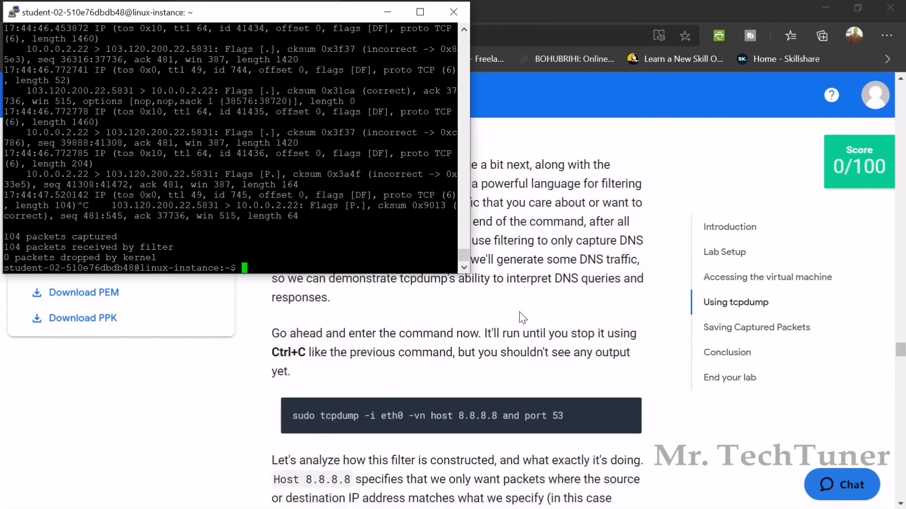
pyautogui.moveTo(529, 330)
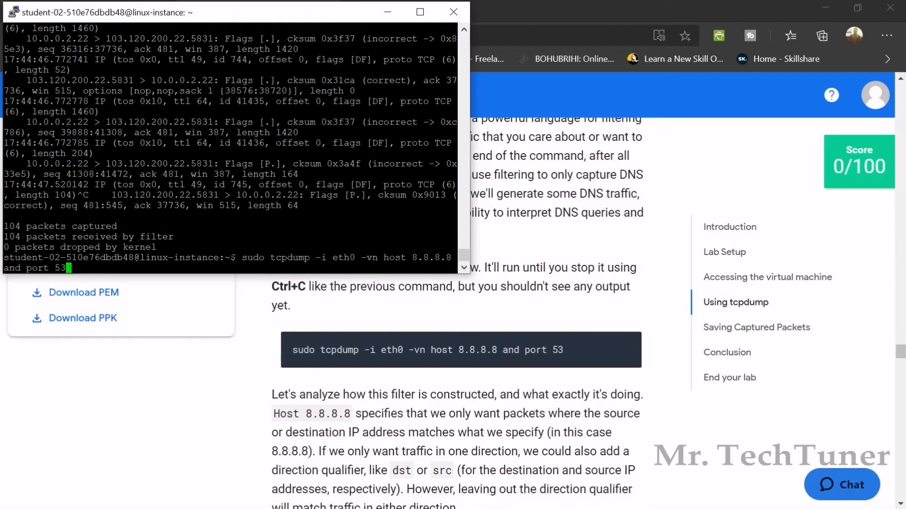
pyautogui.press('Return')
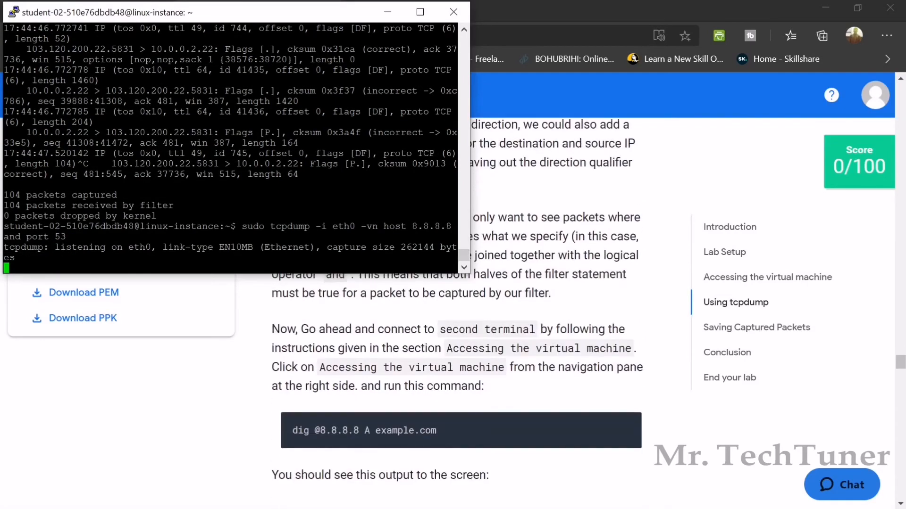
pyautogui.scroll(-3)
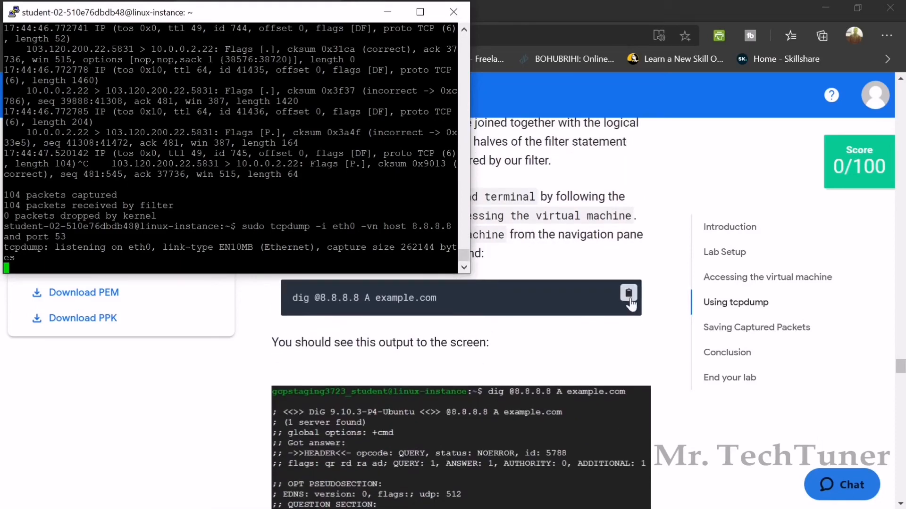
pyautogui.moveTo(527, 260)
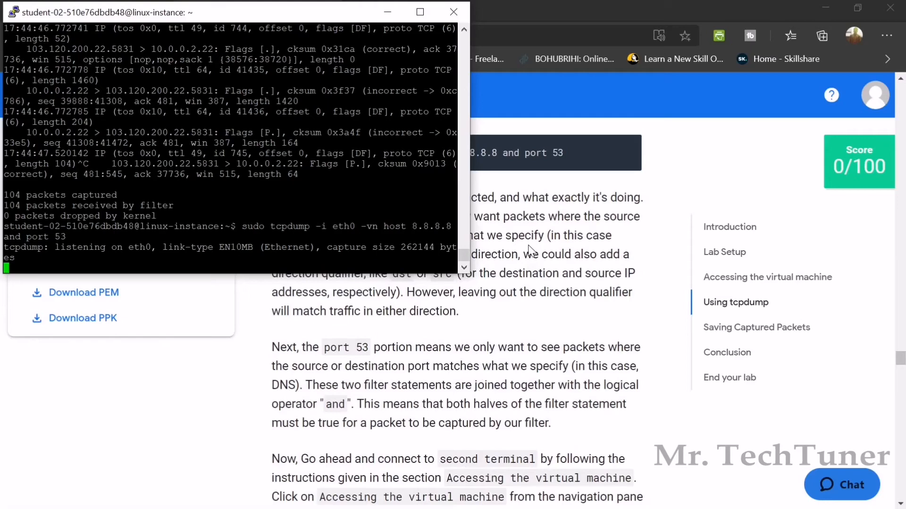
pyautogui.scroll(-3)
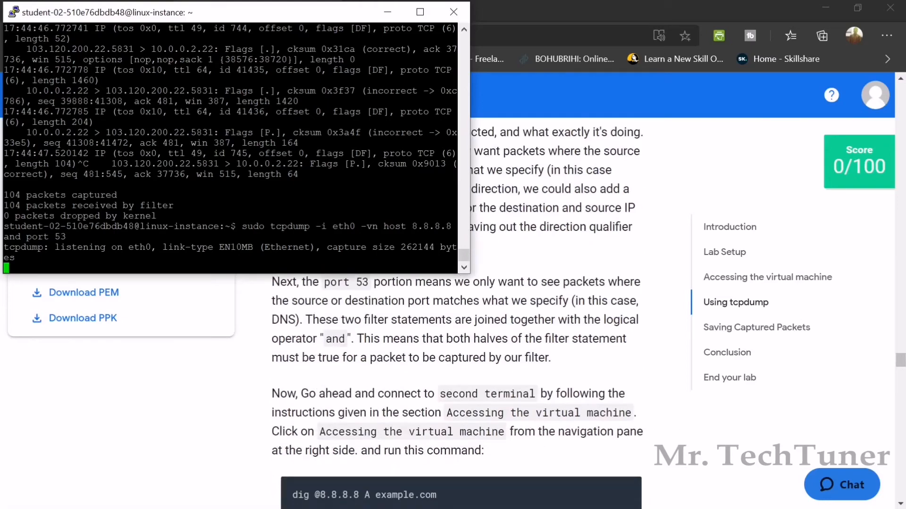
pyautogui.scroll(-3)
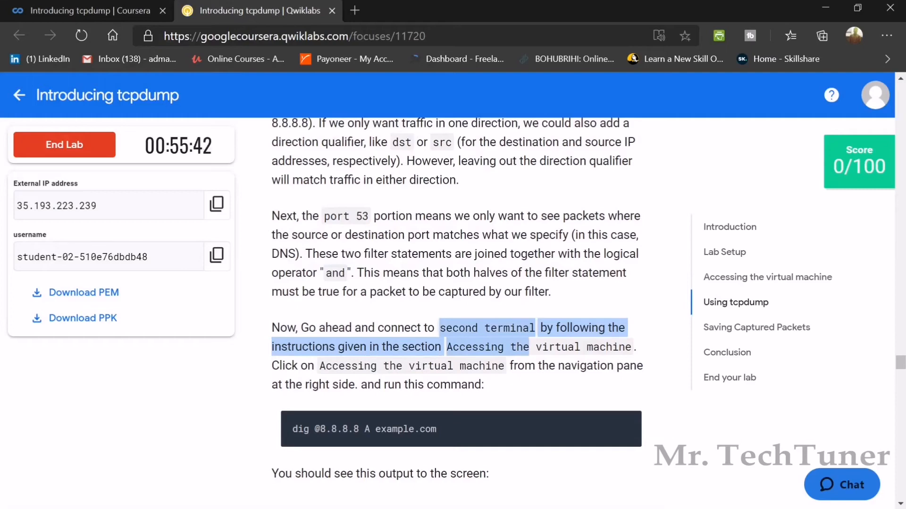
pyautogui.click(257, 292)
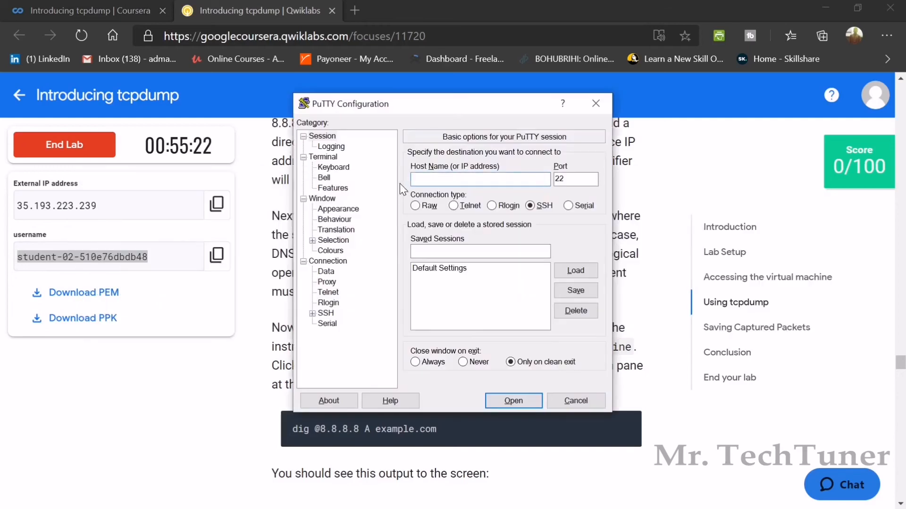
pyautogui.write('student-02-510e76dbdb48@')
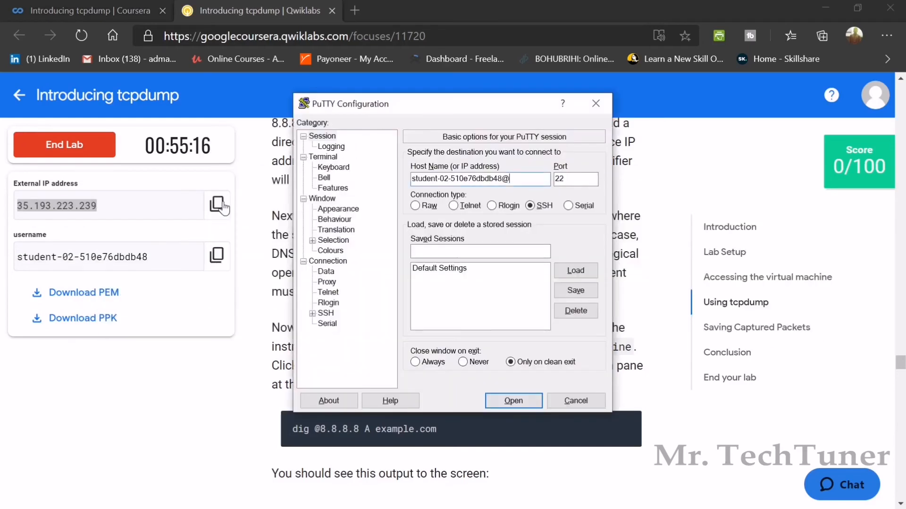
pyautogui.write('35.193.223.239')
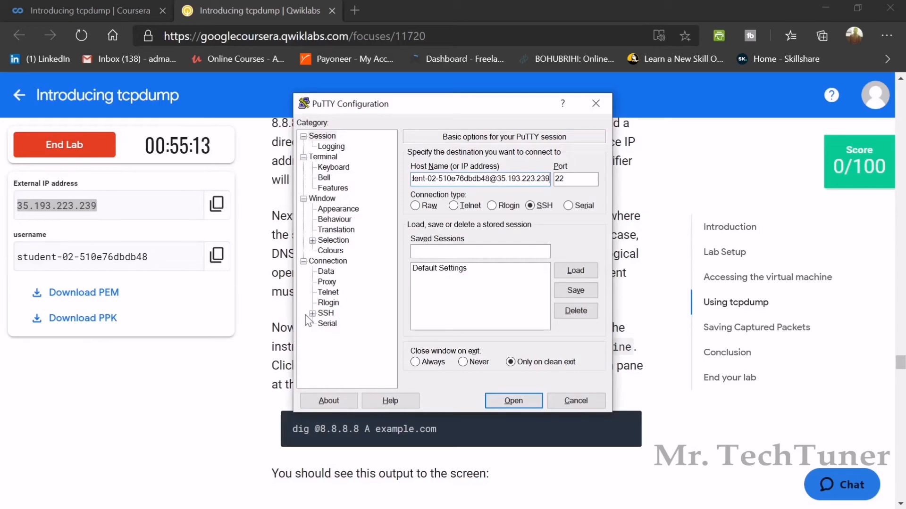
pyautogui.click(334, 323)
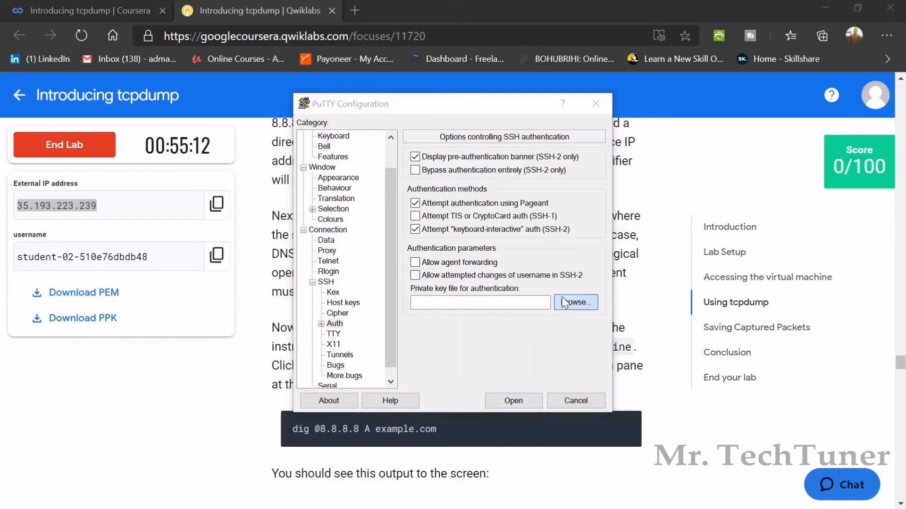
pyautogui.click(574, 302)
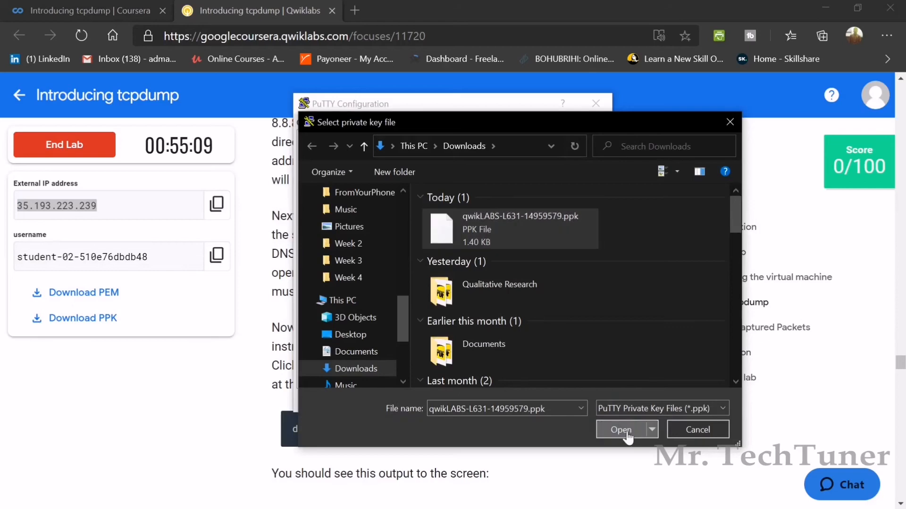
pyautogui.click(620, 429)
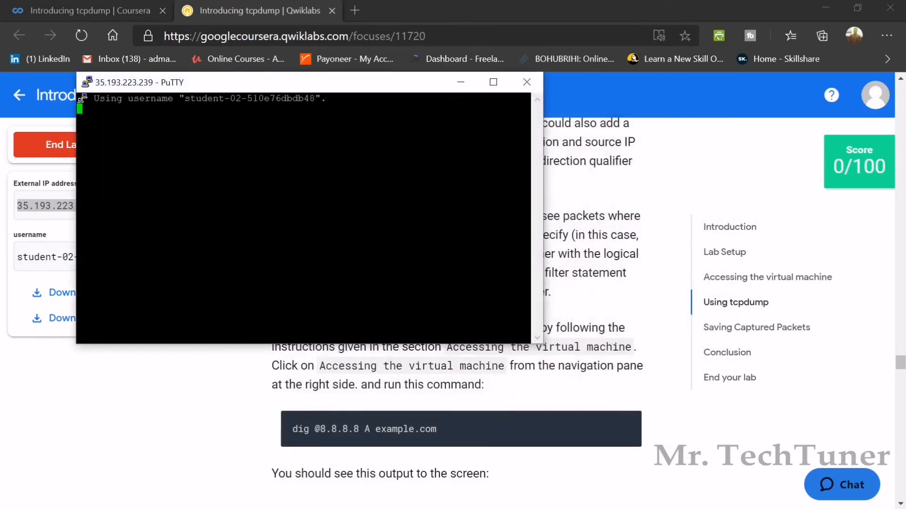
pyautogui.moveTo(266, 82); pyautogui.dragTo(555, 28)
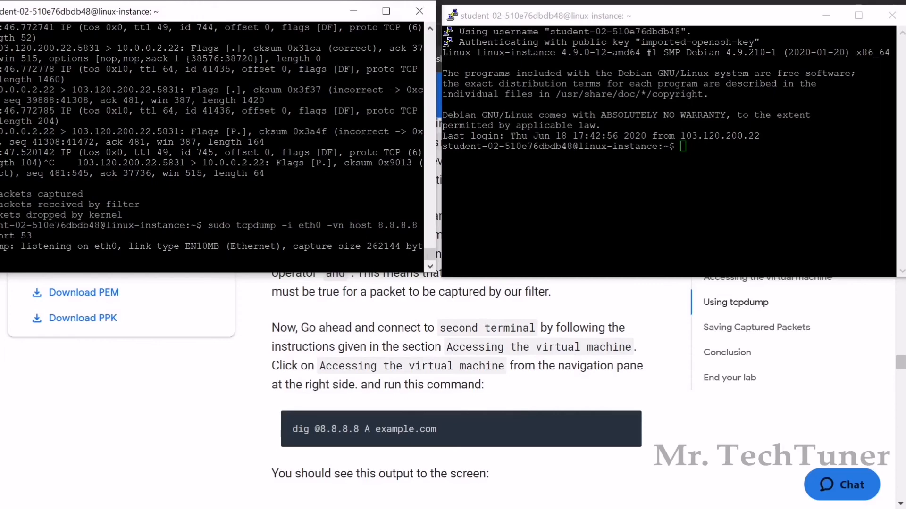
# Run the dig query for example.com against 8.8.8.8 in the second terminal, returning 93.184.216.34.
pyautogui.scroll(3)
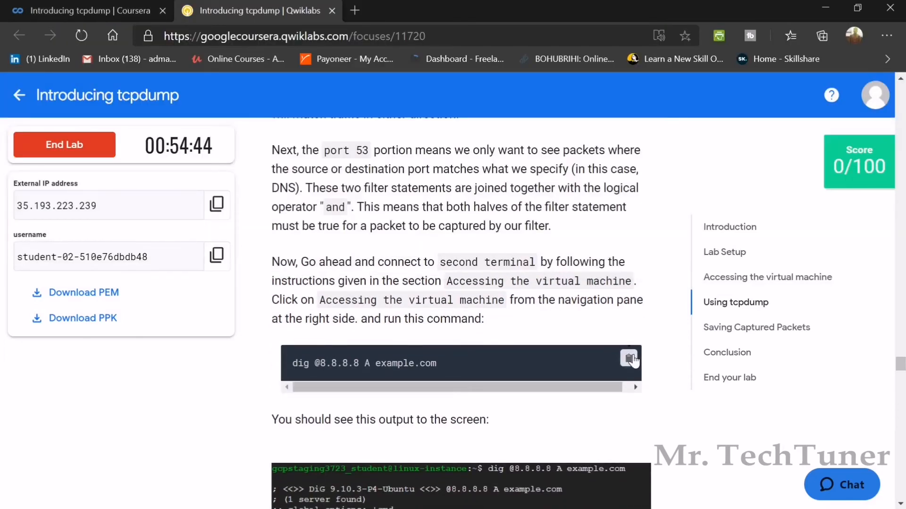
pyautogui.press('alt+tab')
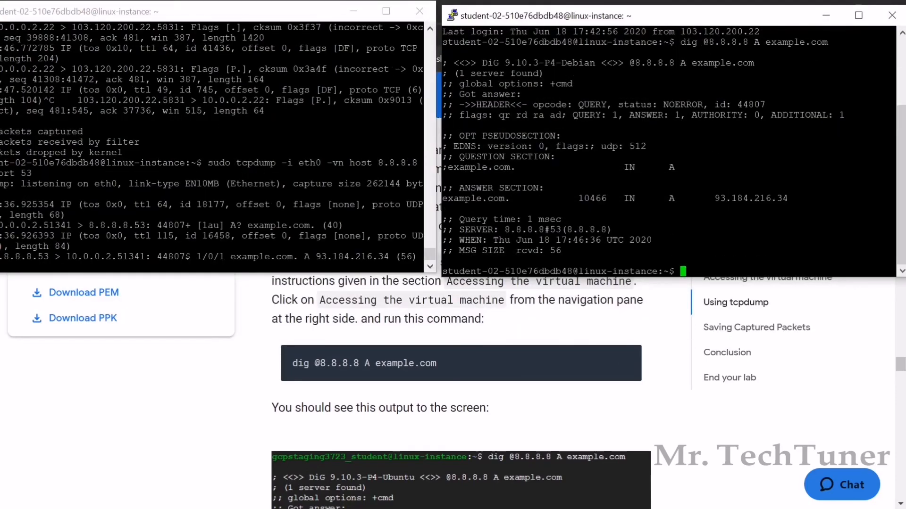
pyautogui.scroll(-3)
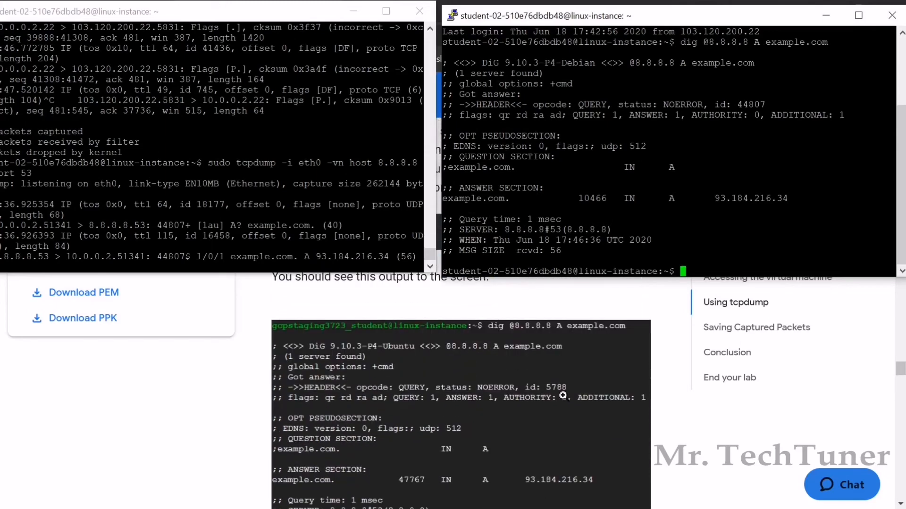
pyautogui.scroll(-3)
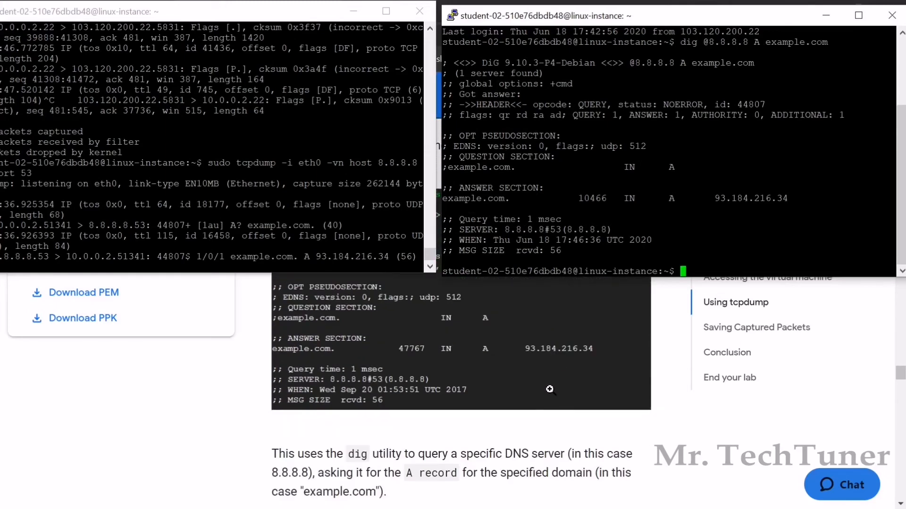
pyautogui.scroll(-3)
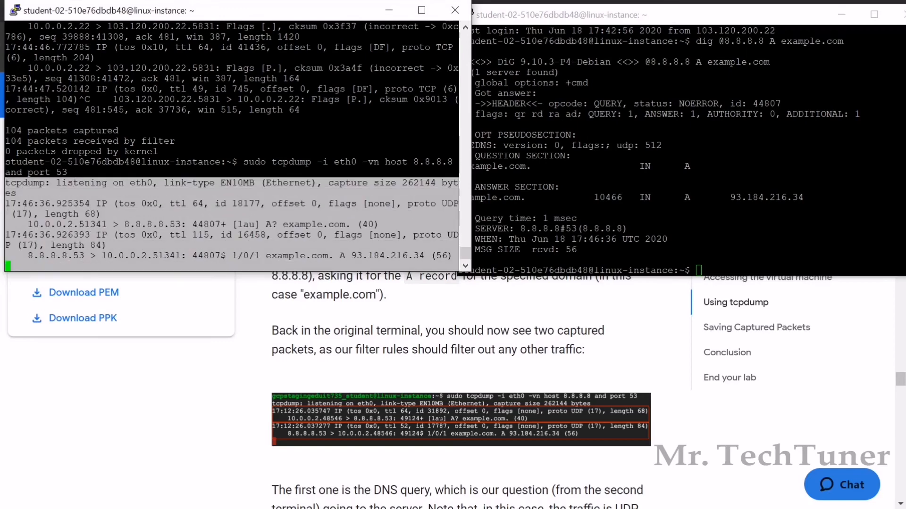
pyautogui.scroll(-3)
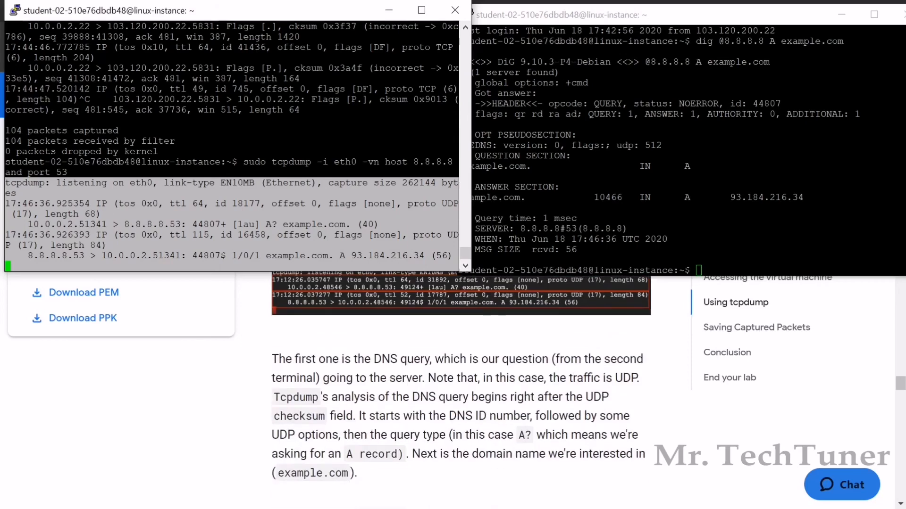
pyautogui.scroll(-3)
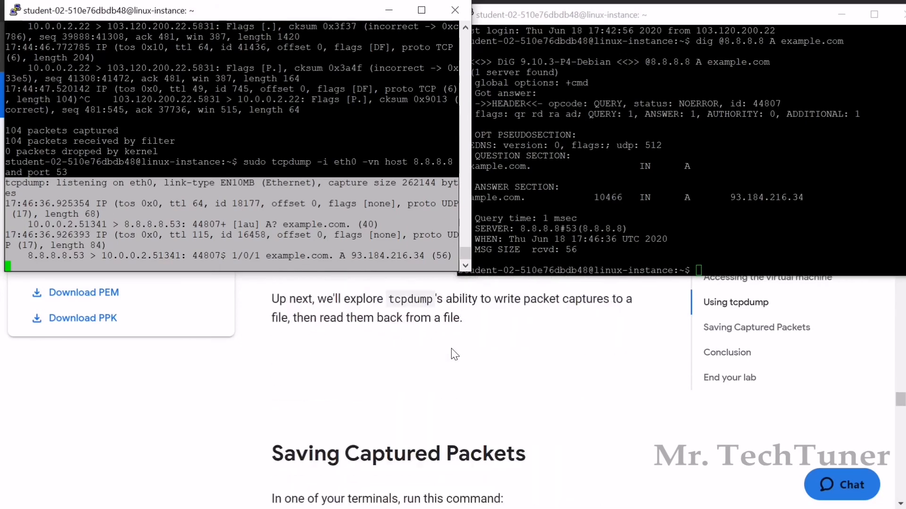
pyautogui.scroll(3)
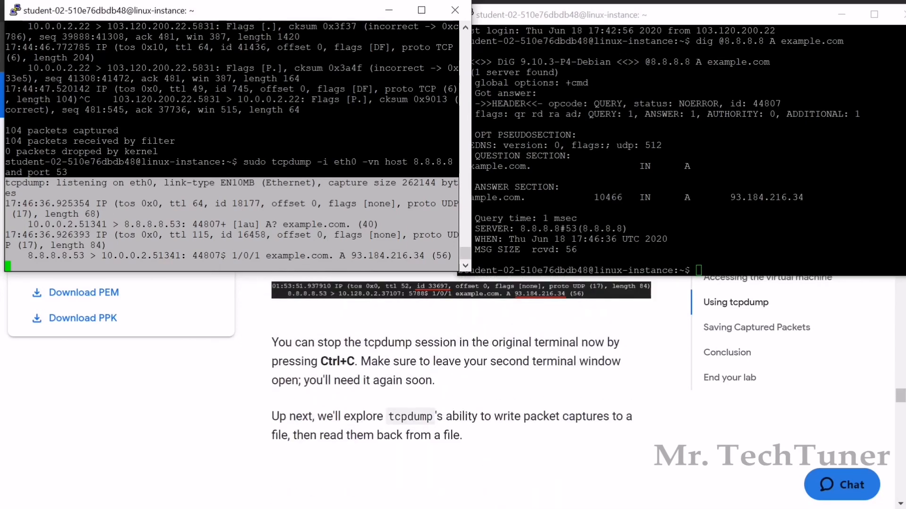
# Stop the filtered capture in the original terminal after it recorded the 2 DNS packets.
pyautogui.click(635, 14)
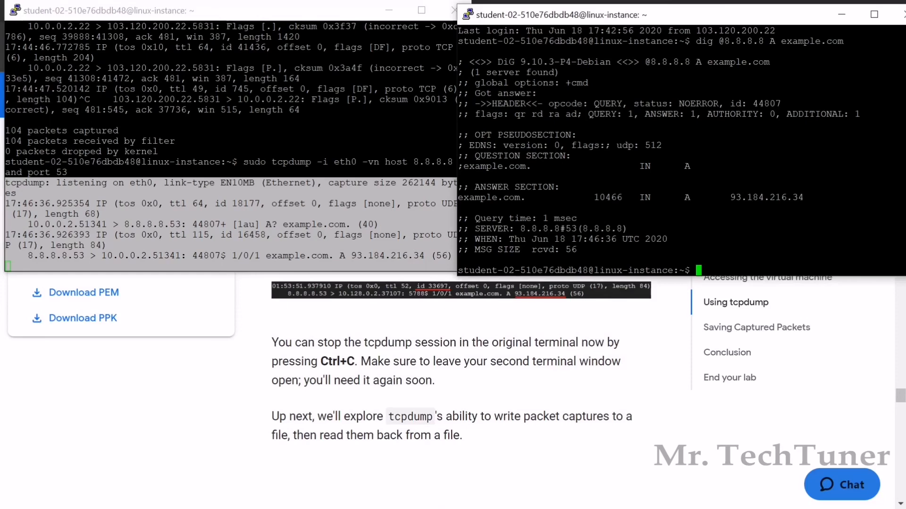
pyautogui.press('ctrl+c')
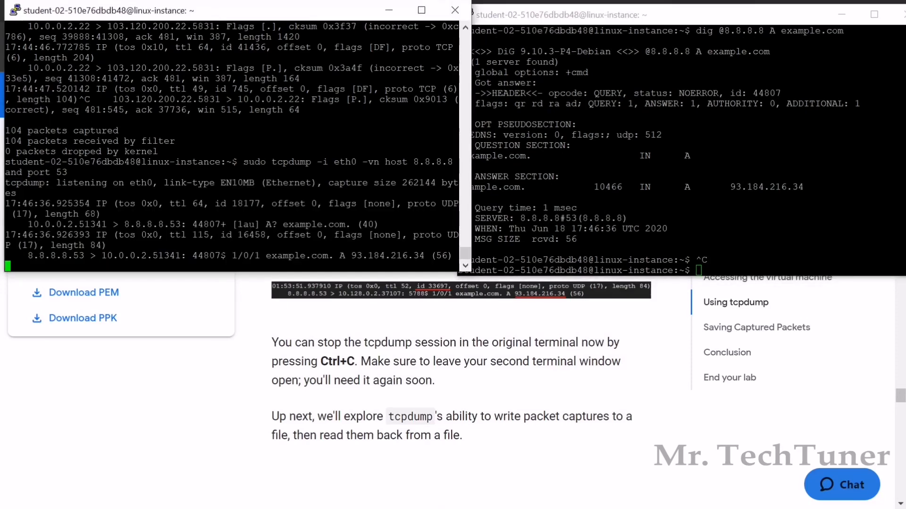
pyautogui.press('ctrl+c')
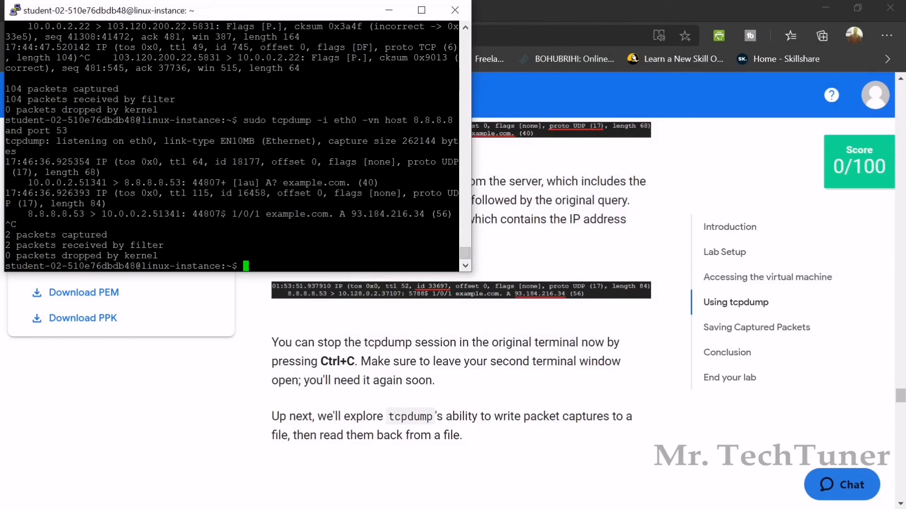
# Run sudo tcpdump -i eth0 port 80 -w http.pcap and stop it at 5 packets written to the file.
pyautogui.scroll(-3)
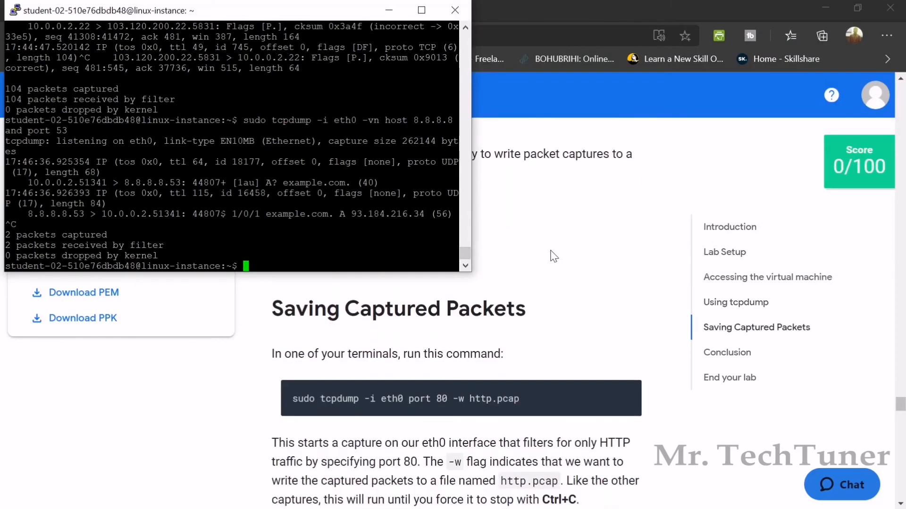
pyautogui.scroll(-3)
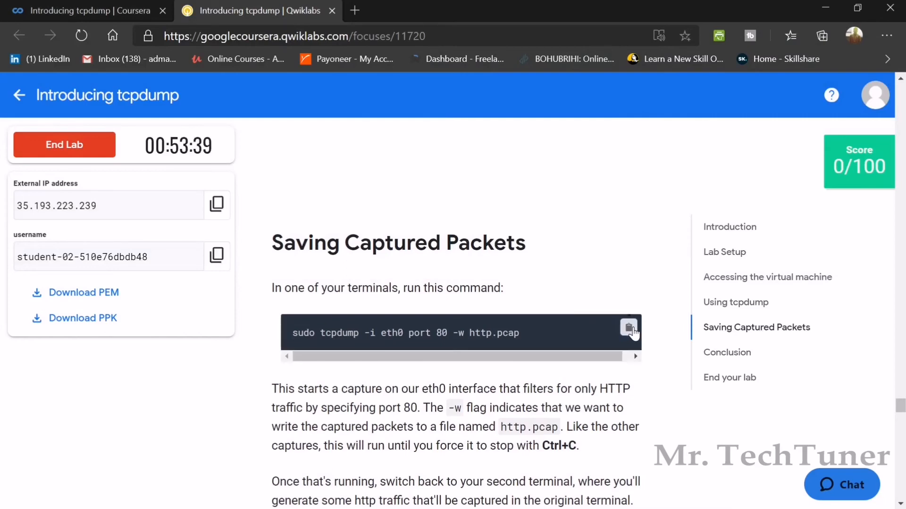
pyautogui.click(629, 328)
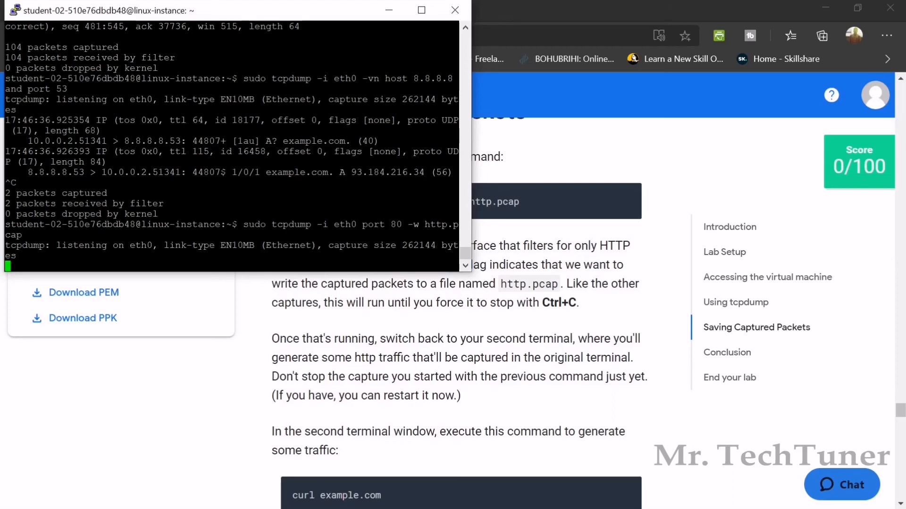
pyautogui.write('sudo tcpdump -i eth0 port 80 -w http.pcap')
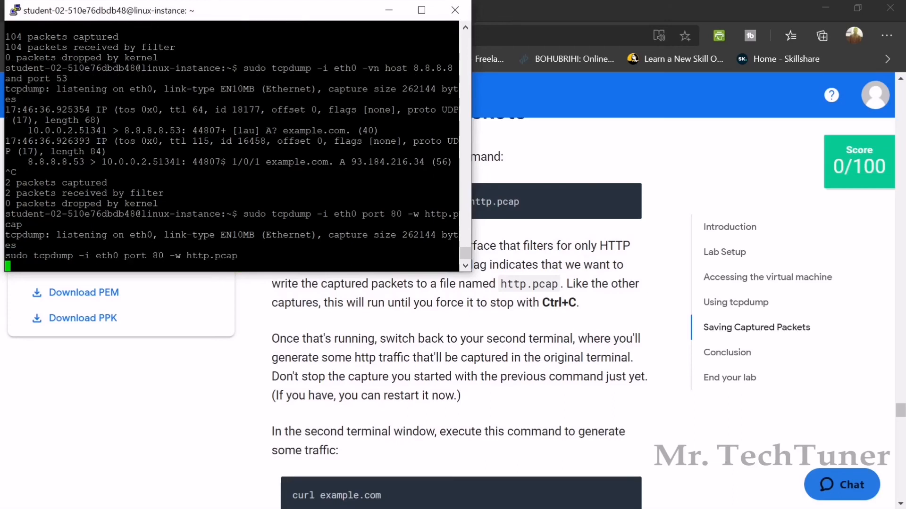
pyautogui.press('ctrl+c')
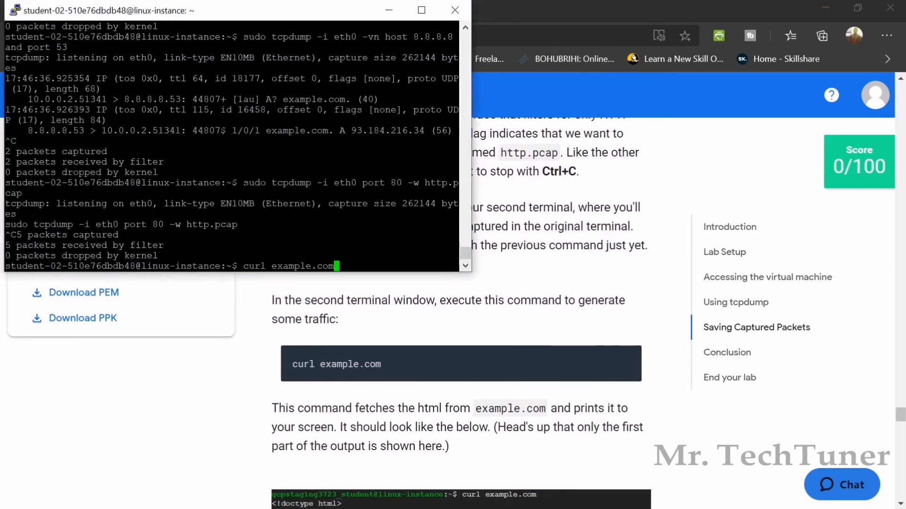
# Fetch the example.com HTML page with curl.
pyautogui.press('Return')
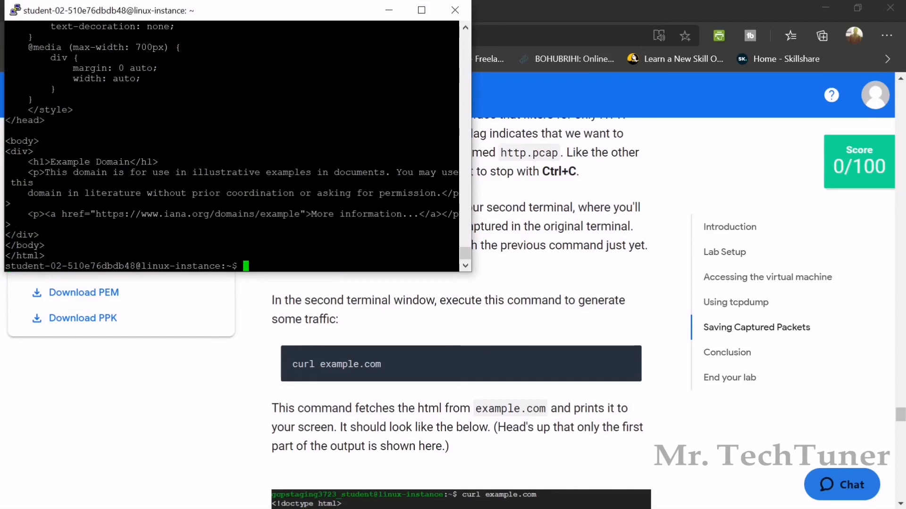
pyautogui.scroll(-3)
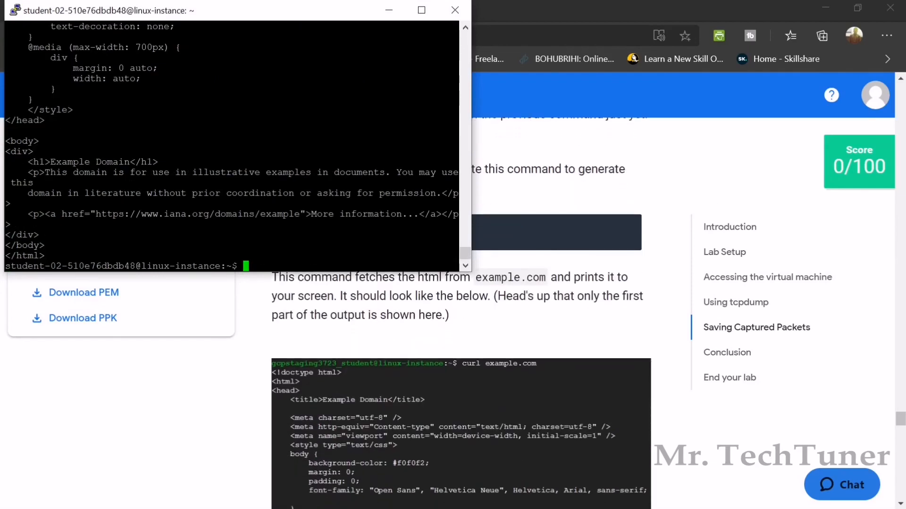
pyautogui.scroll(-3)
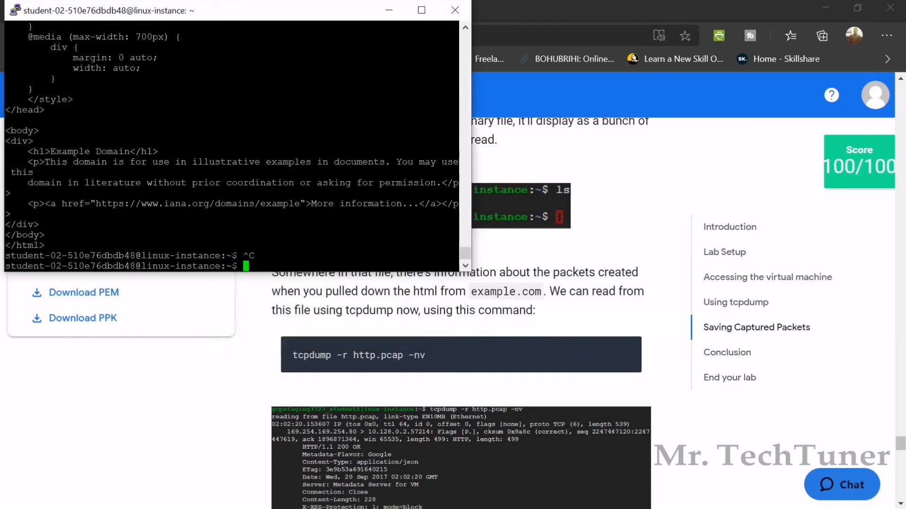
# Run tcpdump -r http.pcap -nv to print the saved HTTP packets from the file.
pyautogui.write('tcpdump -r http.pcap -nv')
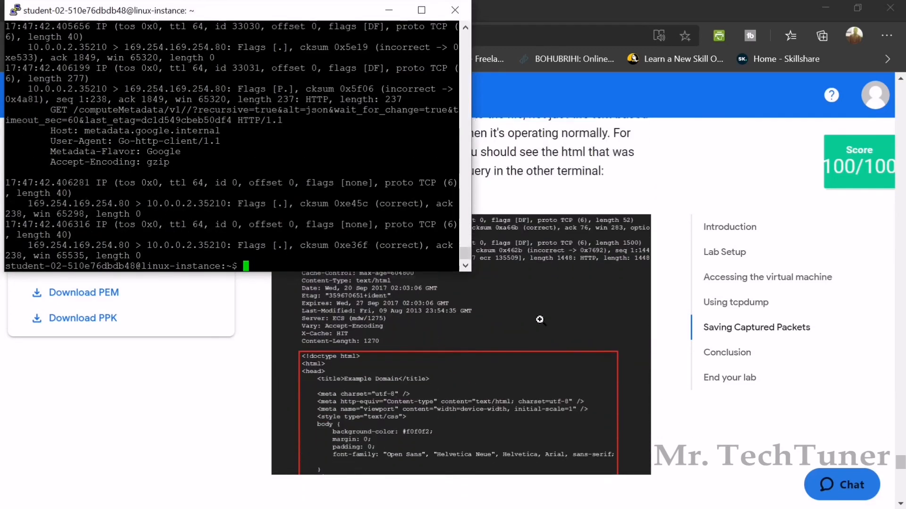
pyautogui.scroll(-3)
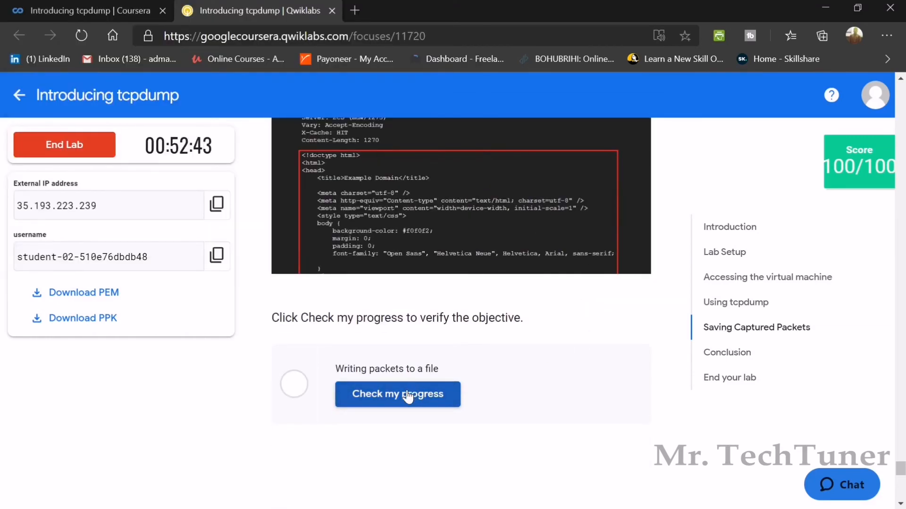
# Check the writing-packets-to-a-file objective, end the lab, submit a four-star rating, and return to Coursera.
pyautogui.click(397, 394)
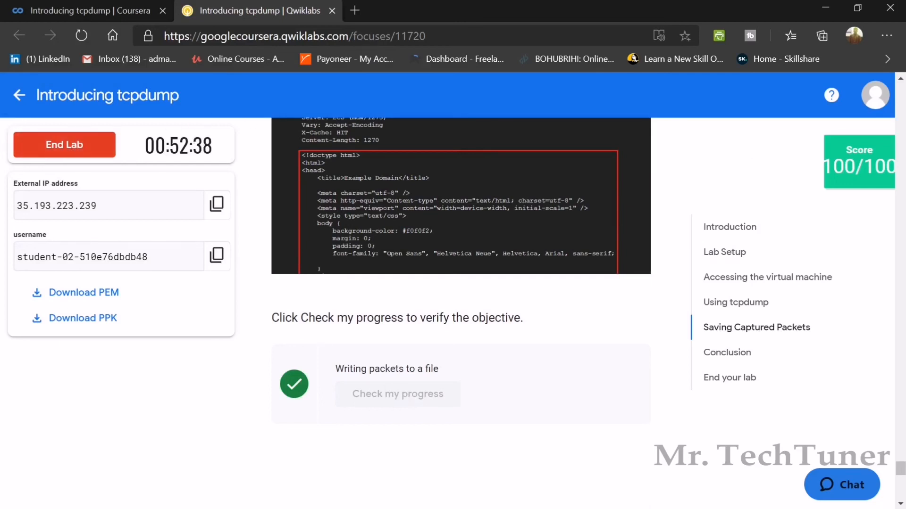
pyautogui.moveTo(60, 135)
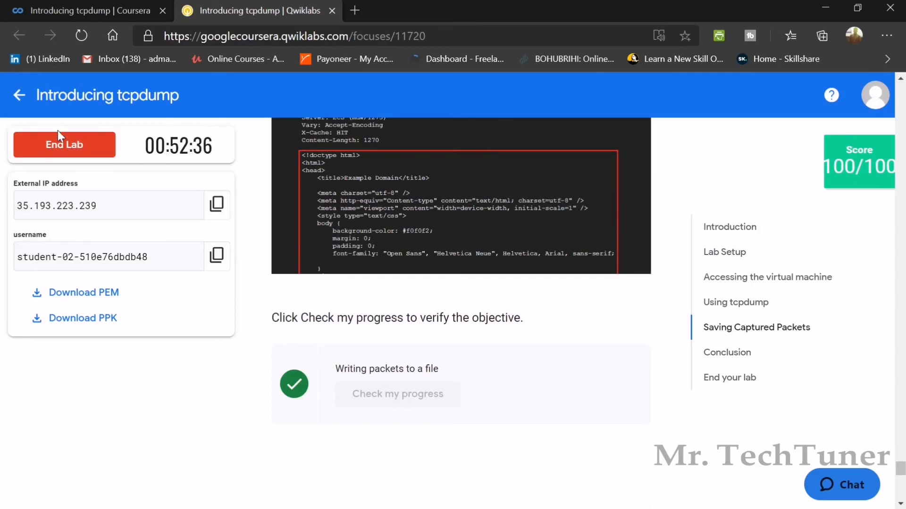
pyautogui.click(64, 144)
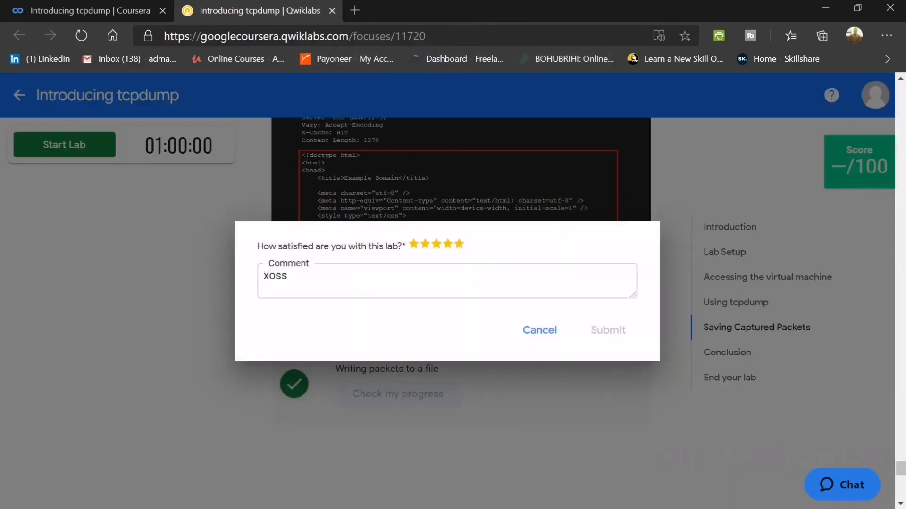
pyautogui.click(448, 244)
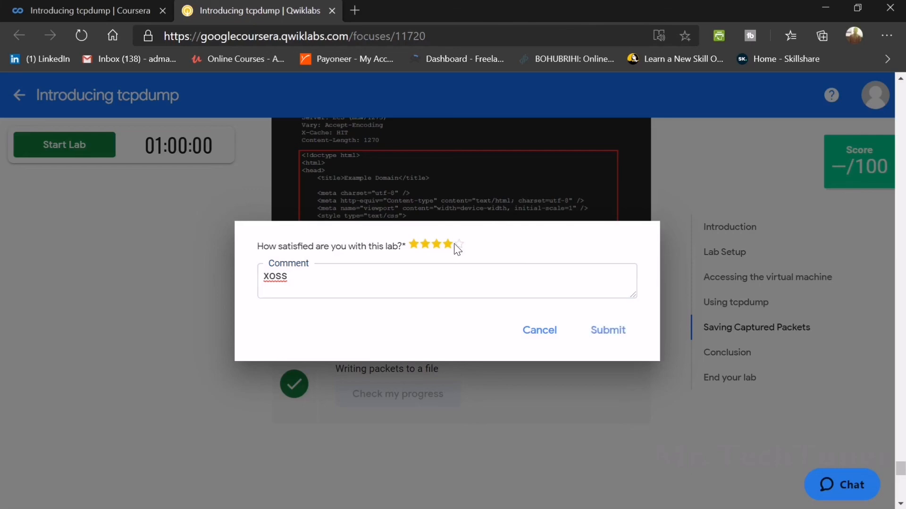
pyautogui.click(607, 330)
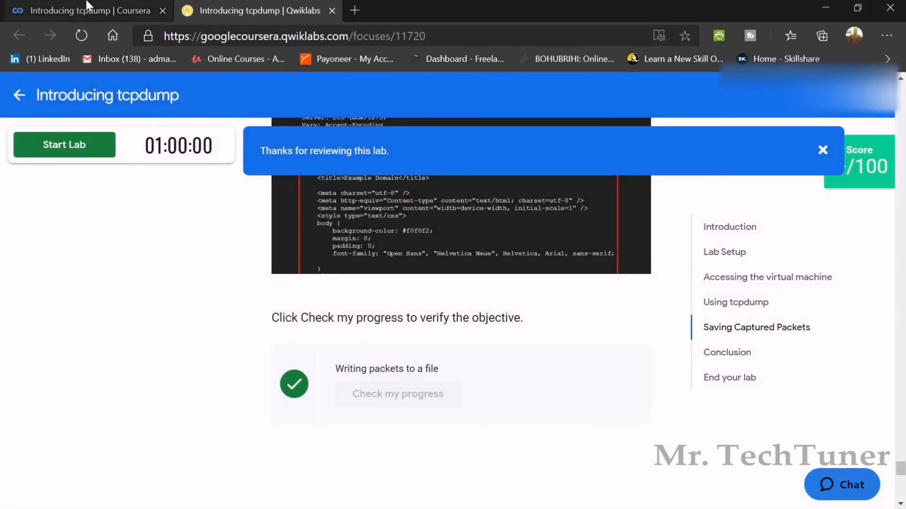
pyautogui.click(87, 11)
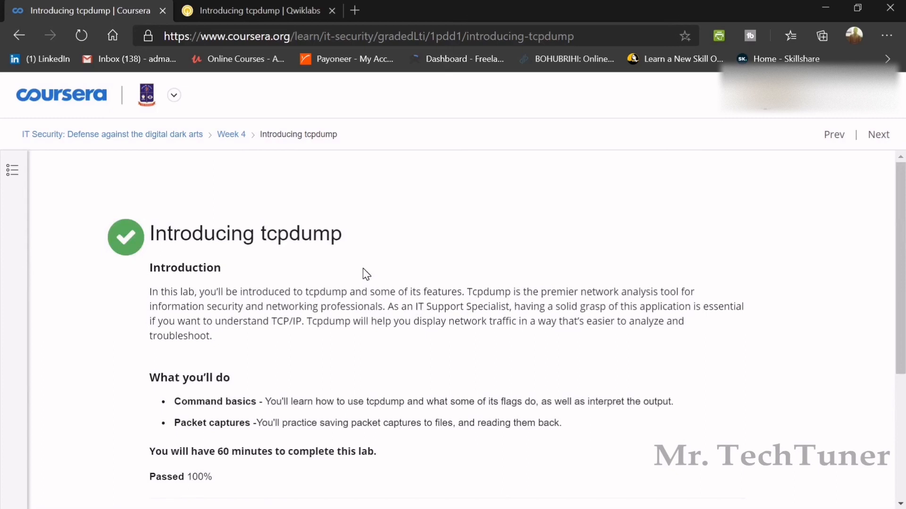
# Return to the Week 4 outline showing the Practice Quiz and Introducing tcpdump tool completed.
pyautogui.click(230, 134)
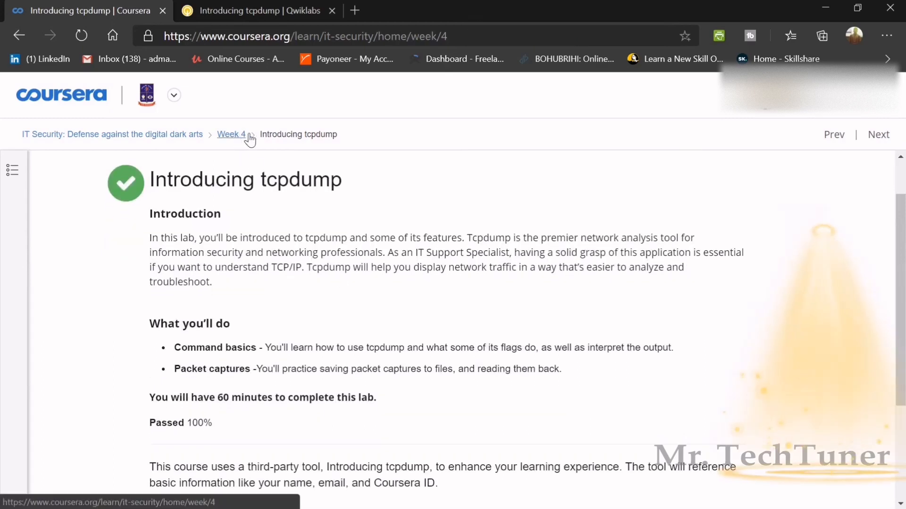
pyautogui.click(231, 134)
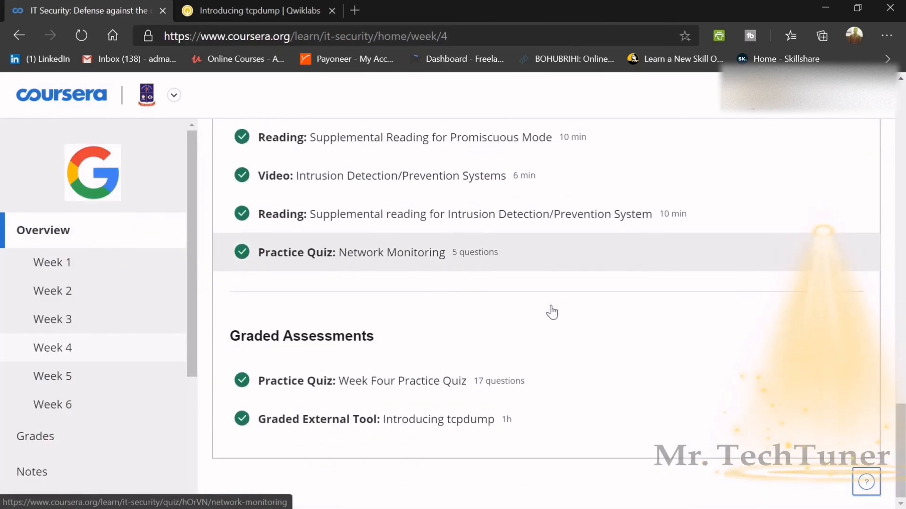